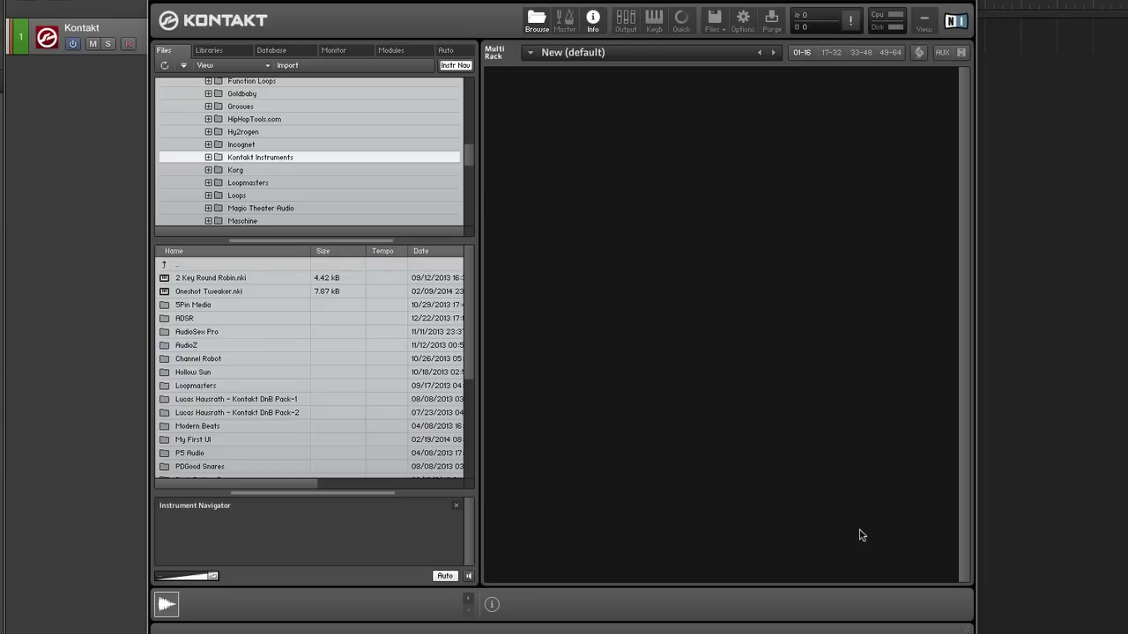
{"action": "mouse_move", "coordinate": [858, 524]}
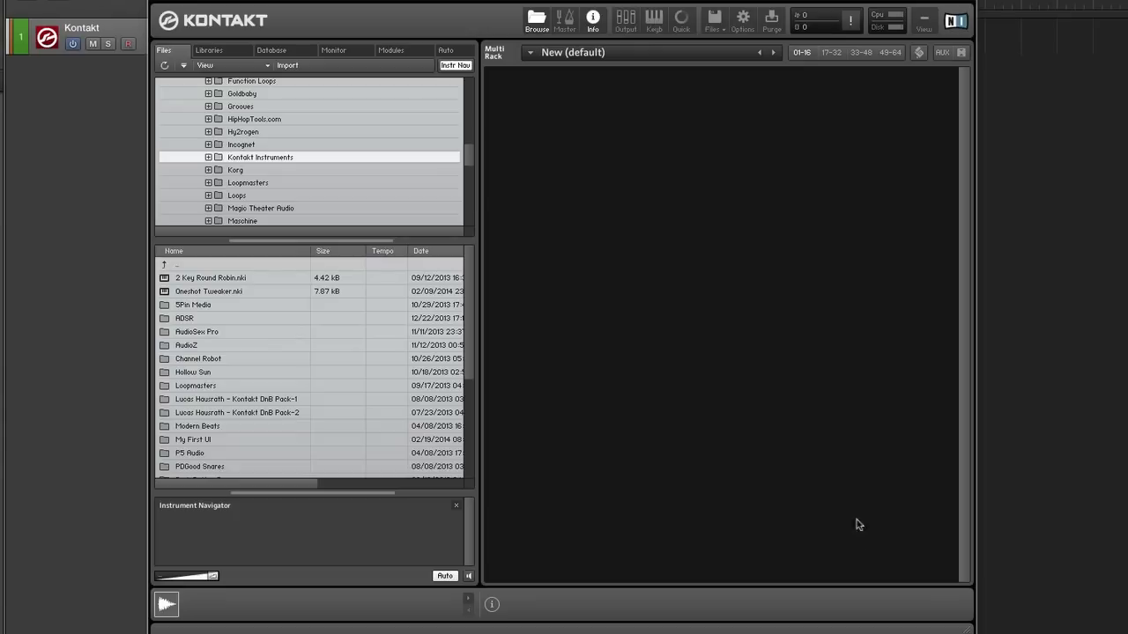
Step: Add a New (default) instrument to the rack, enter Edit Mode and show Instrument Options
{"action": "left_click", "coordinate": [709, 19]}
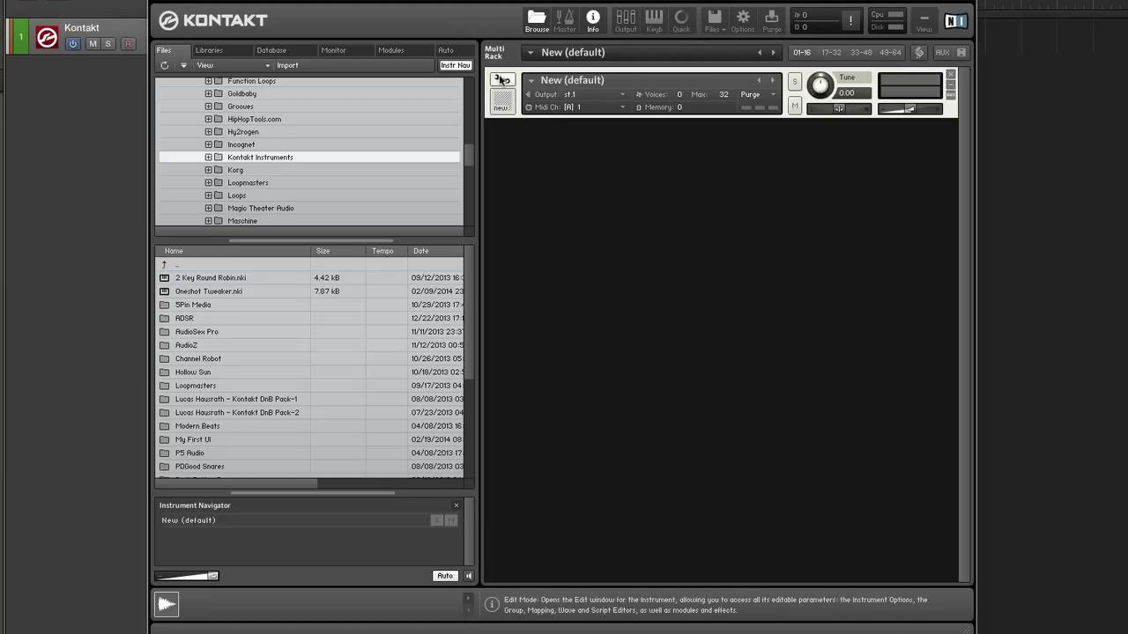
{"action": "left_click", "coordinate": [503, 83]}
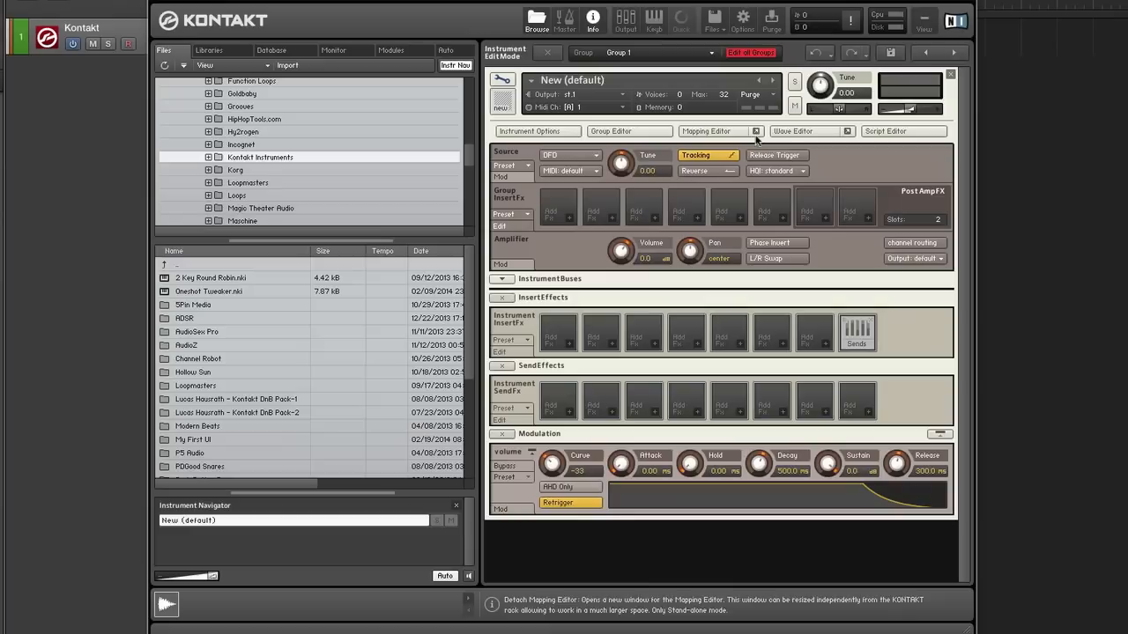
{"action": "left_click", "coordinate": [537, 130]}
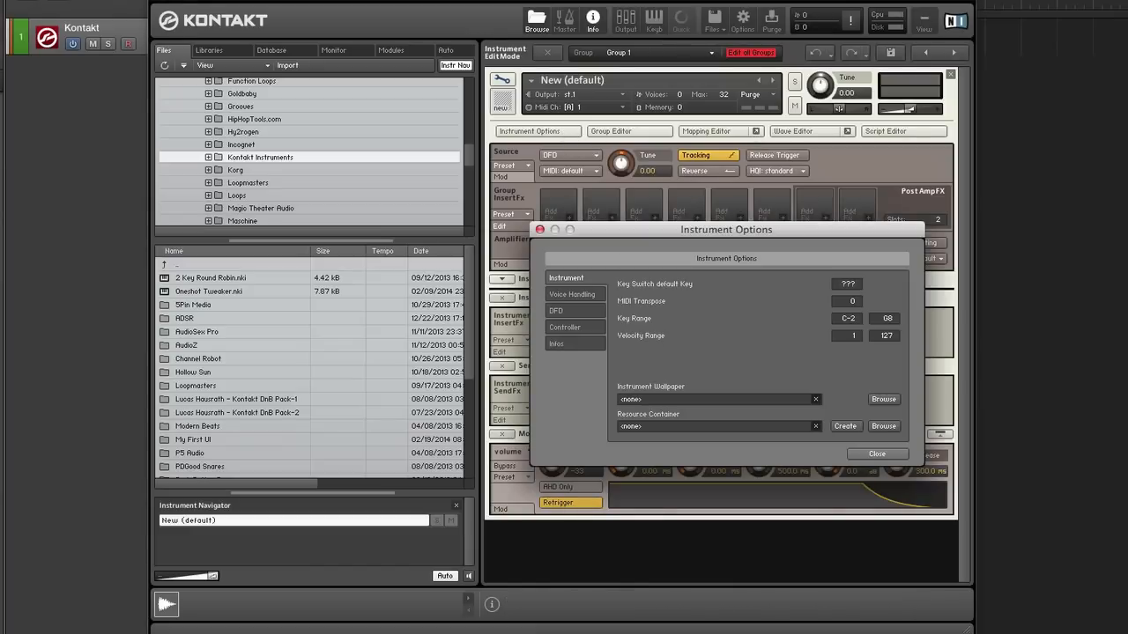
Step: Browse Finder from Music through Sound Library and Kontakt Instruments to My First MIDI Drag and Drop UI
{"action": "left_click", "coordinate": [883, 399]}
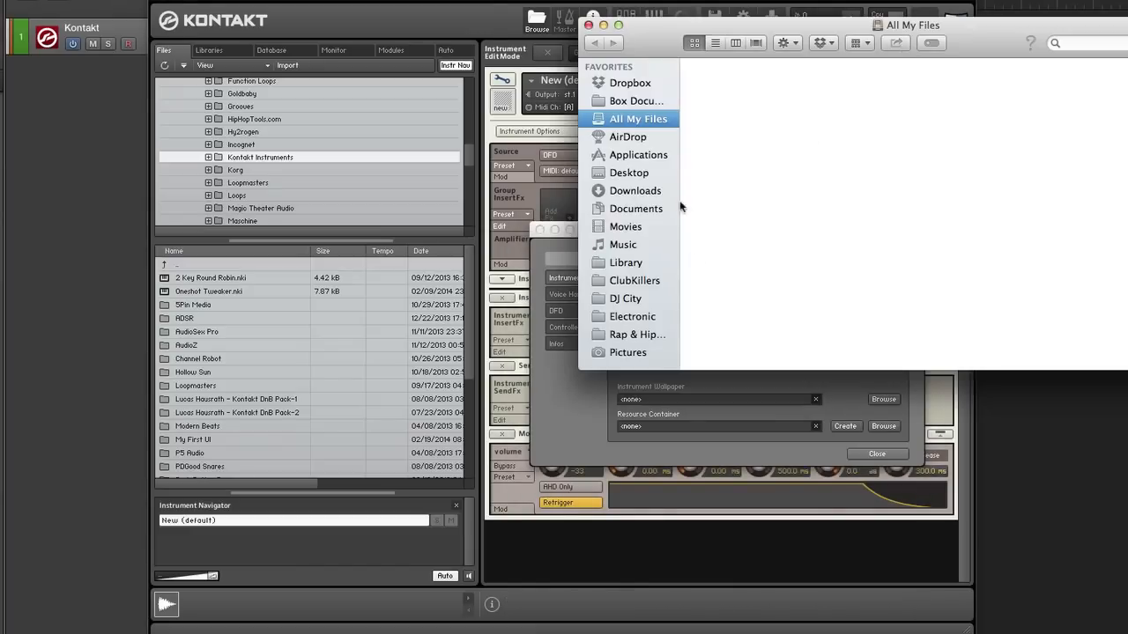
{"action": "left_click", "coordinate": [637, 118]}
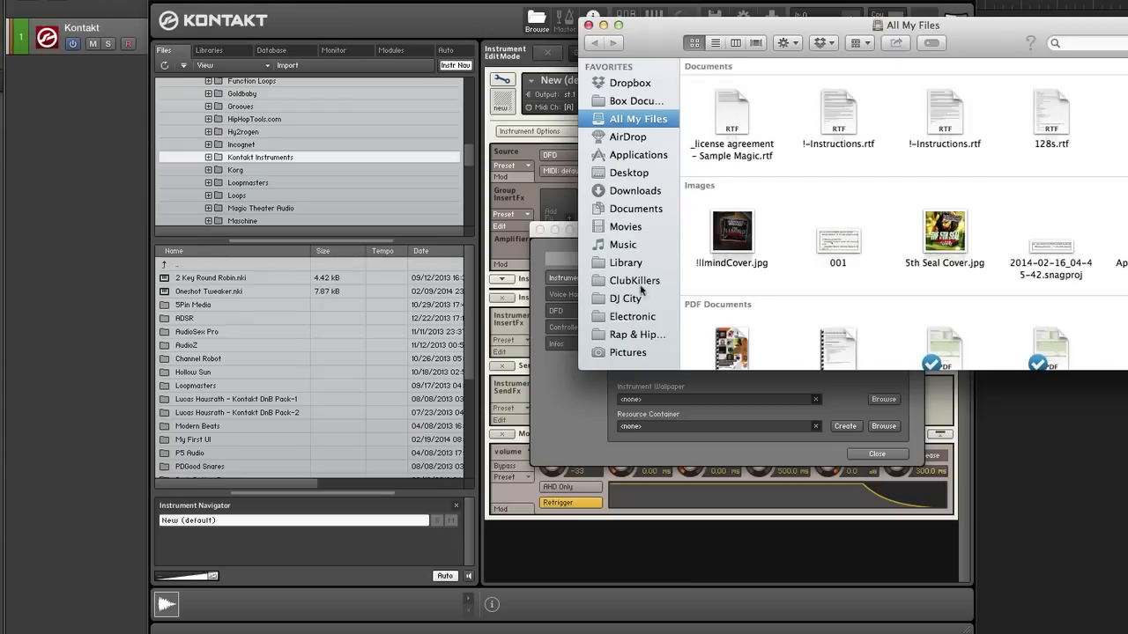
{"action": "left_click", "coordinate": [622, 244]}
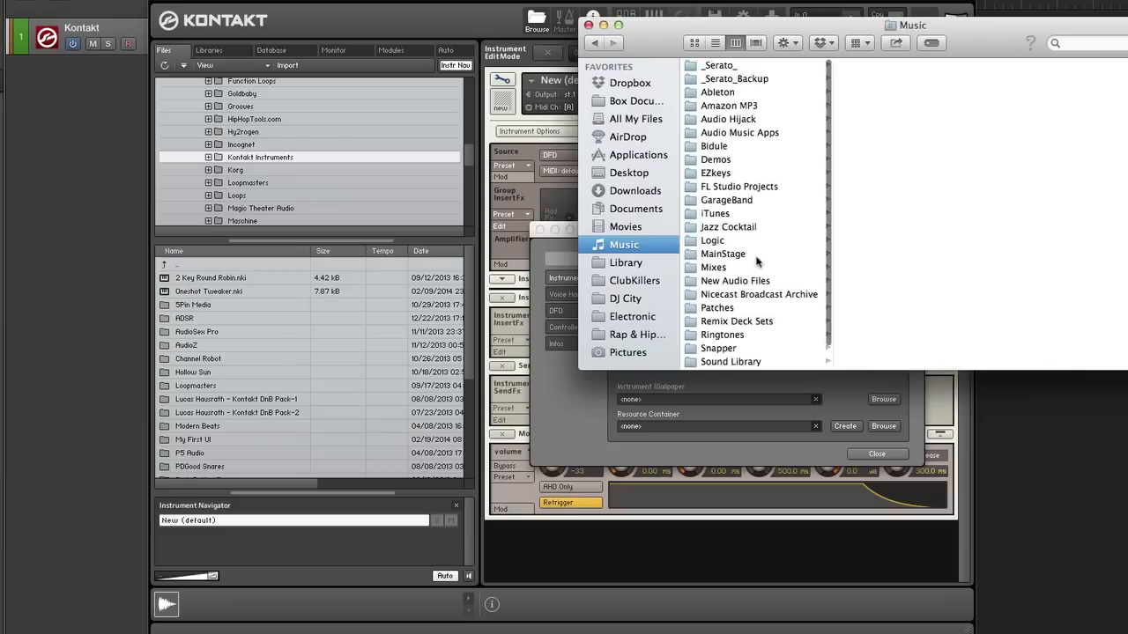
{"action": "left_click", "coordinate": [731, 361]}
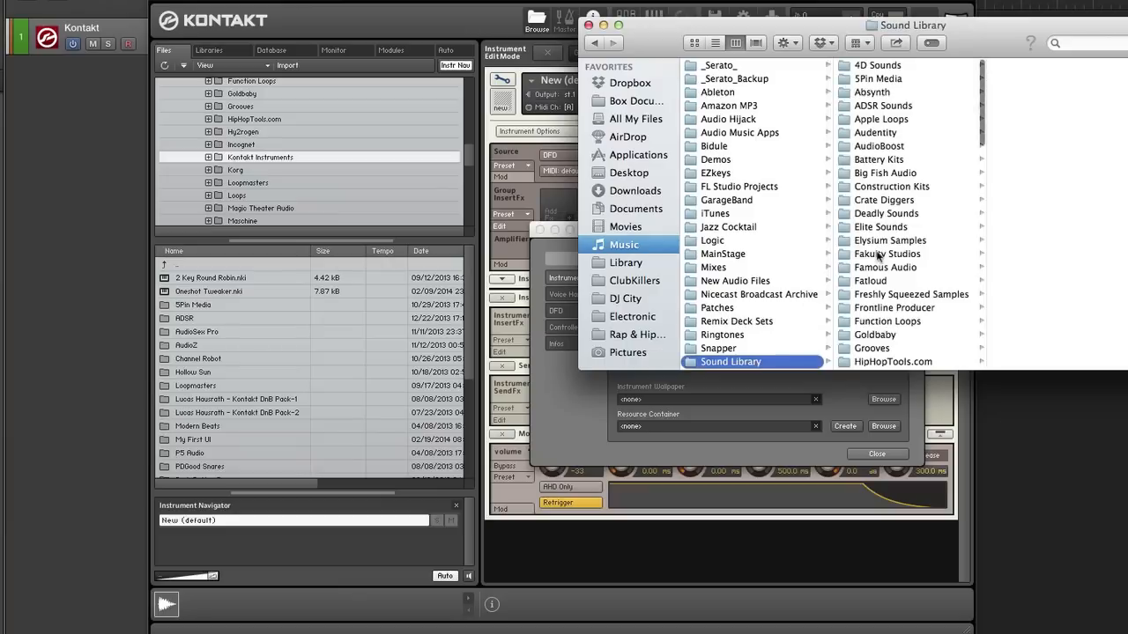
{"action": "left_click", "coordinate": [899, 278]}
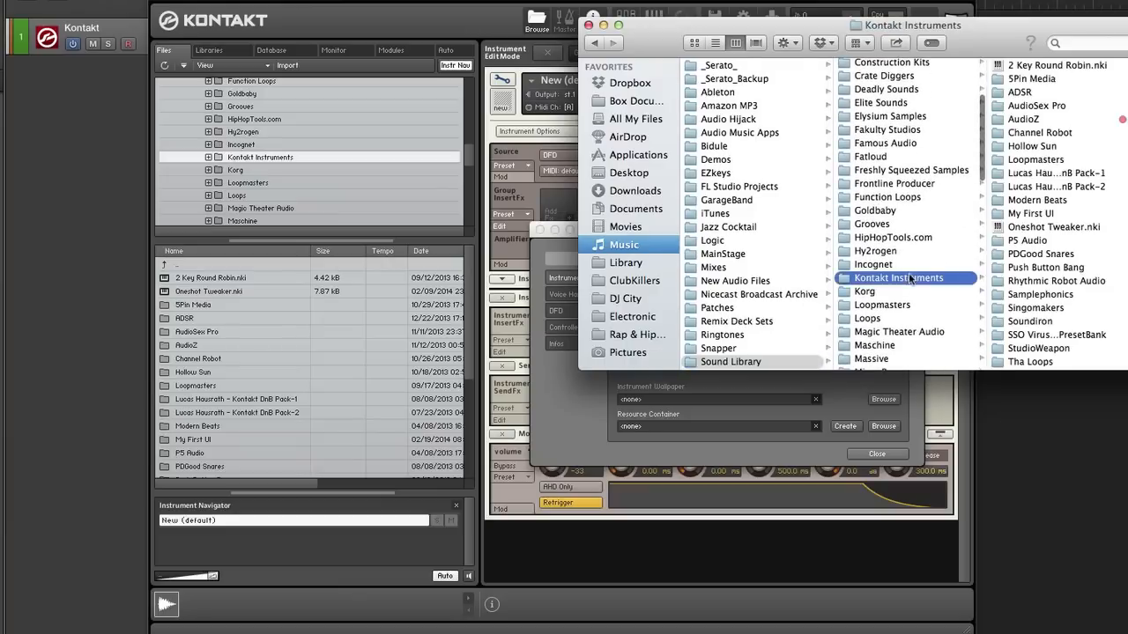
{"action": "scroll", "scroll_direction": "down", "scroll_amount": 3}
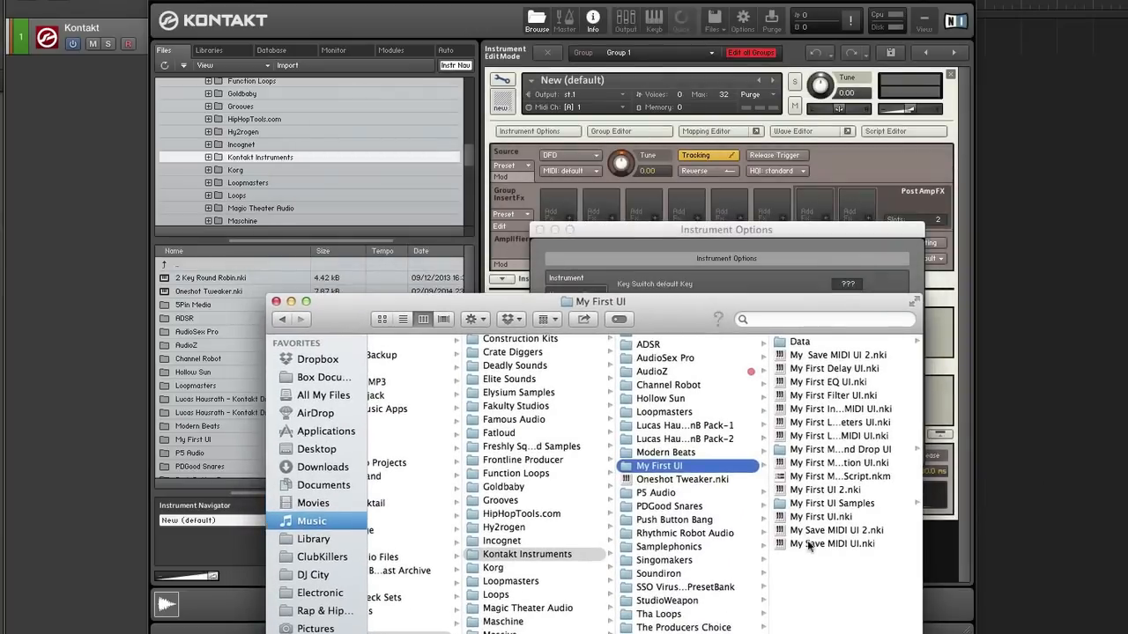
{"action": "left_click", "coordinate": [687, 449]}
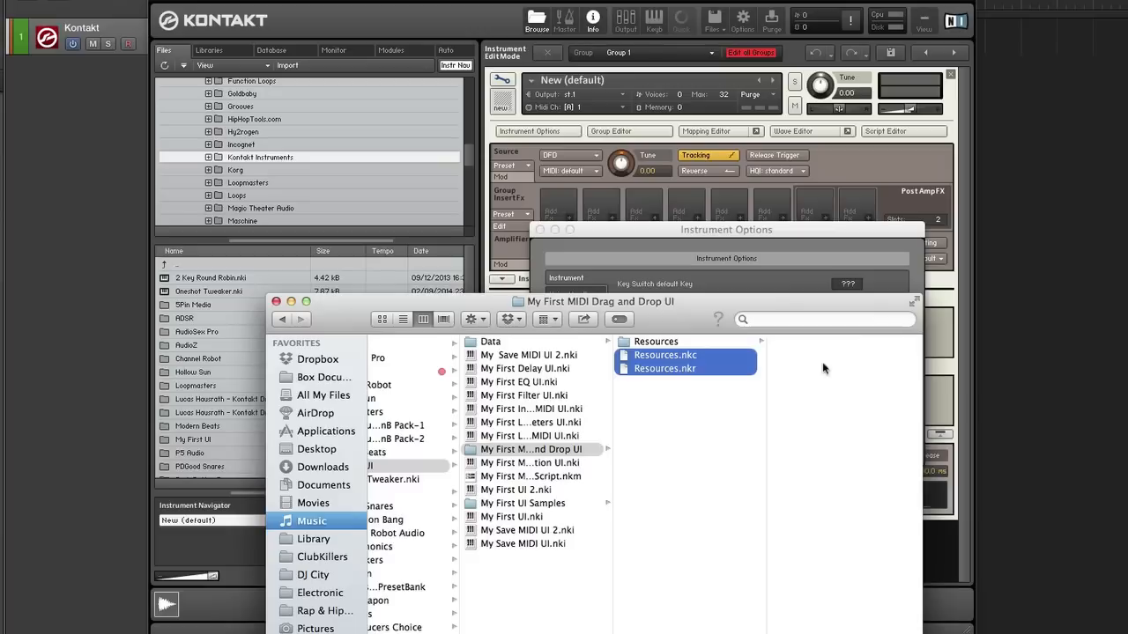
Step: Open the Resources folder and inspect its ir_samples, pictures and scripts subfolders
{"action": "left_click", "coordinate": [535, 449]}
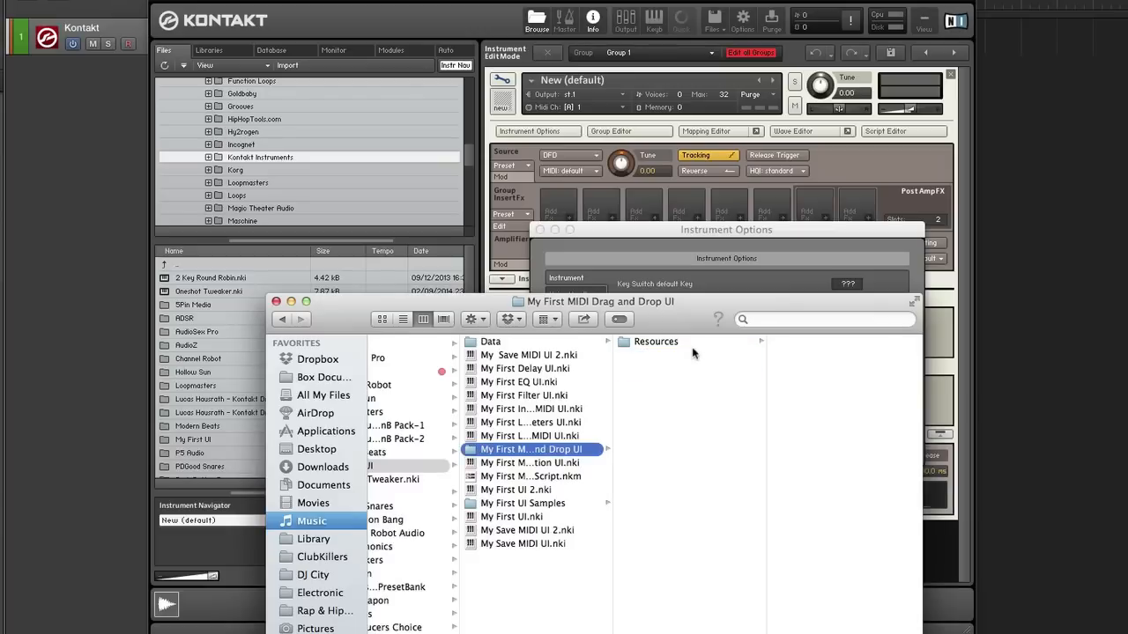
{"action": "left_click", "coordinate": [656, 341]}
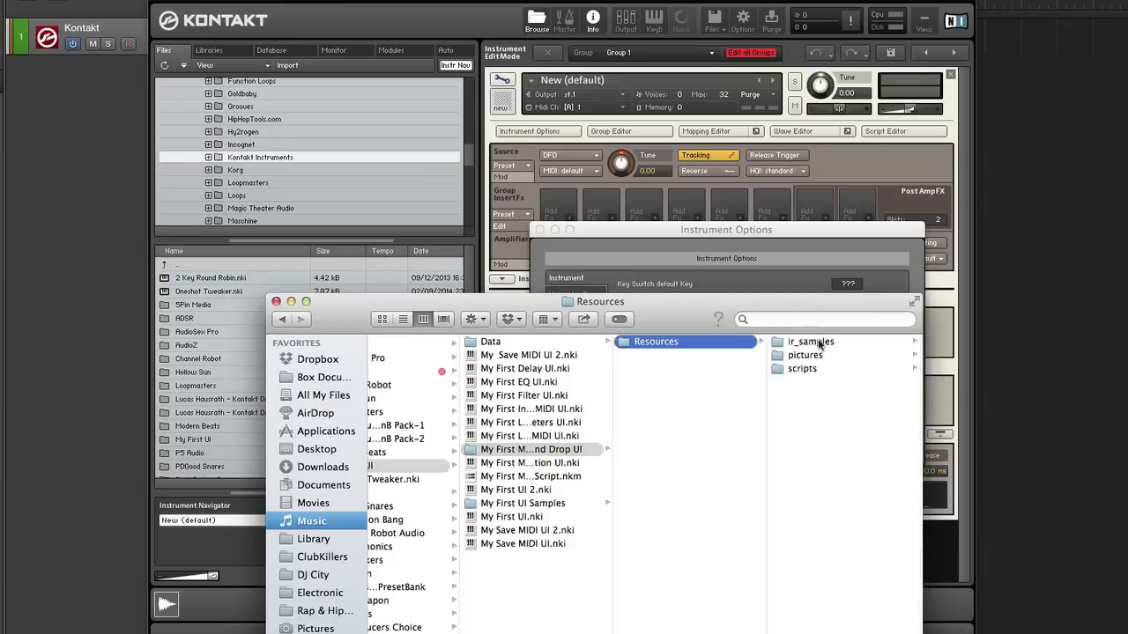
{"action": "left_click", "coordinate": [810, 341]}
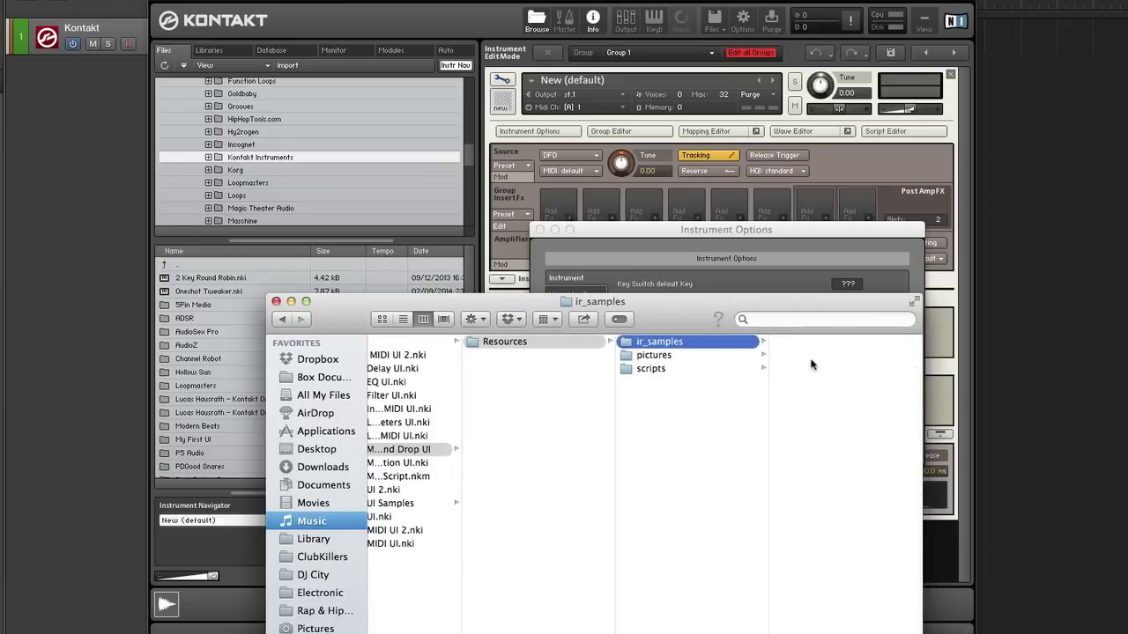
{"action": "left_click", "coordinate": [652, 355]}
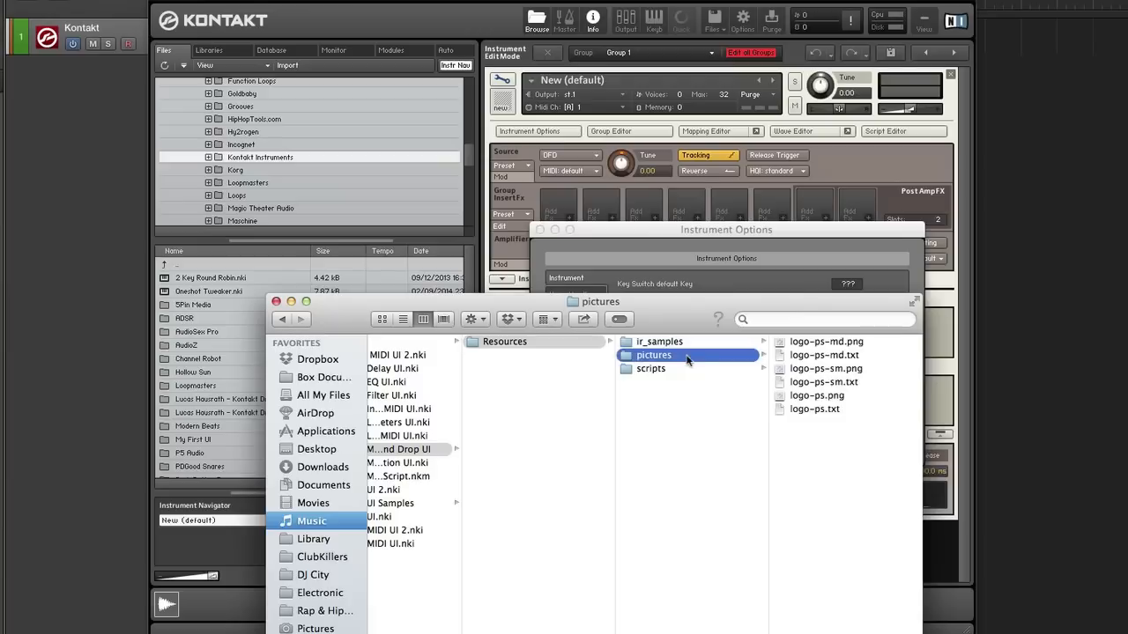
{"action": "left_click", "coordinate": [650, 368]}
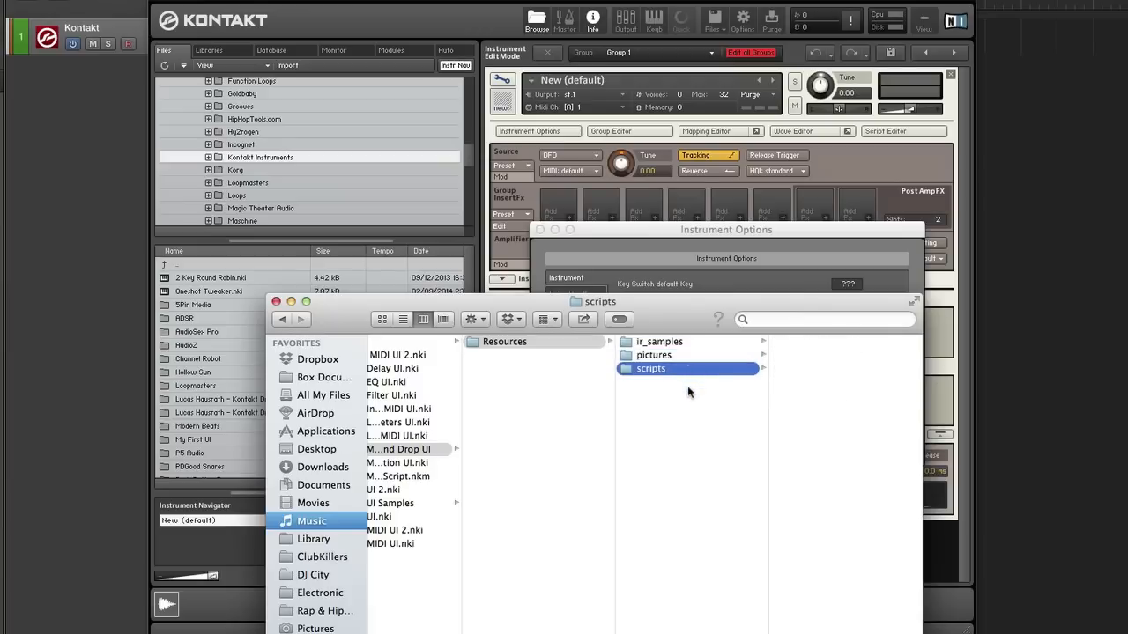
{"action": "mouse_move", "coordinate": [683, 346]}
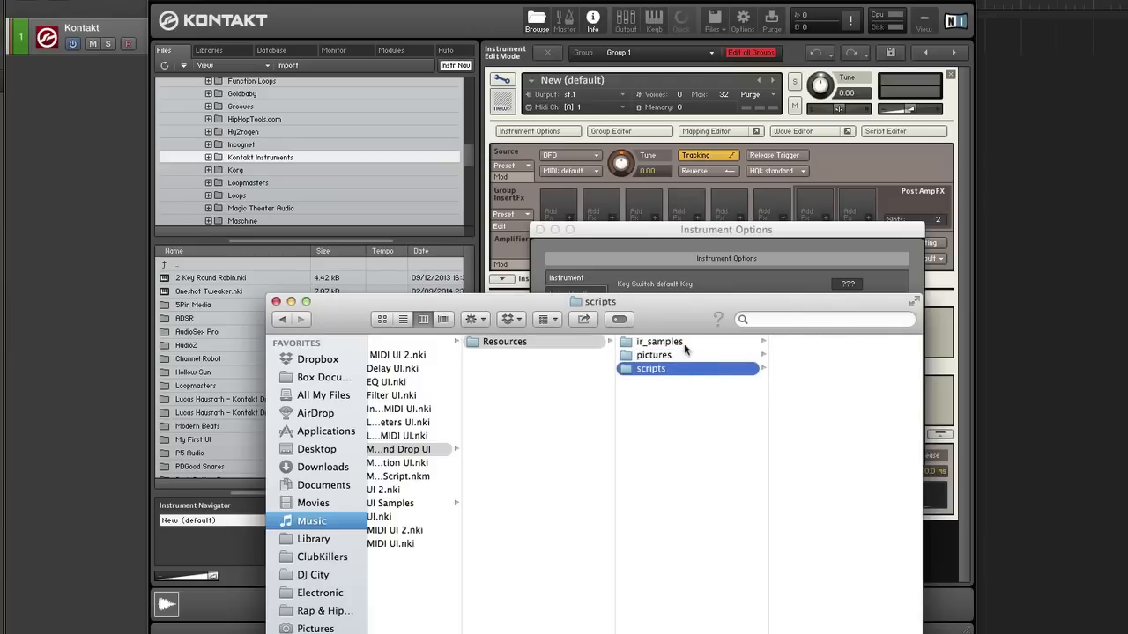
{"action": "mouse_move", "coordinate": [713, 355]}
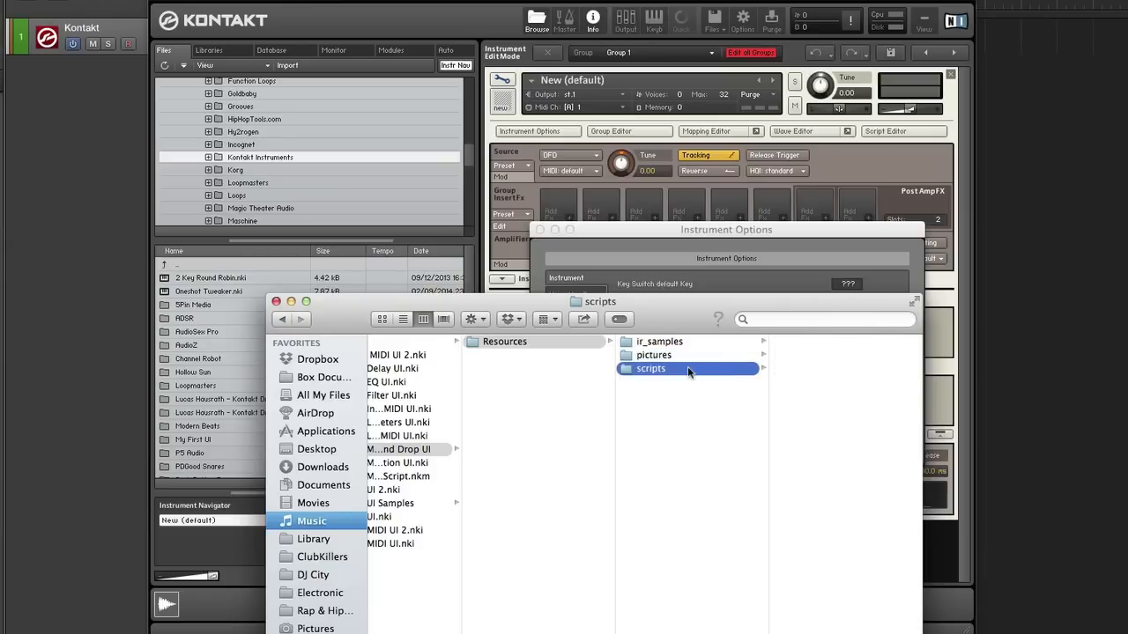
{"action": "mouse_move", "coordinate": [700, 361]}
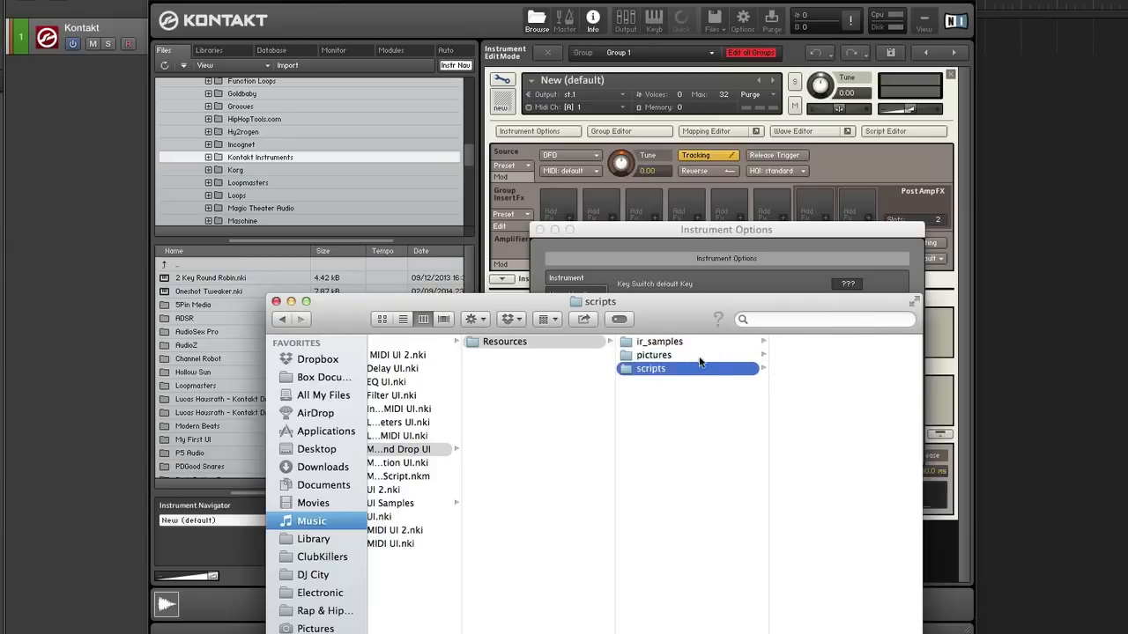
Step: Preview logo-ps-md.png, logo-ps.png, logo-ps-sm.png and logo-ps.txt in the pictures folder
{"action": "left_click", "coordinate": [652, 354]}
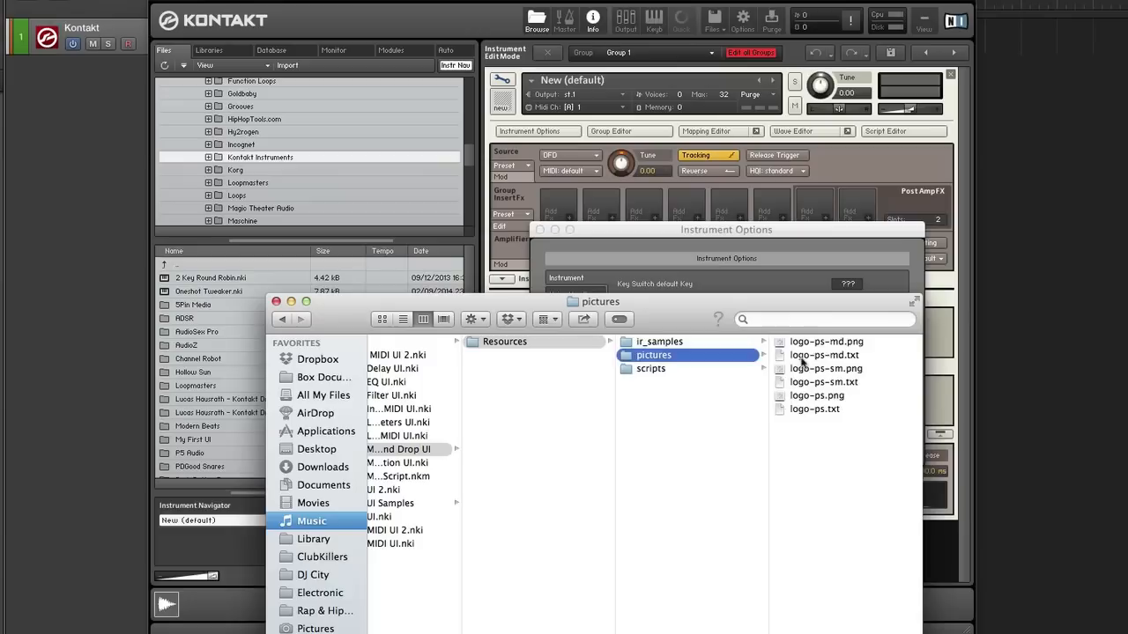
{"action": "left_click", "coordinate": [826, 341]}
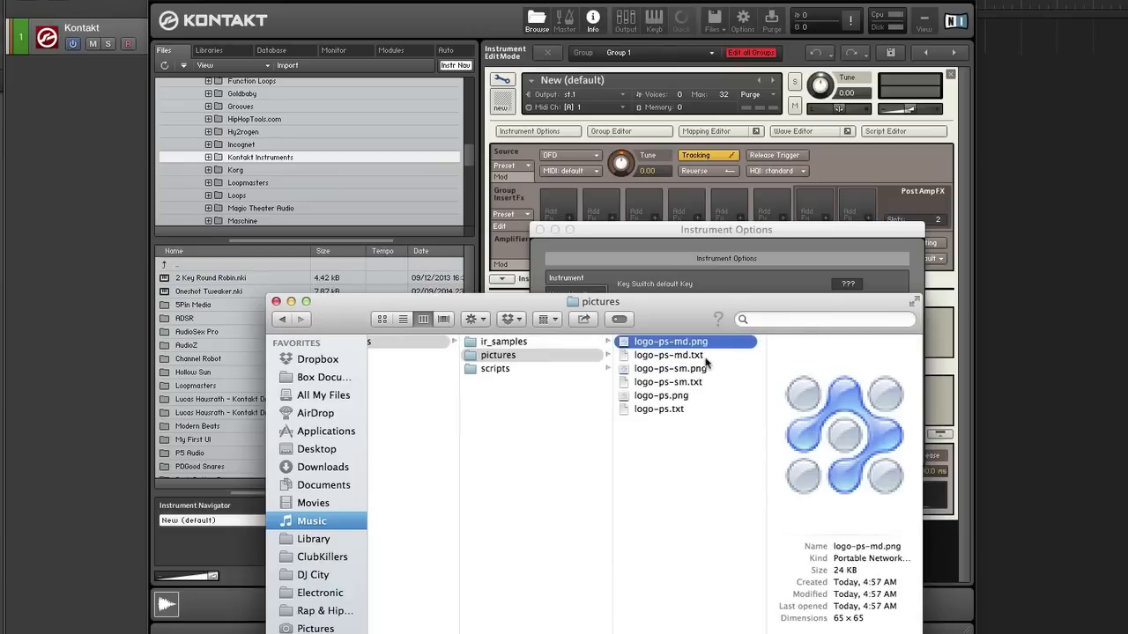
{"action": "mouse_move", "coordinate": [707, 364]}
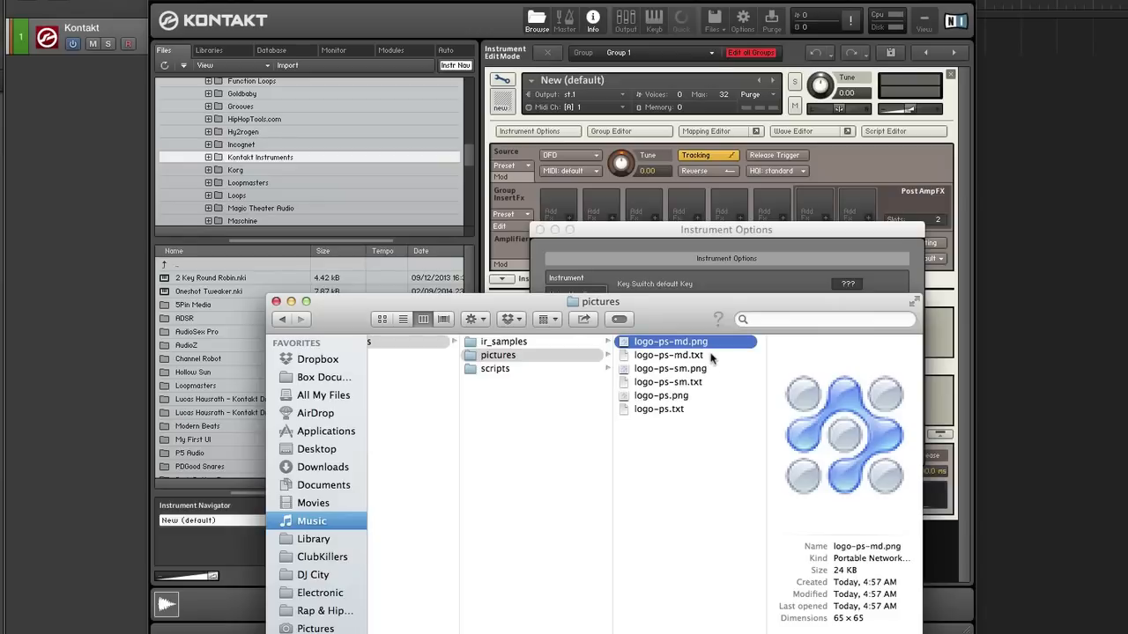
{"action": "mouse_move", "coordinate": [705, 371]}
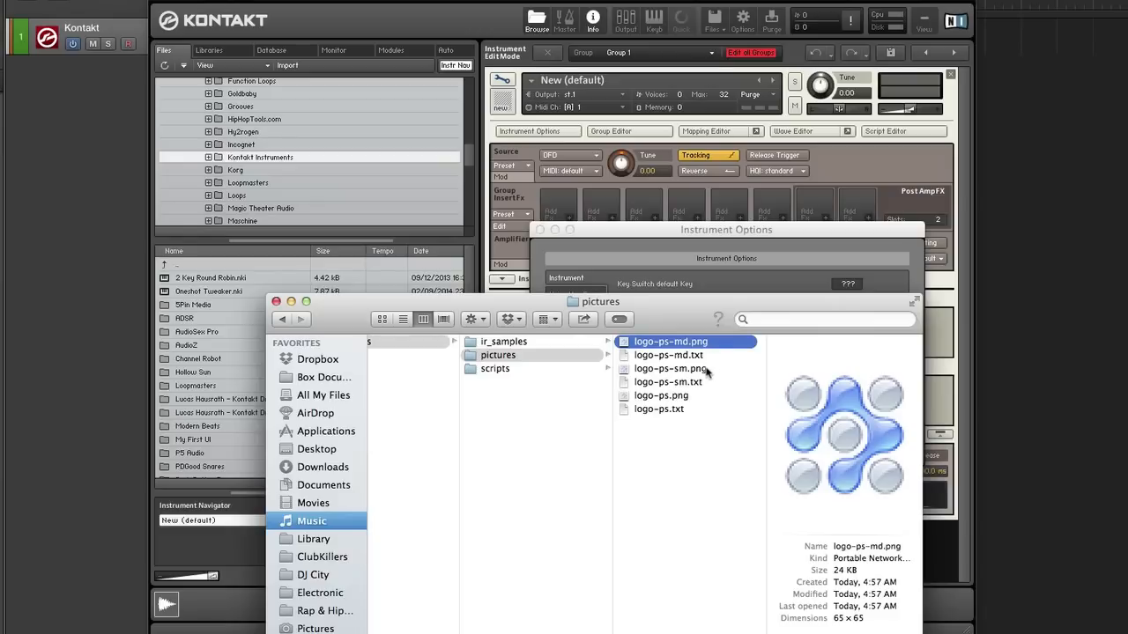
{"action": "left_click", "coordinate": [662, 395]}
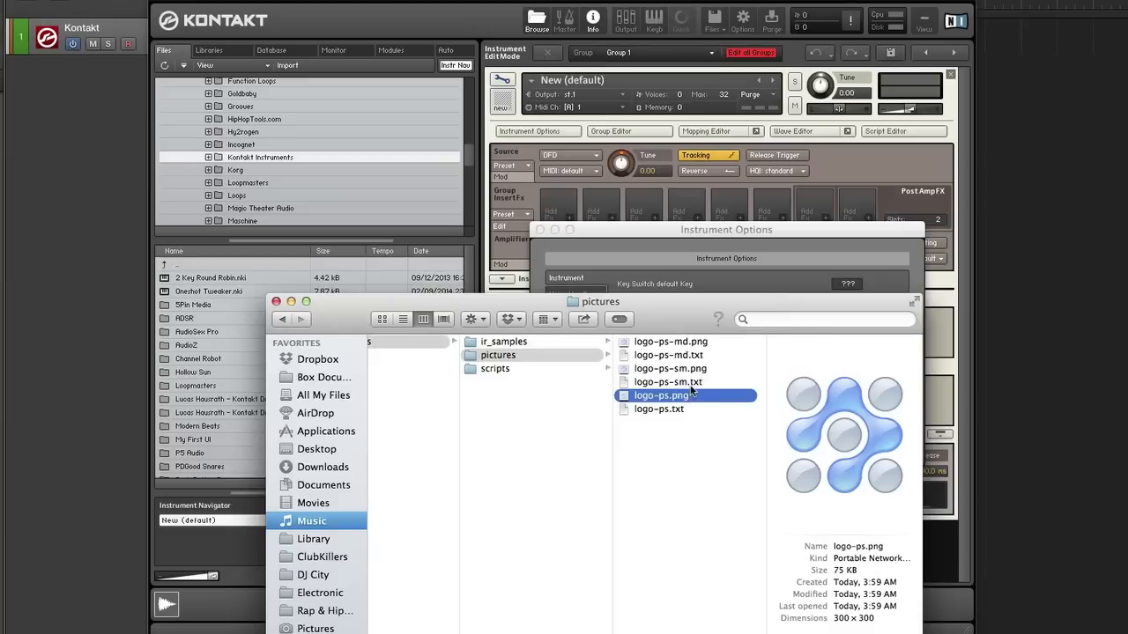
{"action": "mouse_move", "coordinate": [692, 370]}
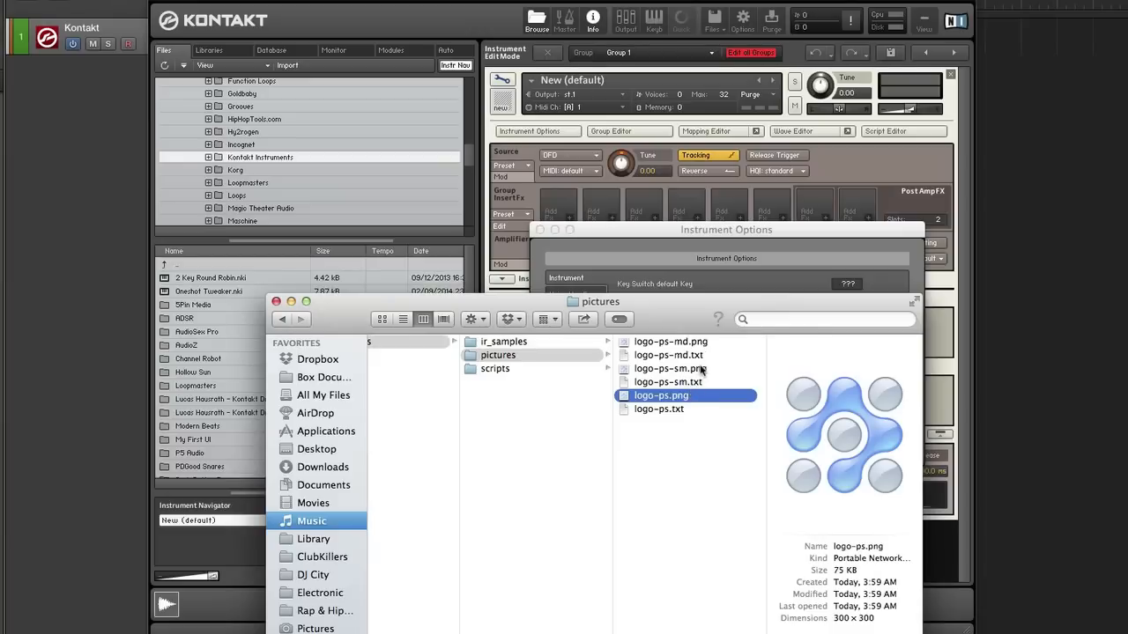
{"action": "left_click", "coordinate": [670, 368]}
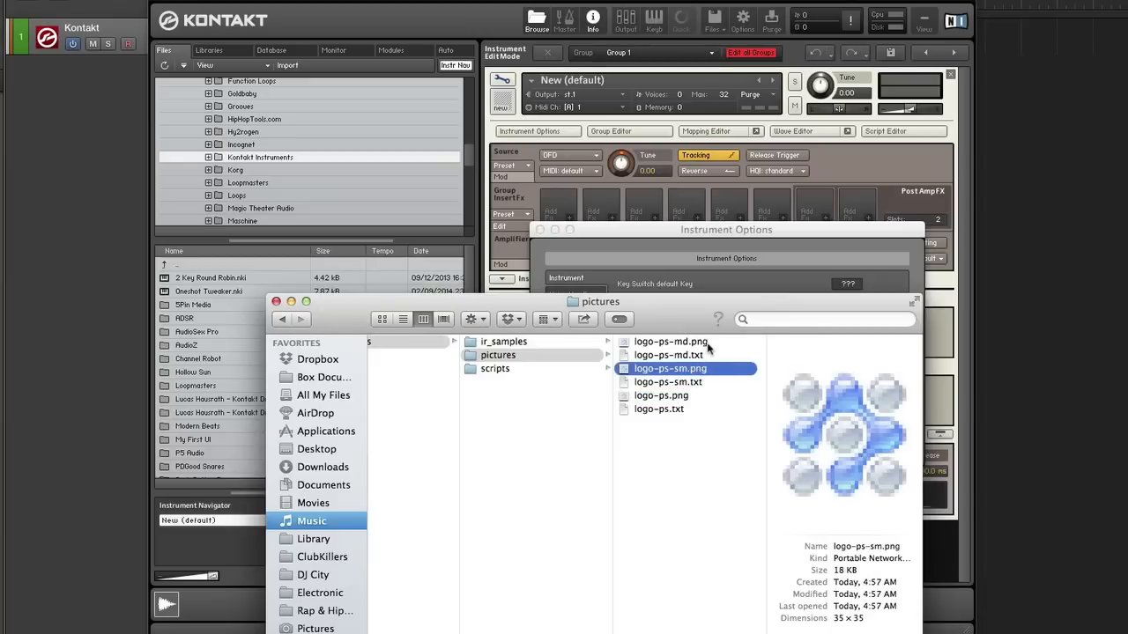
{"action": "left_click", "coordinate": [672, 342]}
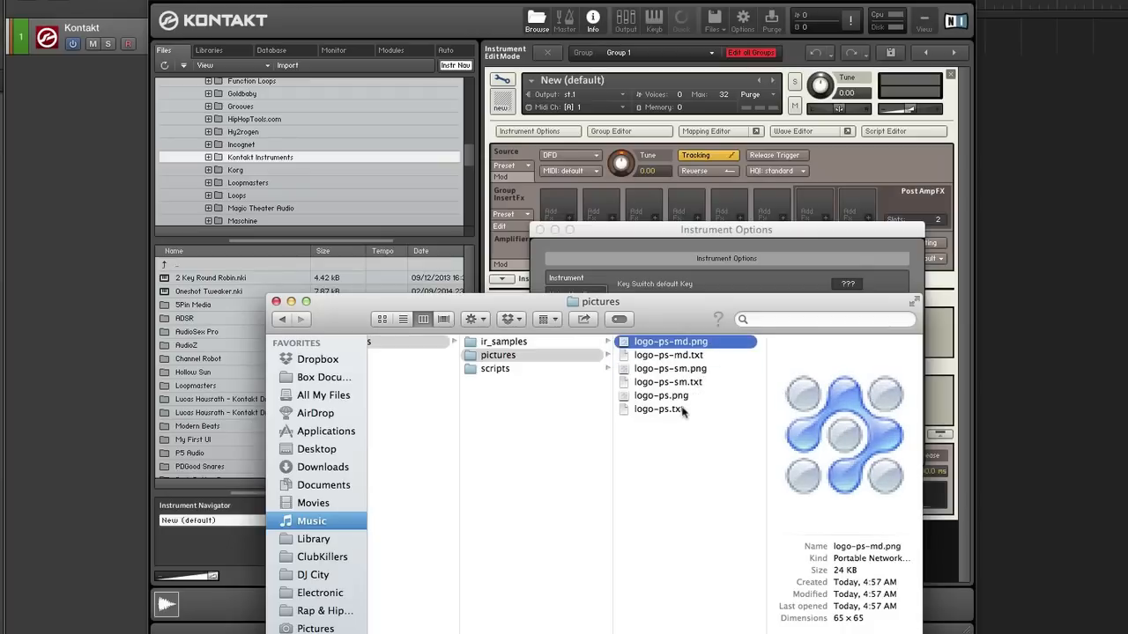
{"action": "left_click", "coordinate": [658, 408]}
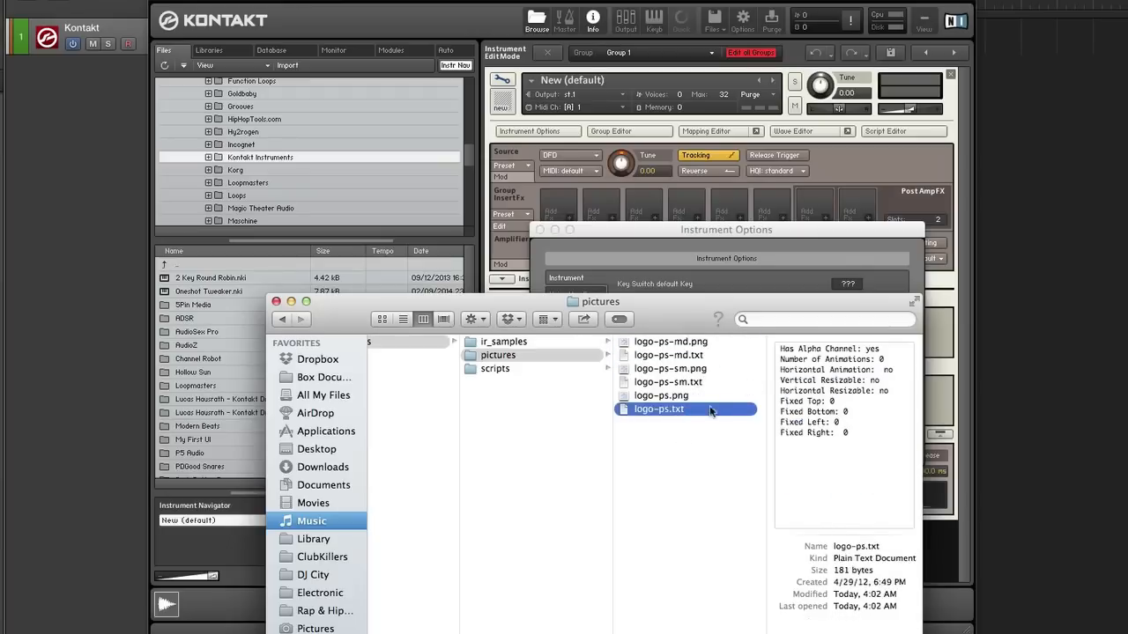
{"action": "mouse_move", "coordinate": [772, 390]}
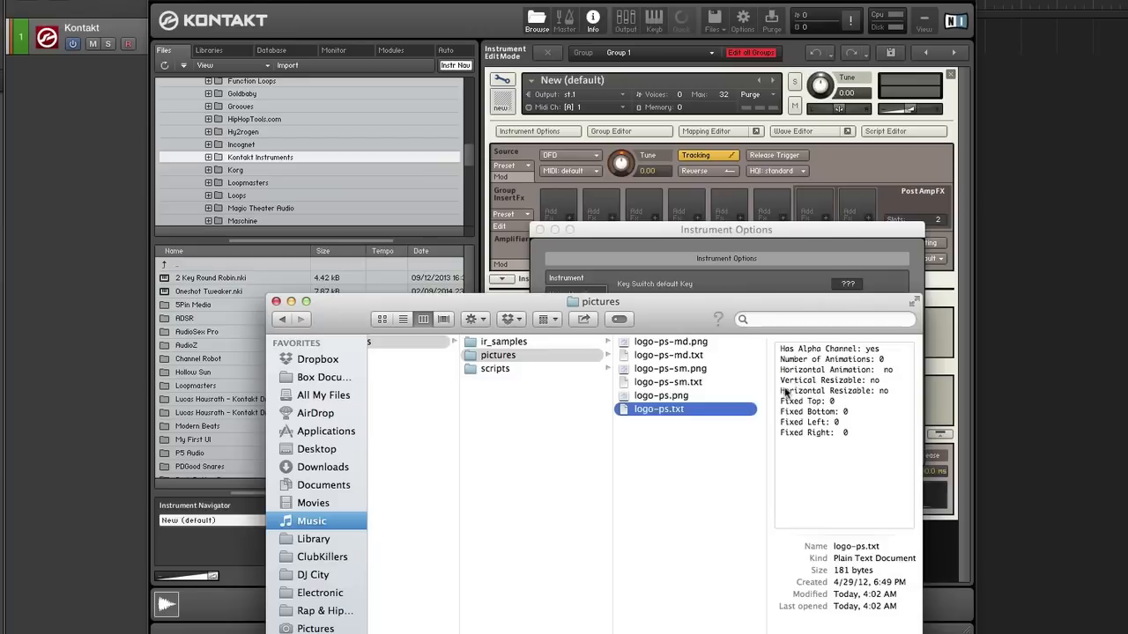
{"action": "mouse_move", "coordinate": [850, 361]}
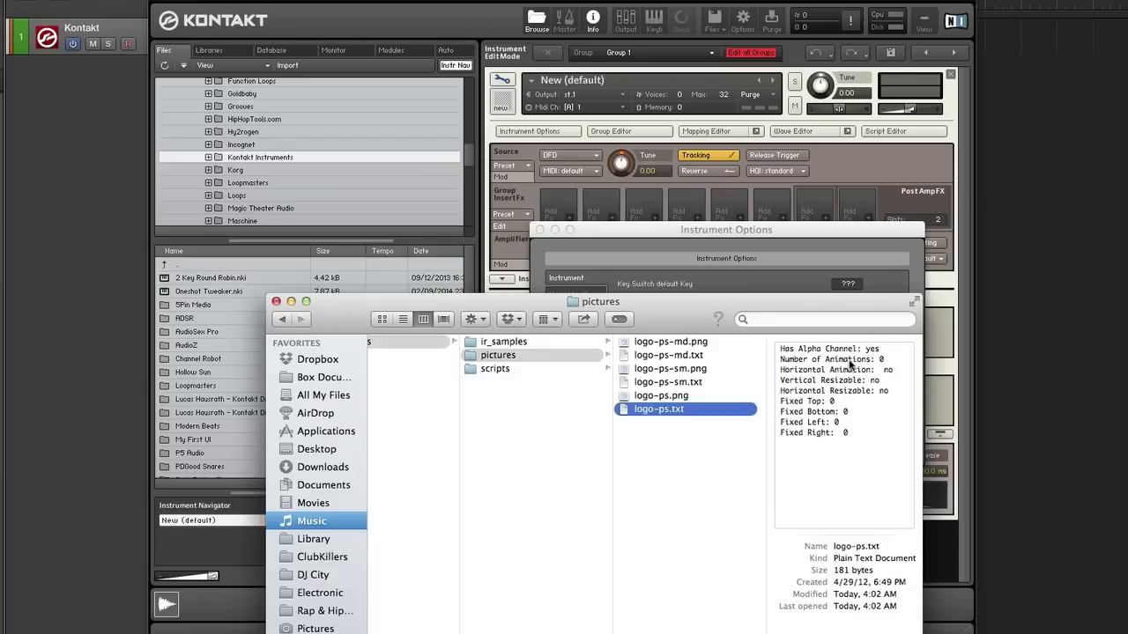
{"action": "mouse_move", "coordinate": [795, 459]}
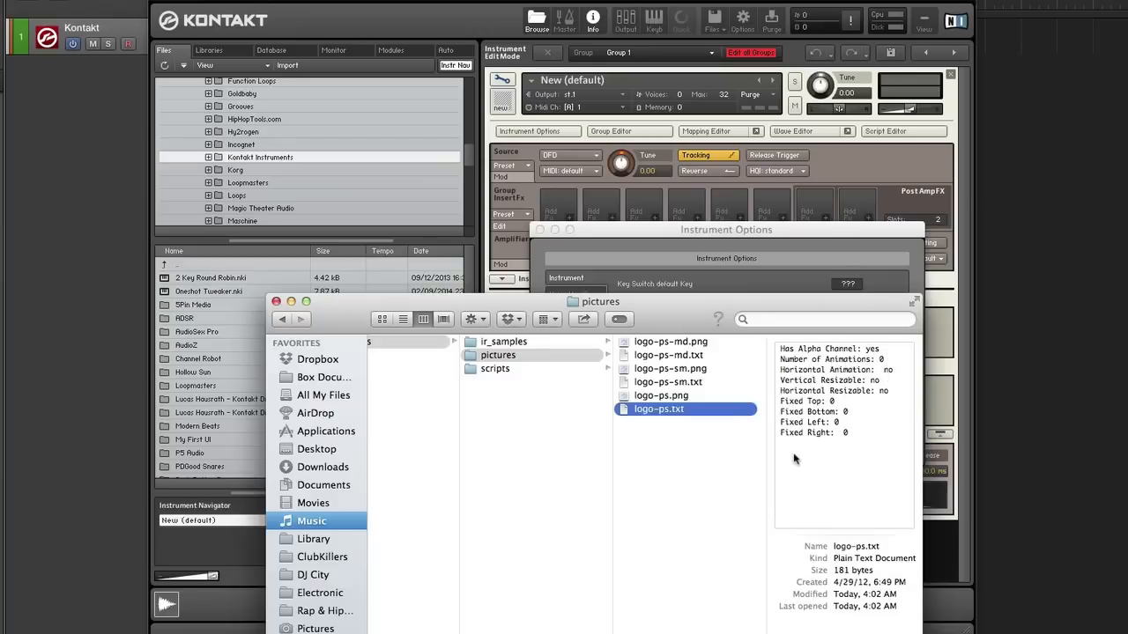
{"action": "mouse_move", "coordinate": [681, 400]}
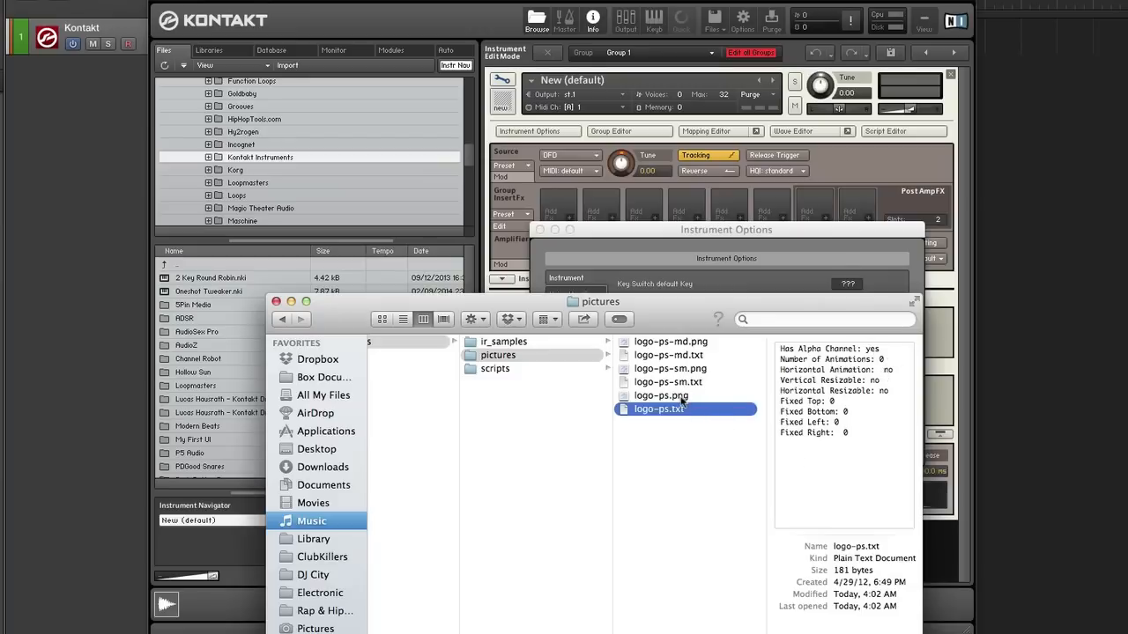
{"action": "left_click", "coordinate": [660, 396]}
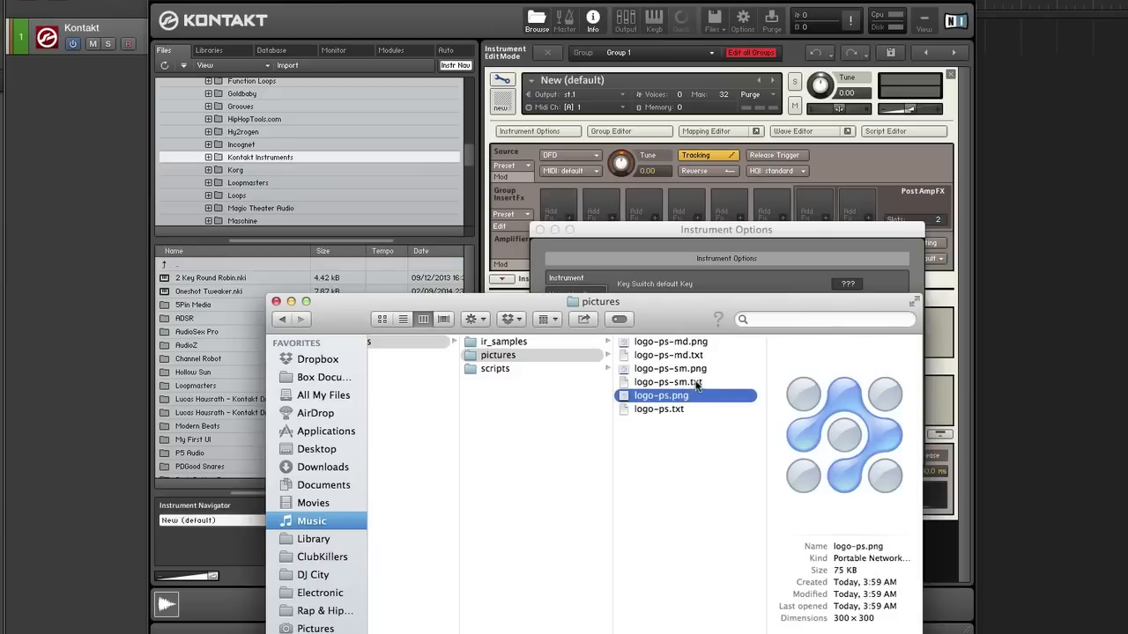
{"action": "left_click", "coordinate": [667, 381]}
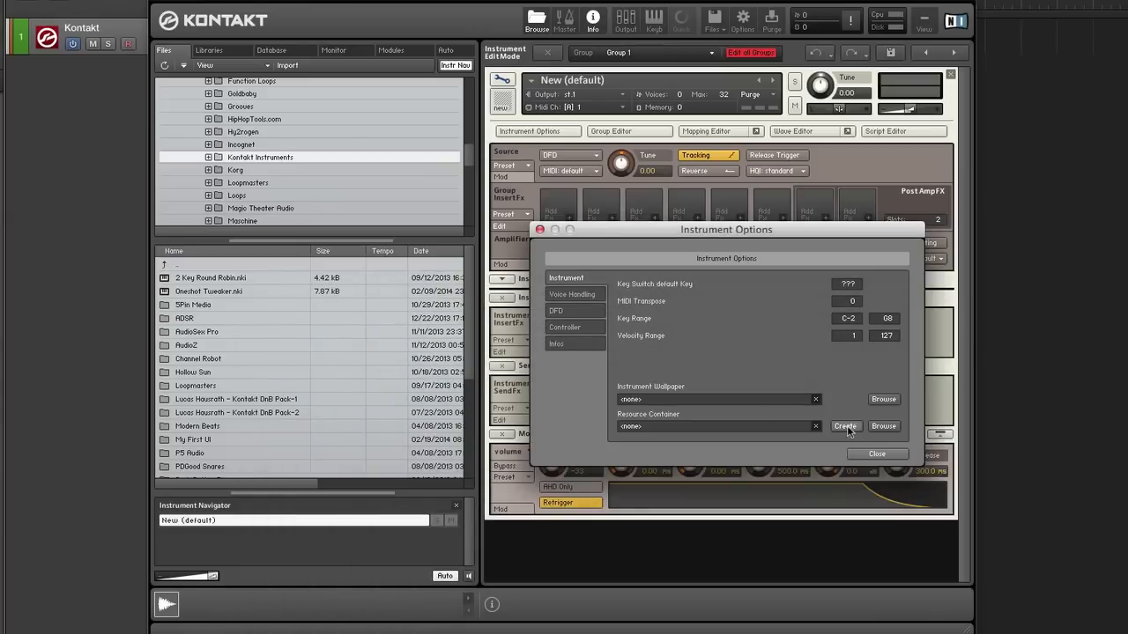
{"action": "mouse_move", "coordinate": [856, 431]}
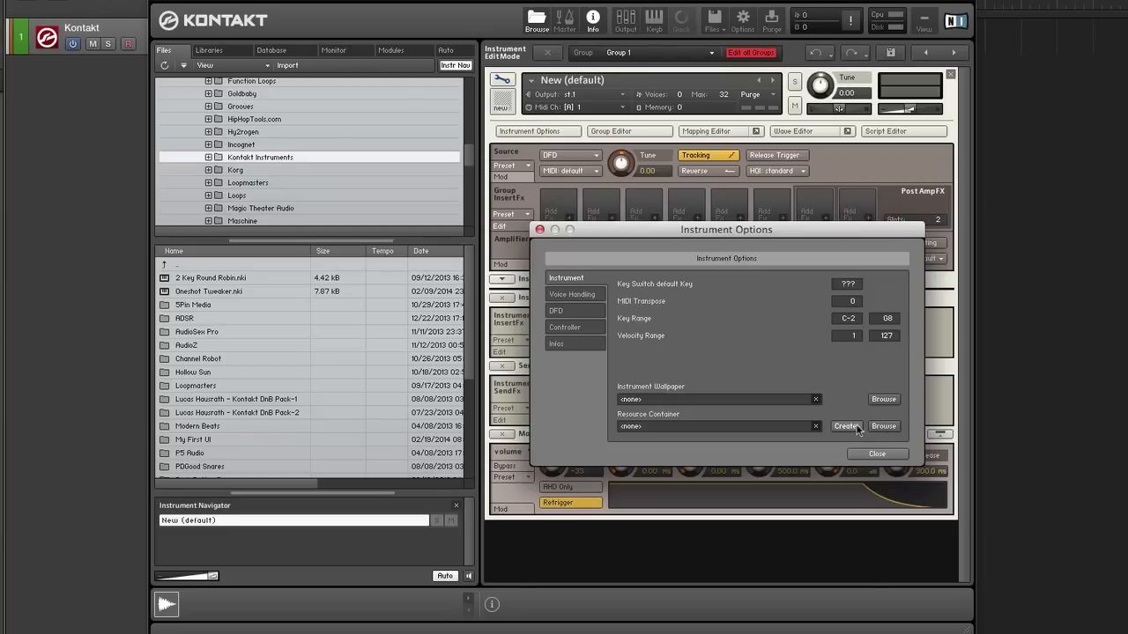
Step: Save a new container named Resources in My First MIDI Drag and Drop UI and dismiss the summary
{"action": "left_click", "coordinate": [846, 425]}
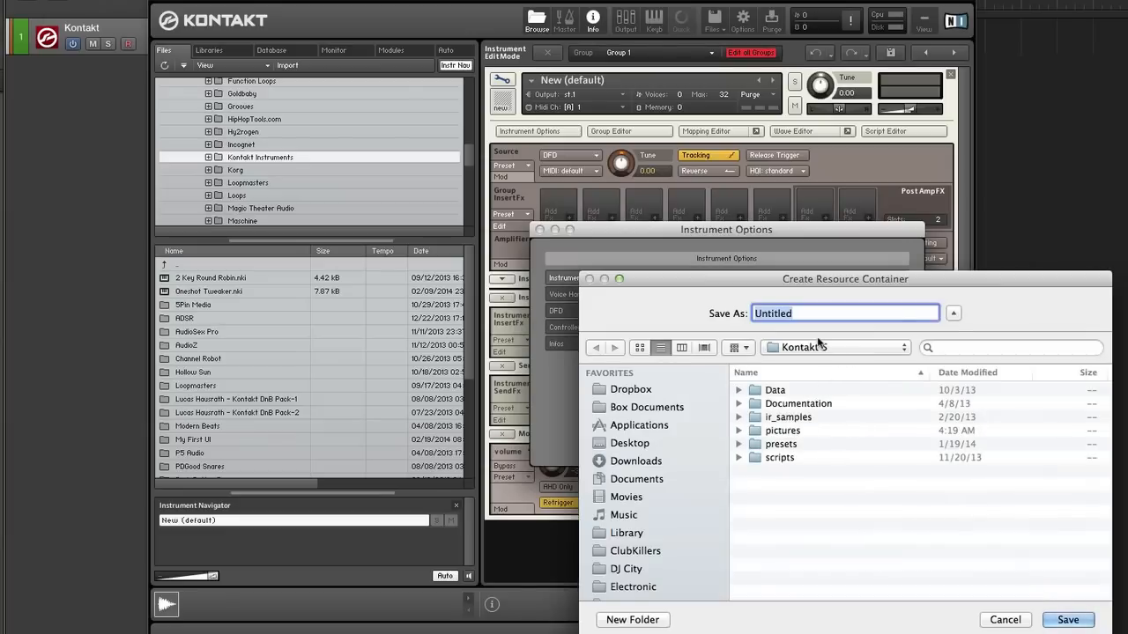
{"action": "mouse_move", "coordinate": [668, 505]}
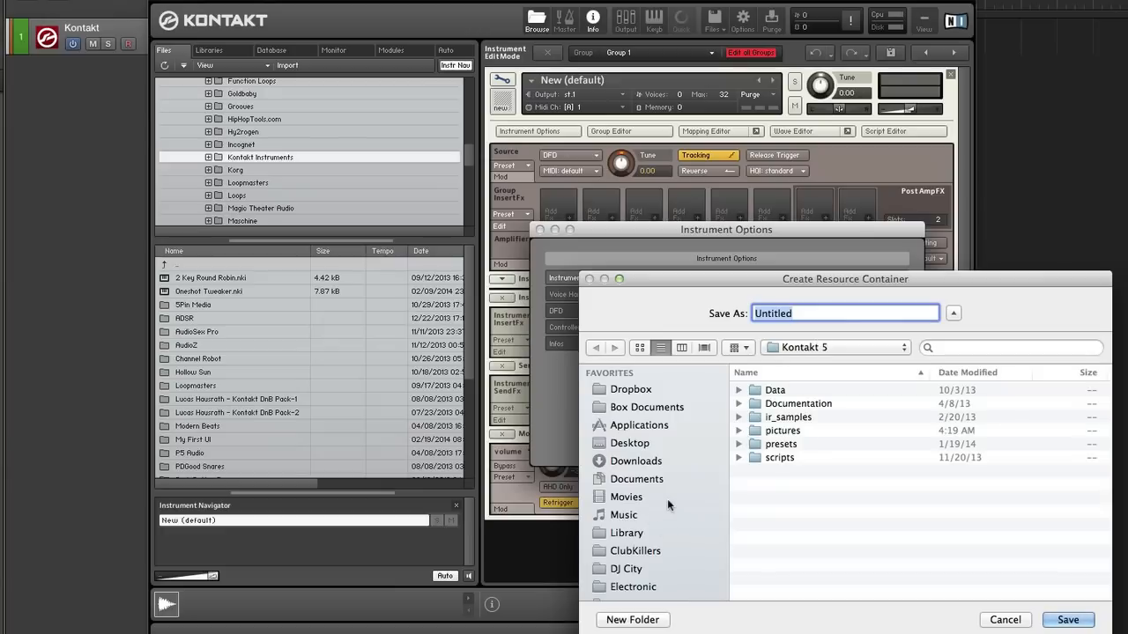
{"action": "mouse_move", "coordinate": [659, 490]}
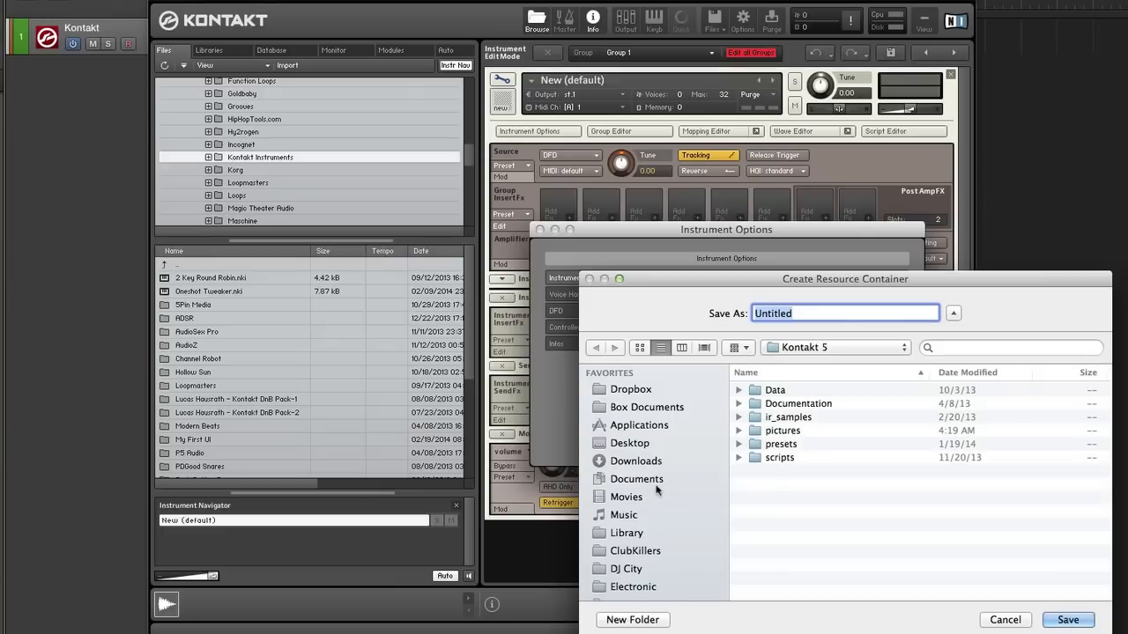
{"action": "left_click", "coordinate": [625, 515]}
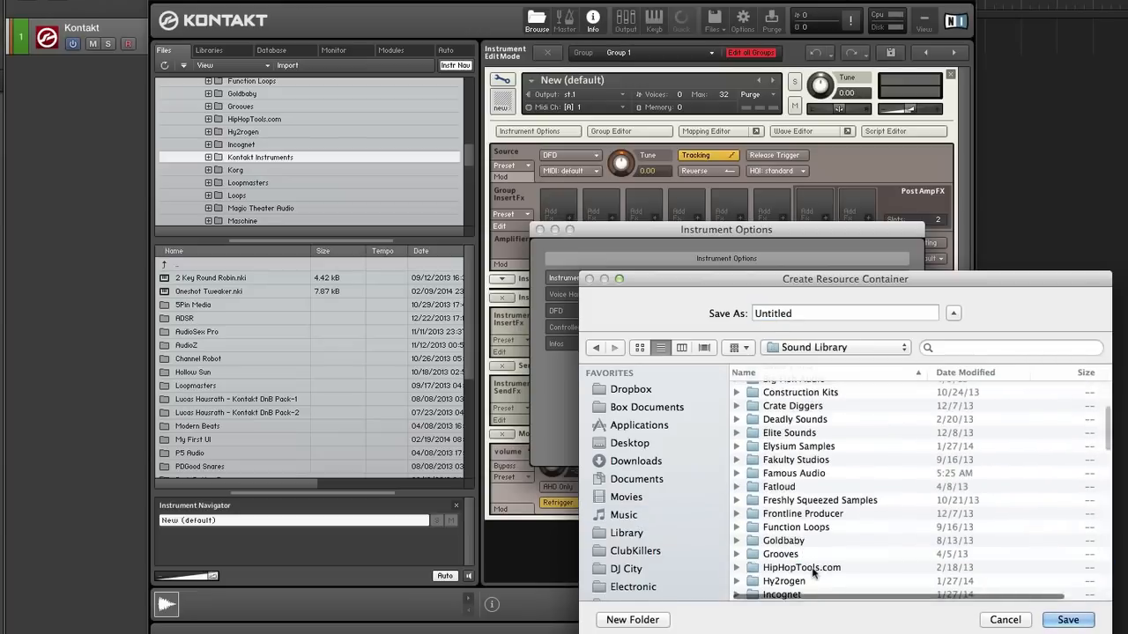
{"action": "scroll", "scroll_direction": "down", "scroll_amount": 3}
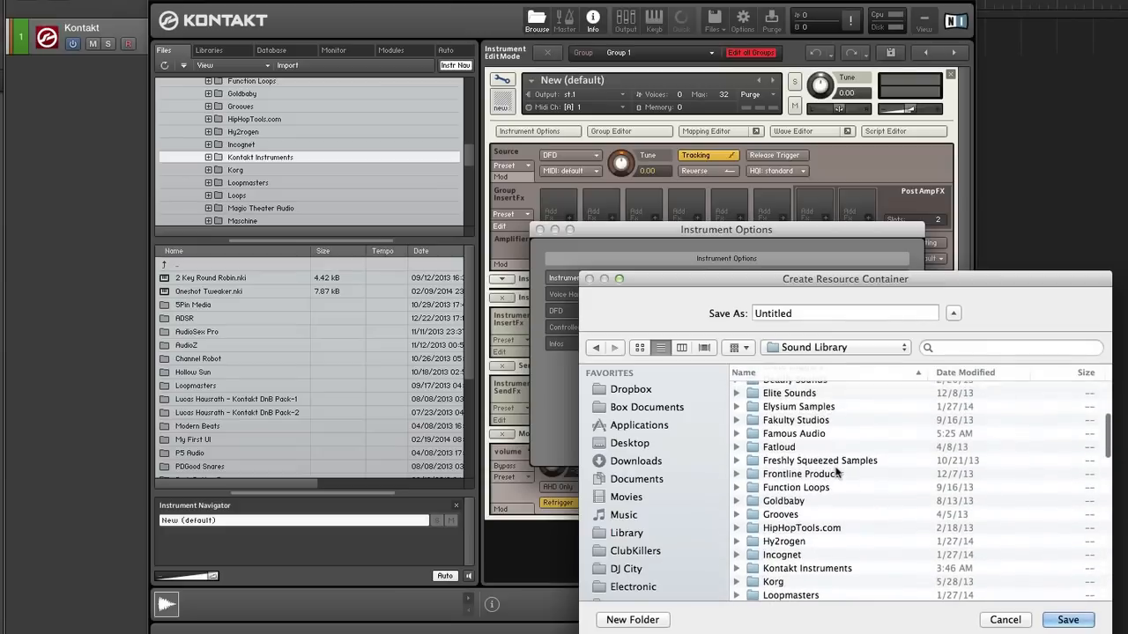
{"action": "double_click", "coordinate": [805, 568]}
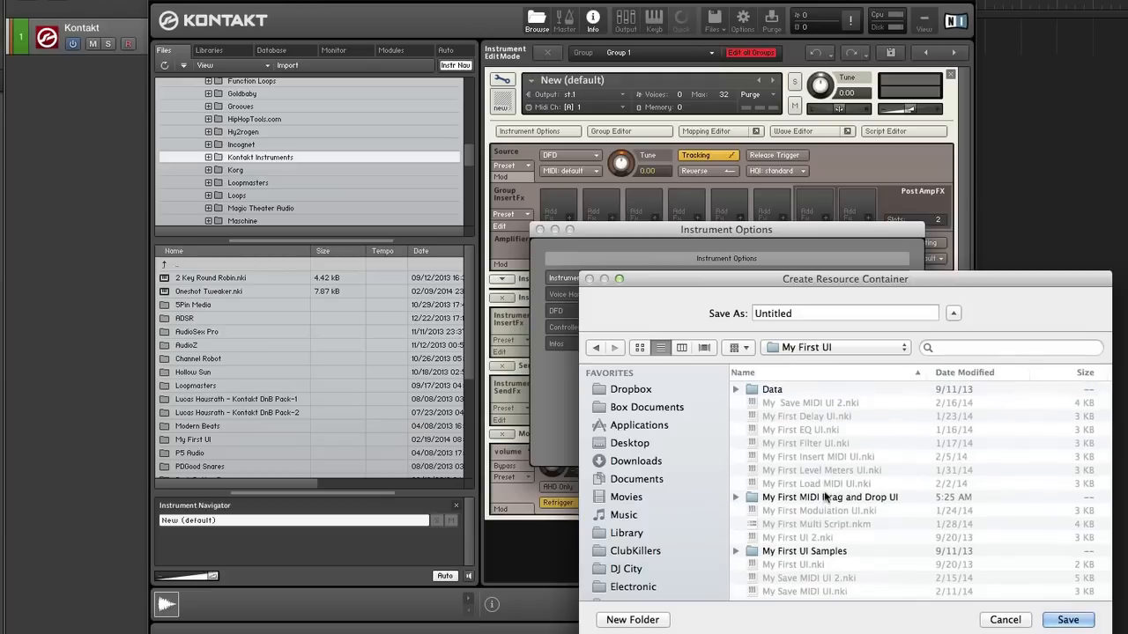
{"action": "double_click", "coordinate": [828, 497]}
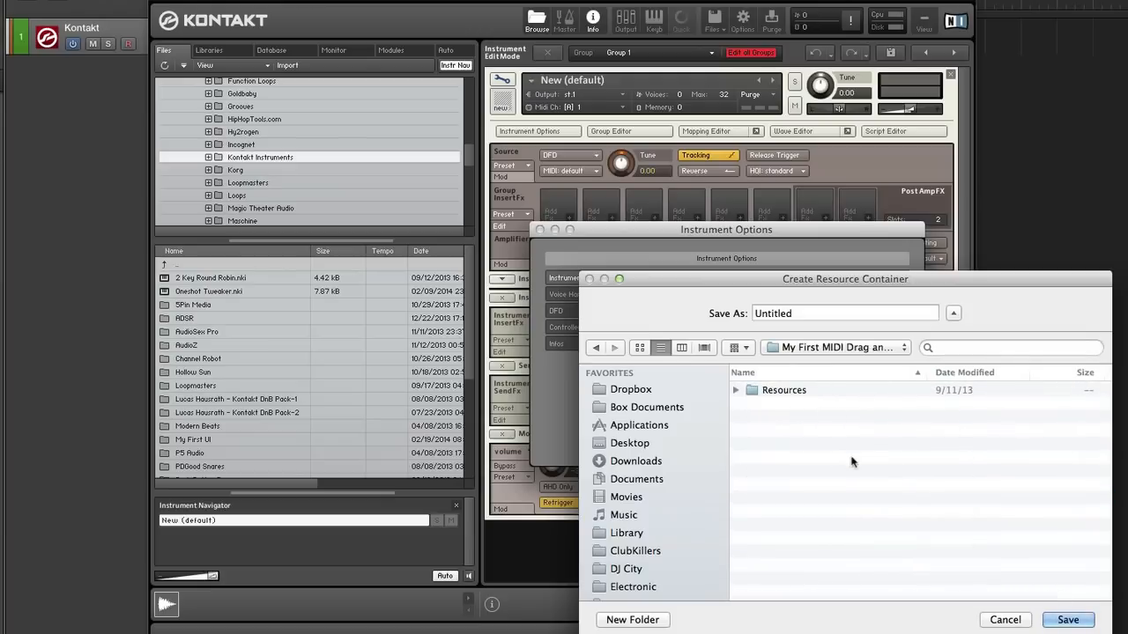
{"action": "type", "text": "R"}
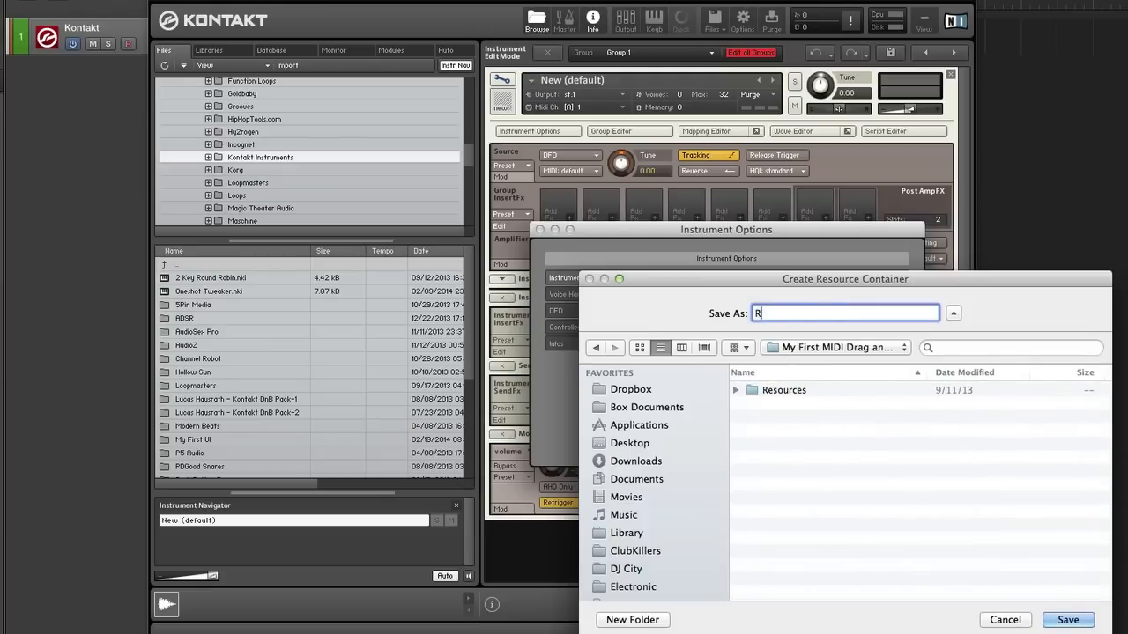
{"action": "type", "text": "esources"}
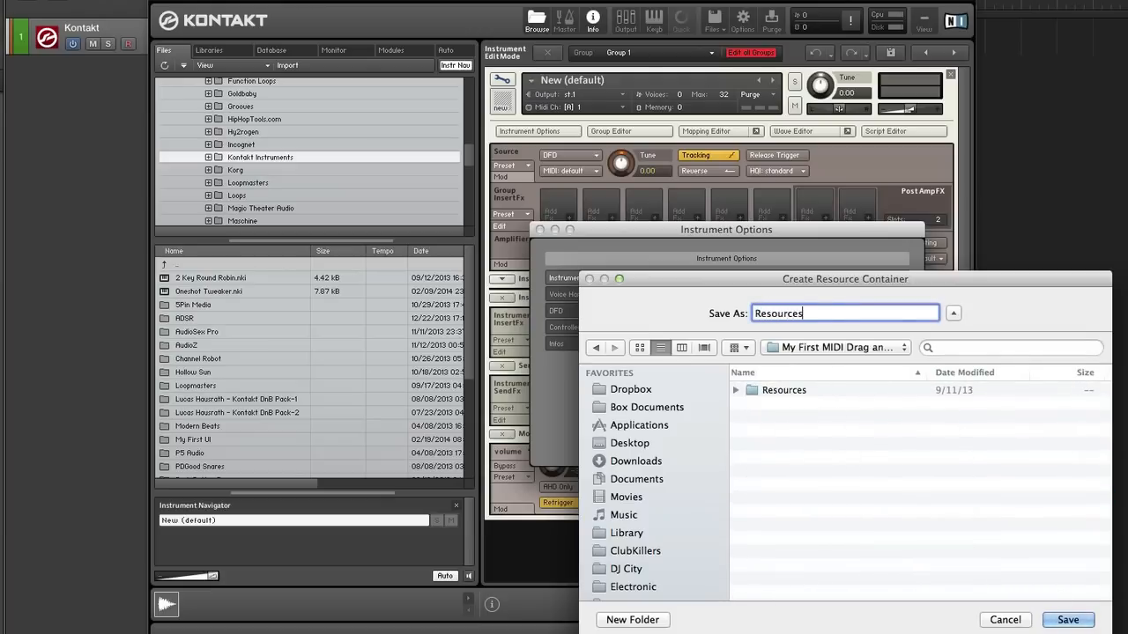
{"action": "left_click", "coordinate": [1074, 620]}
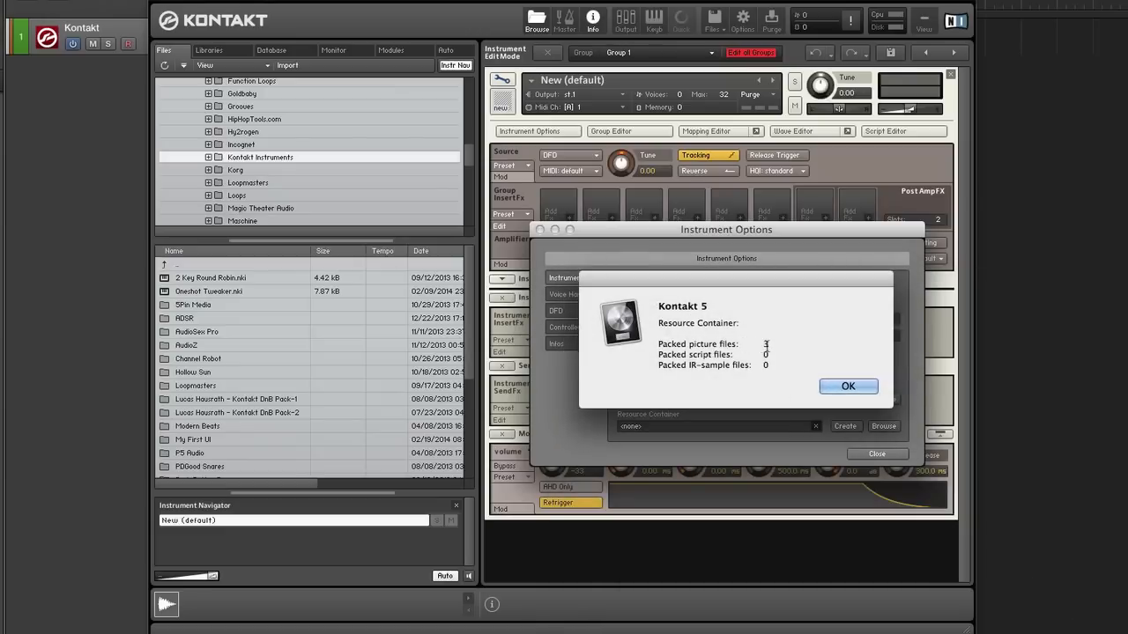
{"action": "left_click", "coordinate": [848, 386]}
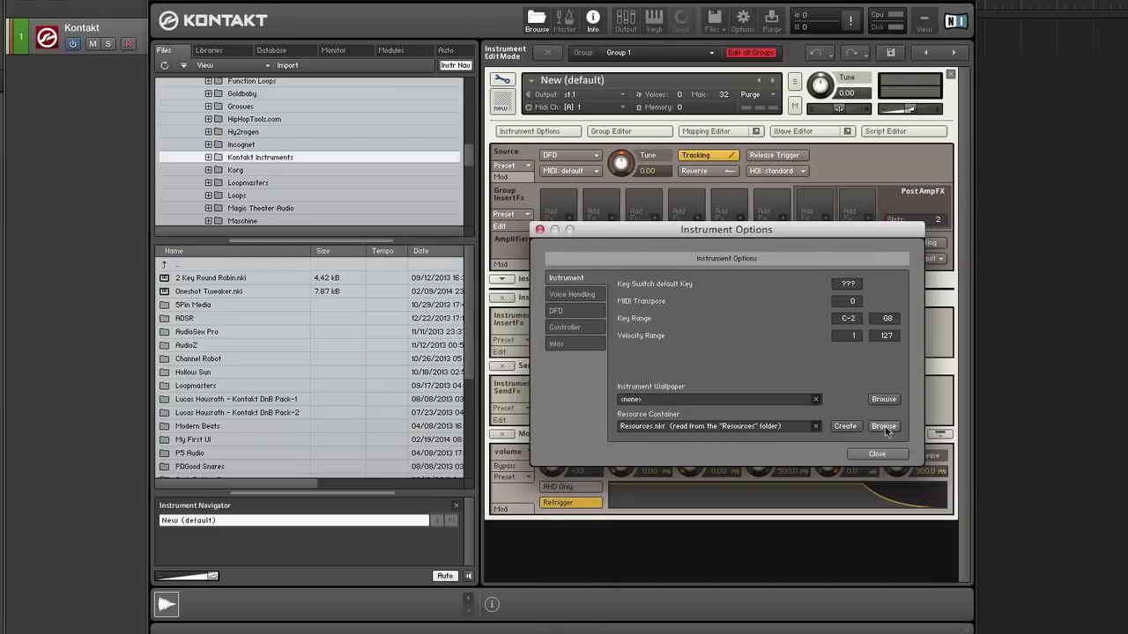
Step: Load My First Load MIDI UI and paste its script into New (default)'s Script Editor
{"action": "left_click", "coordinate": [877, 454]}
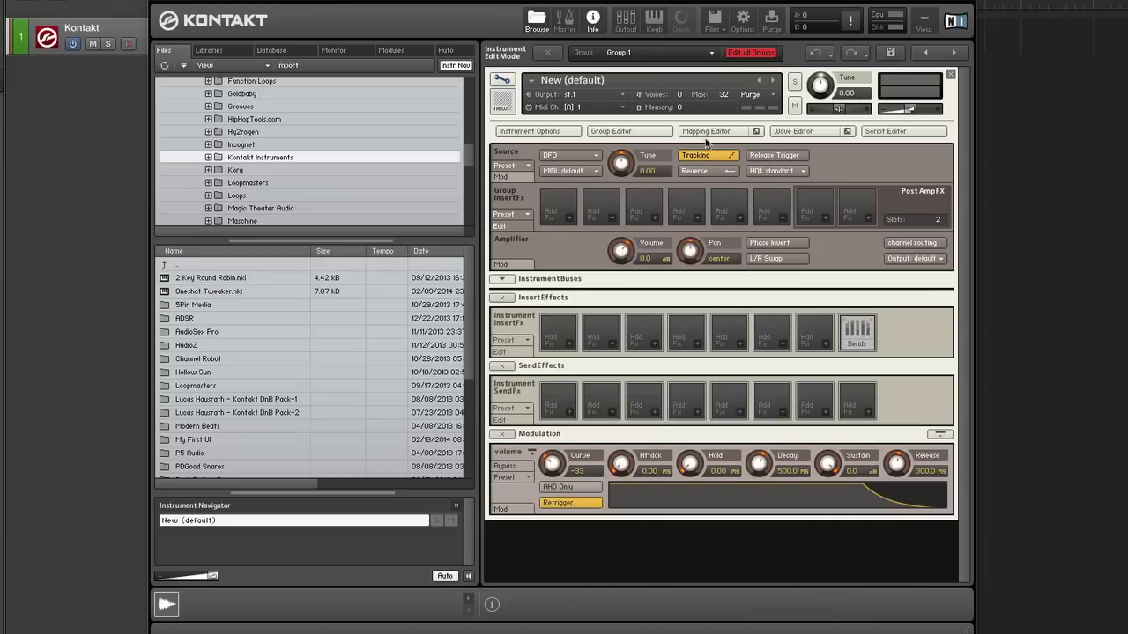
{"action": "mouse_move", "coordinate": [593, 148]}
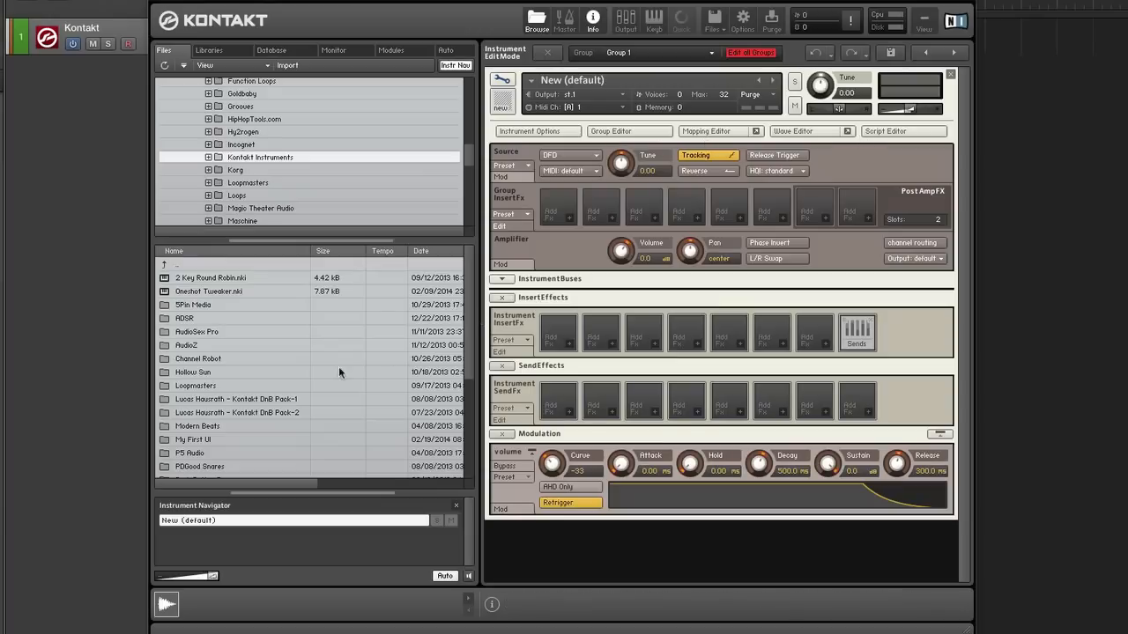
{"action": "mouse_move", "coordinate": [582, 183]}
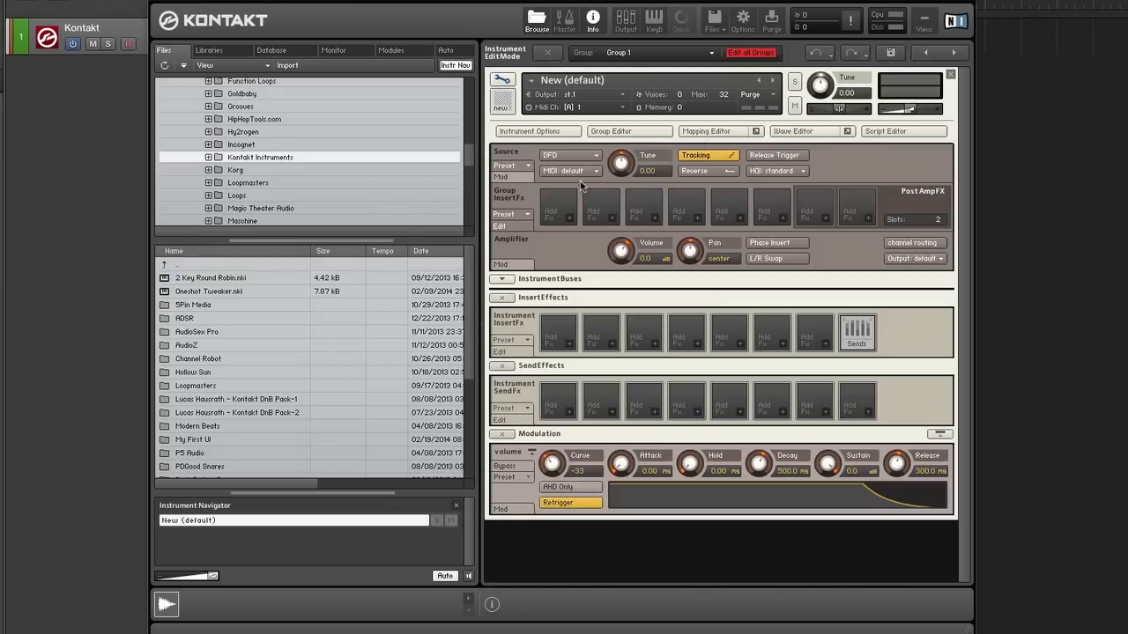
{"action": "scroll", "scroll_direction": "down", "scroll_amount": 3}
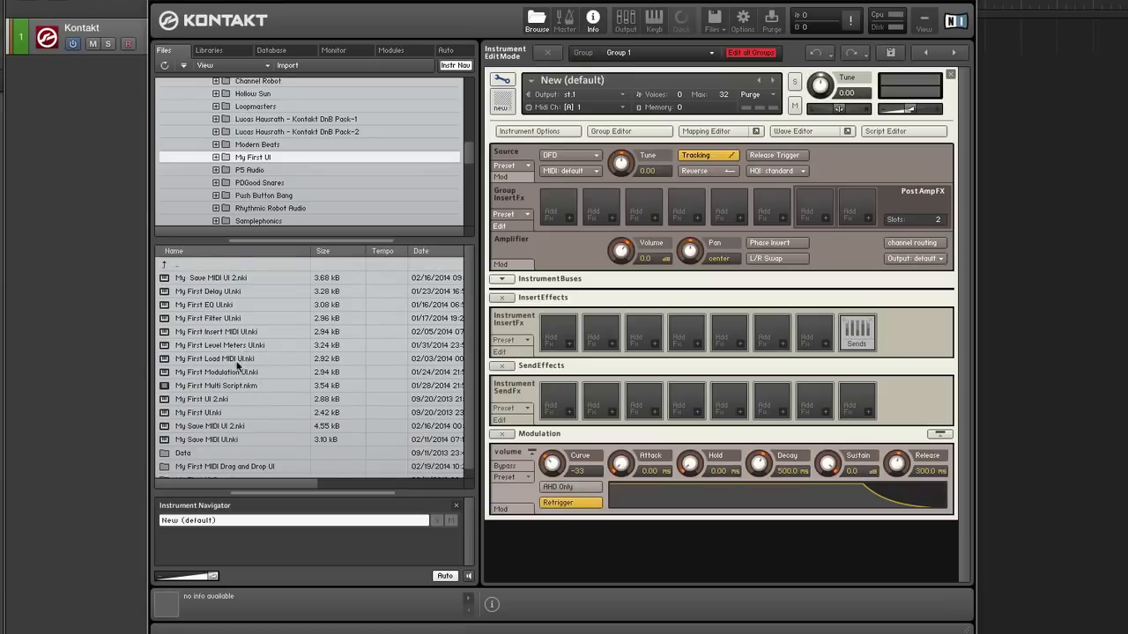
{"action": "left_click", "coordinate": [214, 359]}
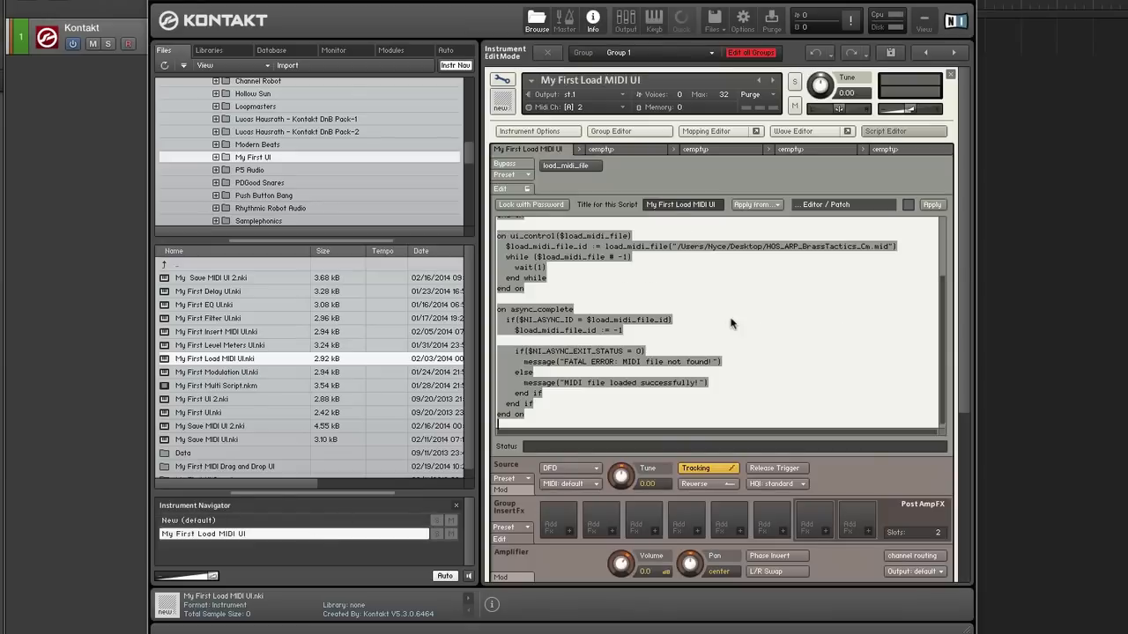
{"action": "mouse_move", "coordinate": [309, 522]}
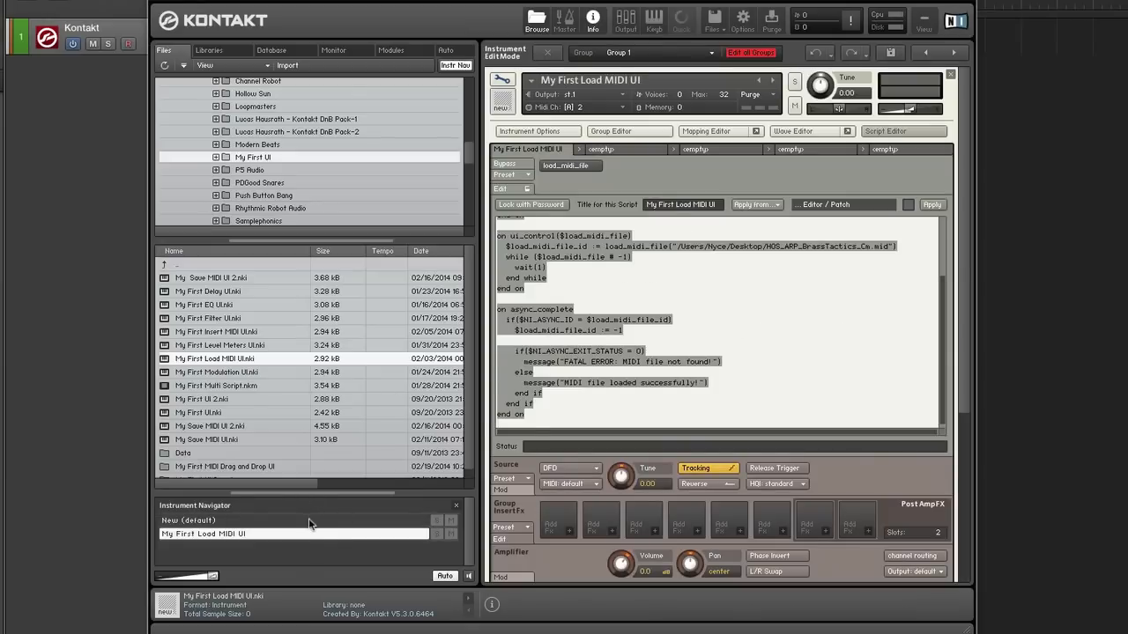
{"action": "left_click", "coordinate": [901, 131]}
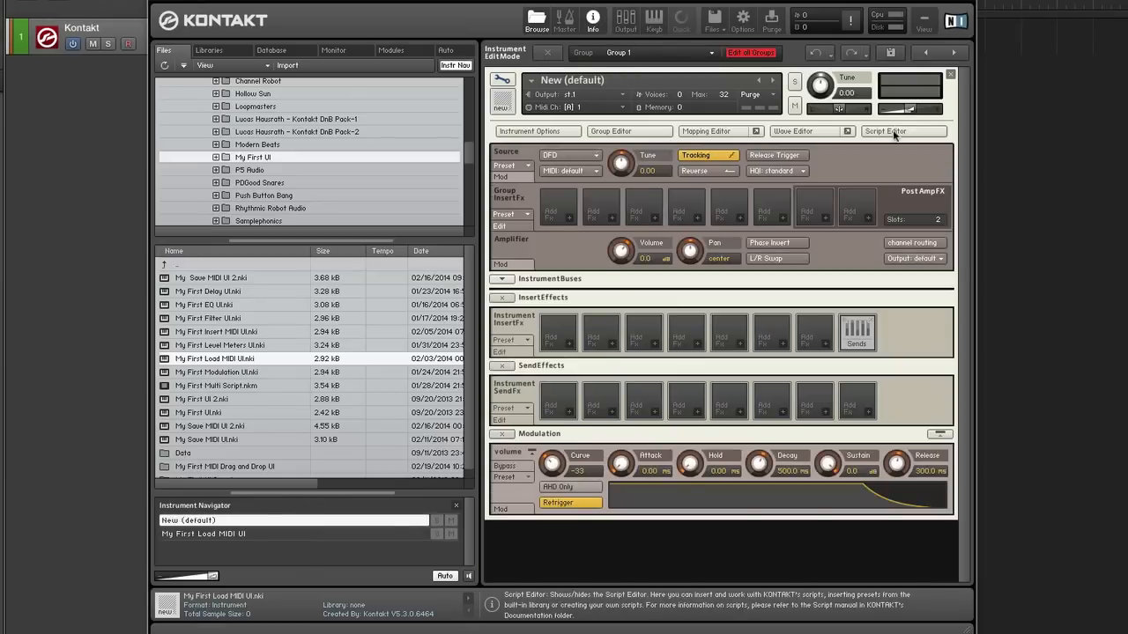
{"action": "left_click", "coordinate": [903, 132]}
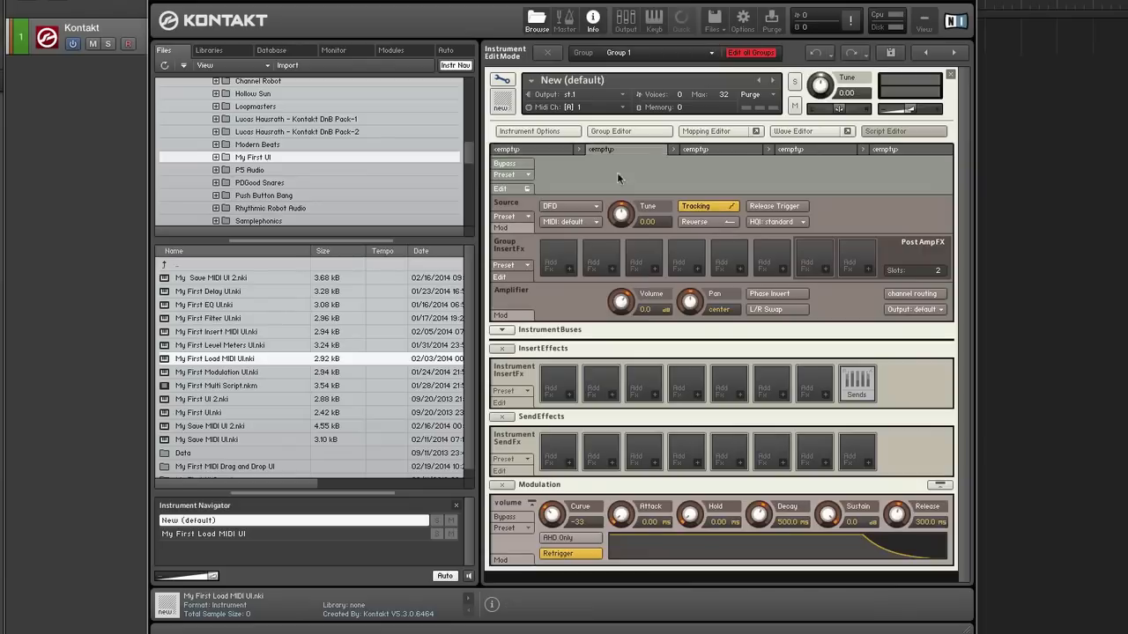
{"action": "left_click", "coordinate": [904, 131]}
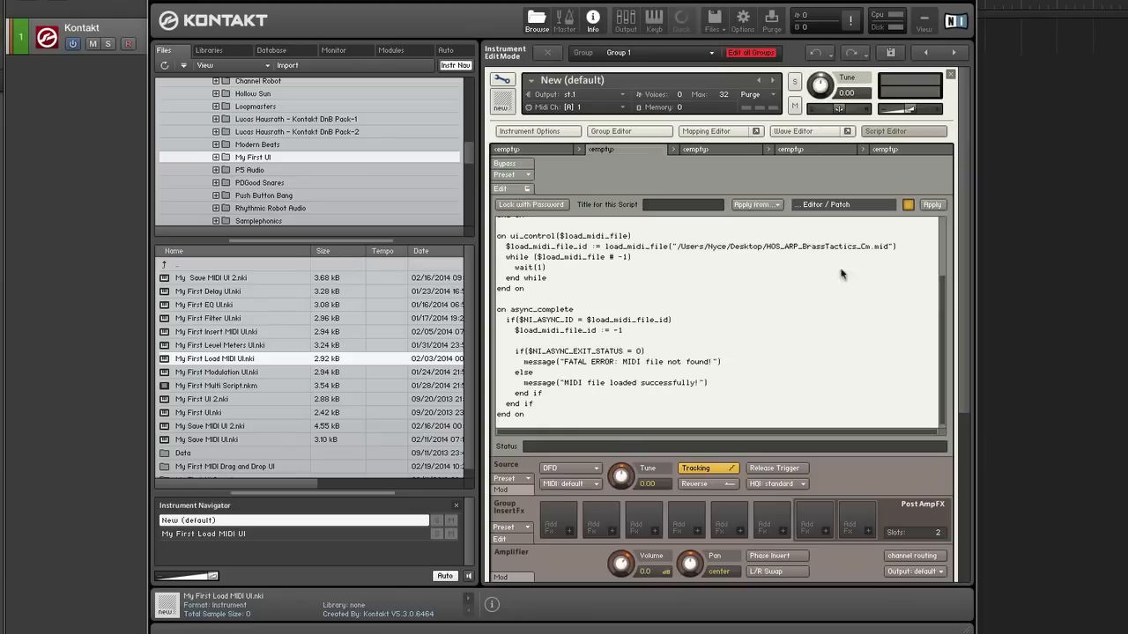
{"action": "mouse_move", "coordinate": [770, 250]}
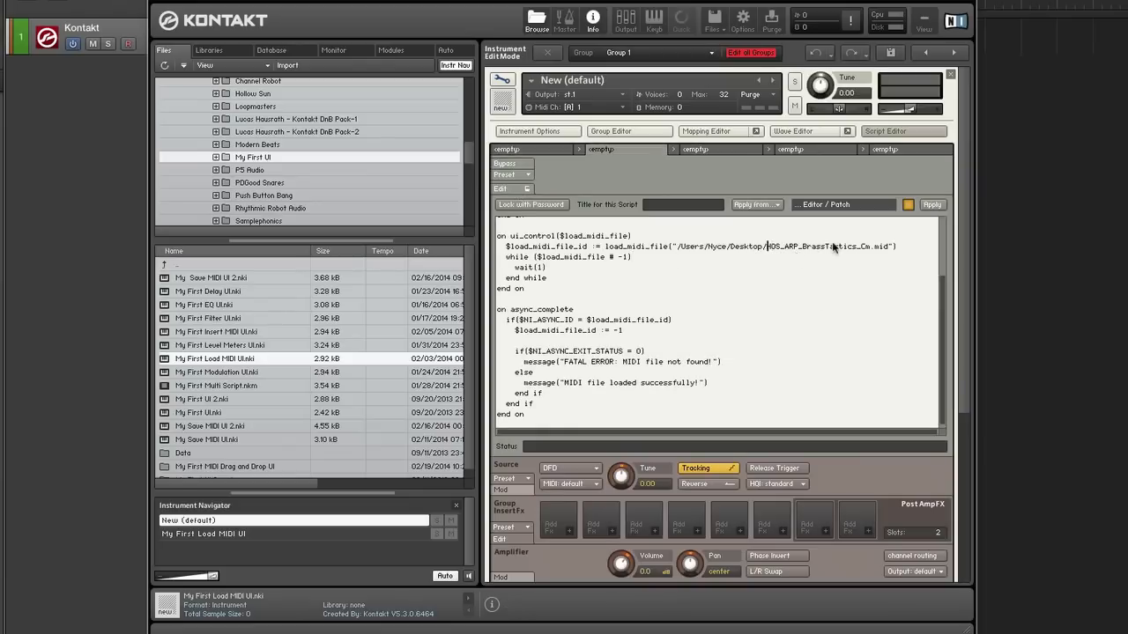
{"action": "mouse_move", "coordinate": [760, 248]}
{"action": "type", "text": "New MIDI File"}
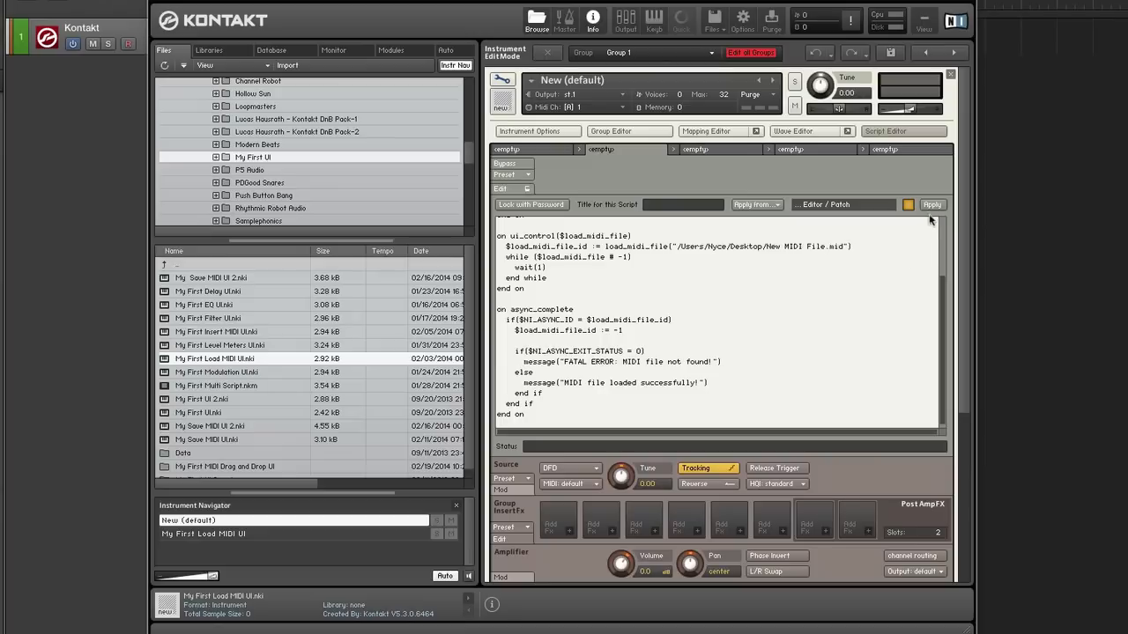
Step: Apply the pasted script pointing to New MIDI File.mid and load that MIDI file
{"action": "left_click", "coordinate": [932, 204]}
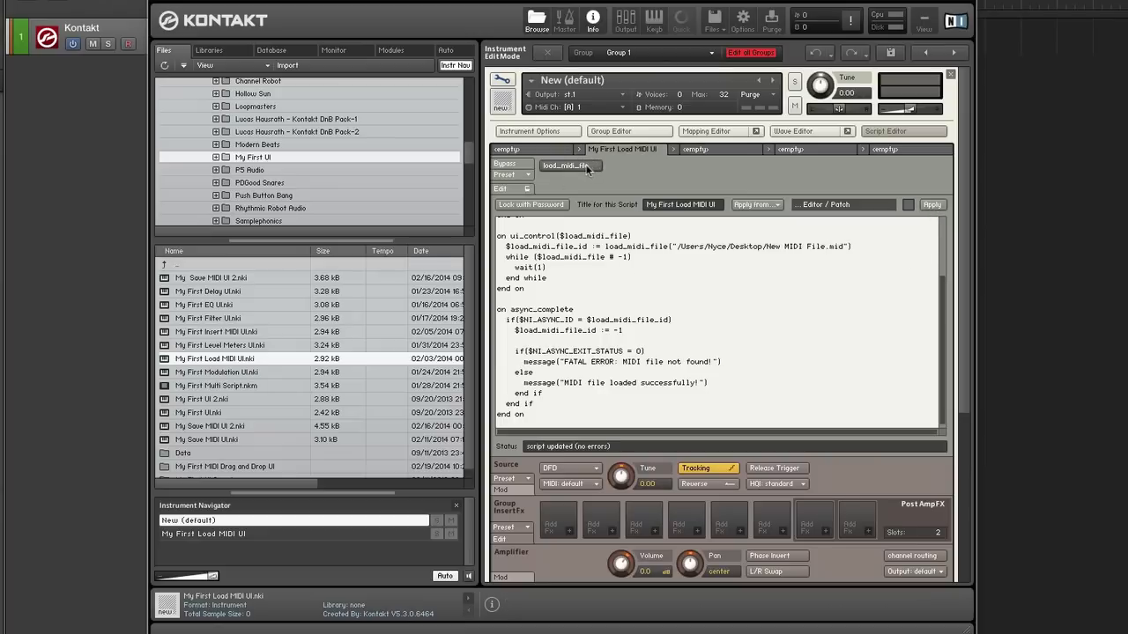
{"action": "left_click", "coordinate": [570, 167]}
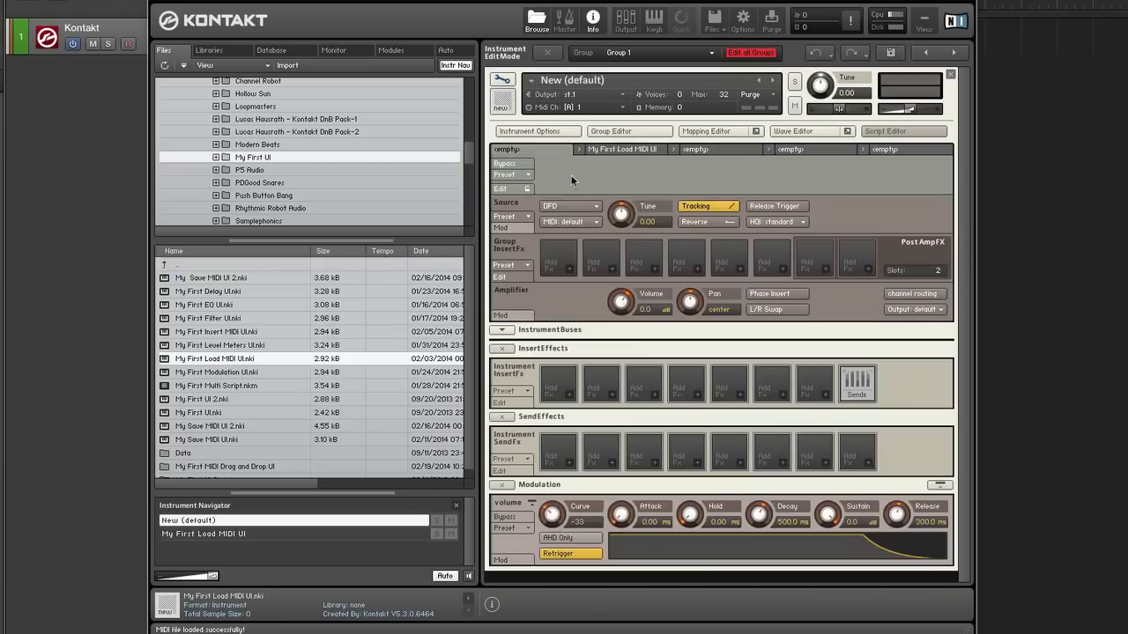
{"action": "left_click", "coordinate": [902, 130]}
{"action": "type", "text": "on init"}
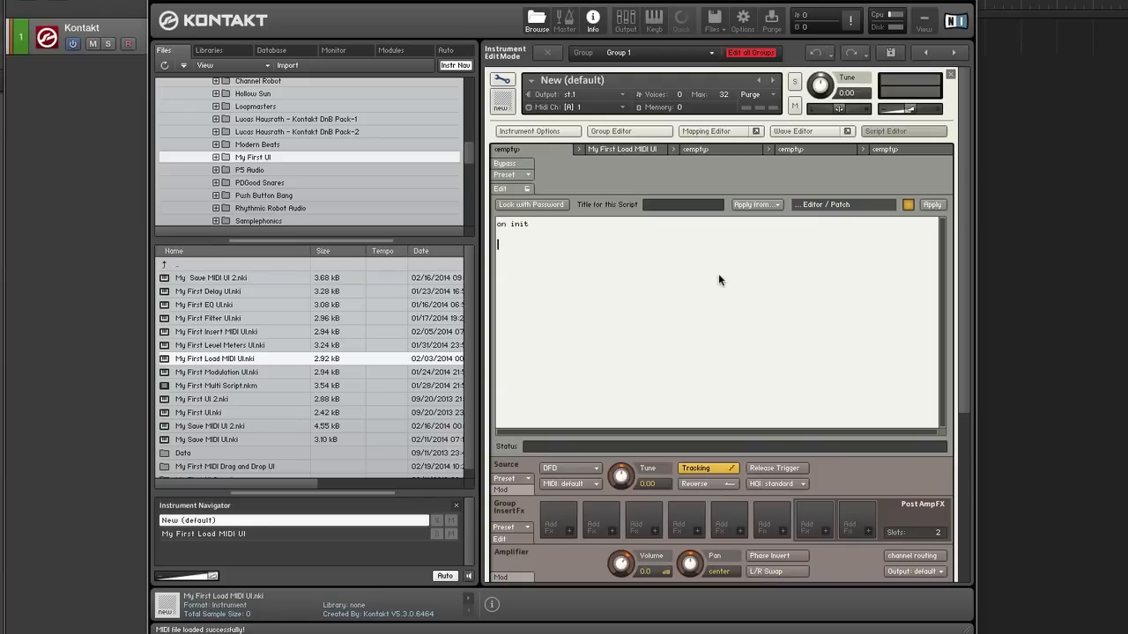
Step: Write on init with make_perfview, set_ui_height(1), set_script_title("Drag and Drop MIDI") and messages("")
{"action": "type", "text": "en on"}
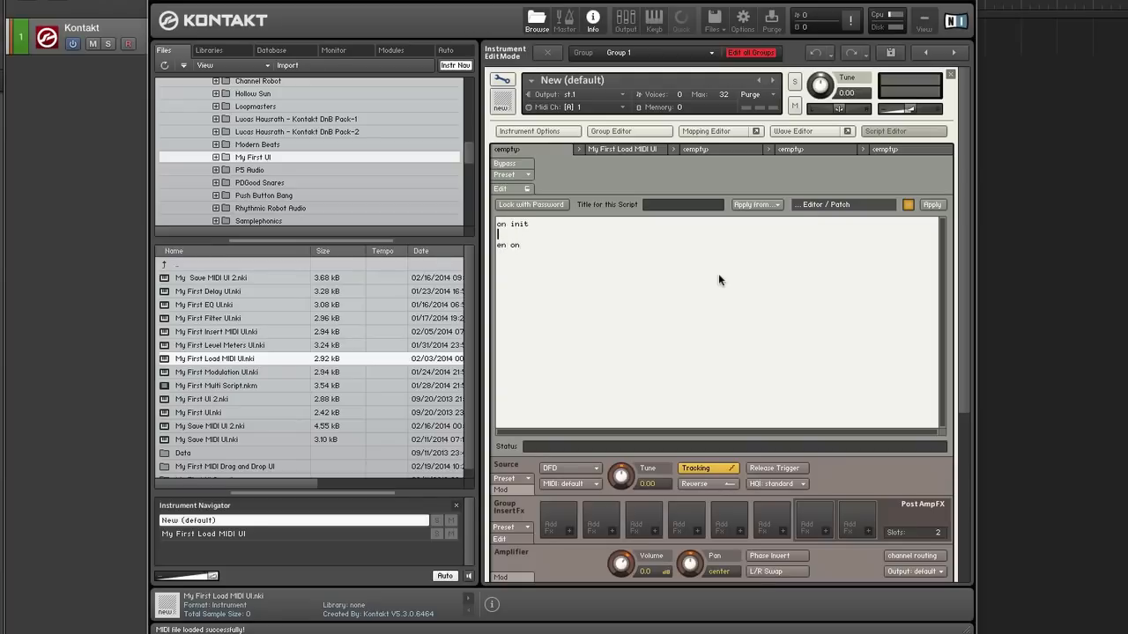
{"action": "type", "text": "make"}
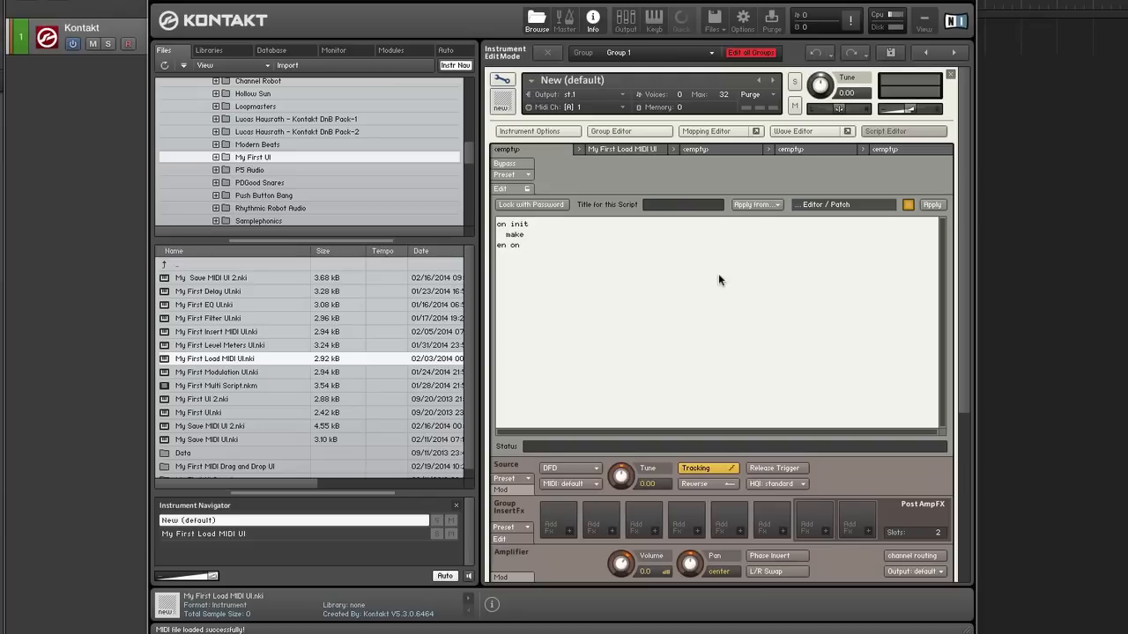
{"action": "type", "text": "_perf"}
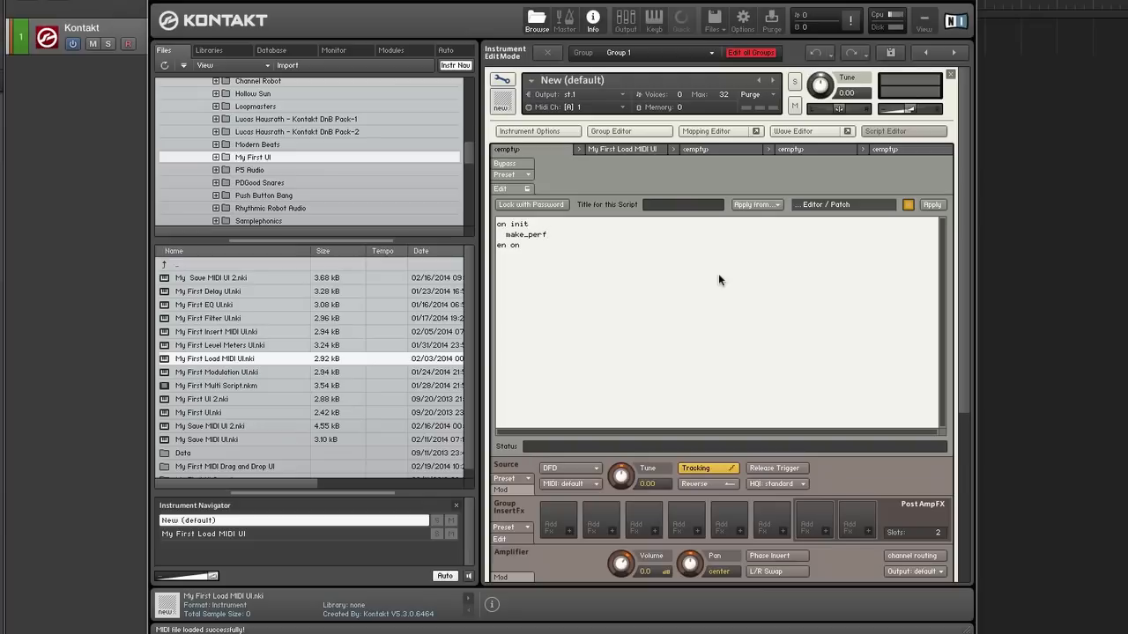
{"action": "type", "text": "view"}
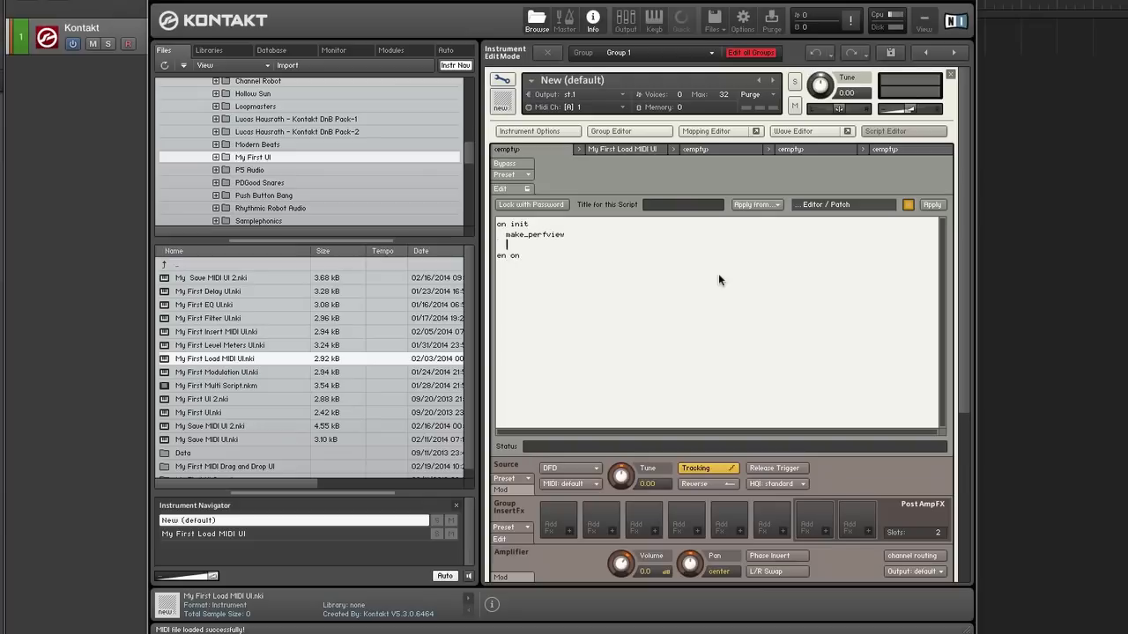
{"action": "type", "text": "set_ui"}
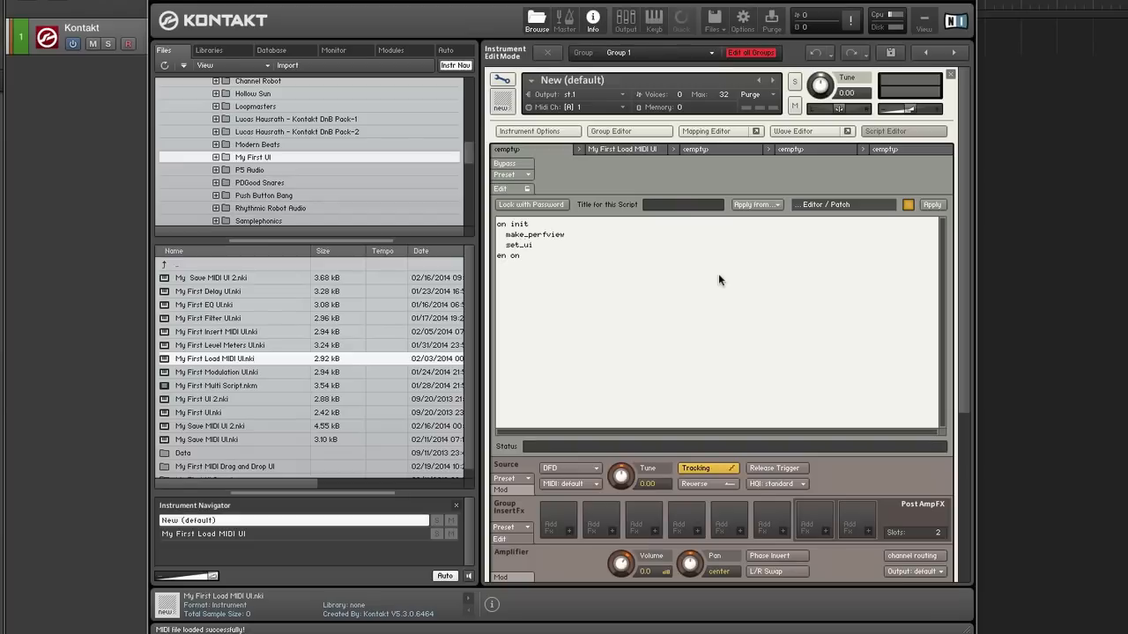
{"action": "type", "text": "_height"}
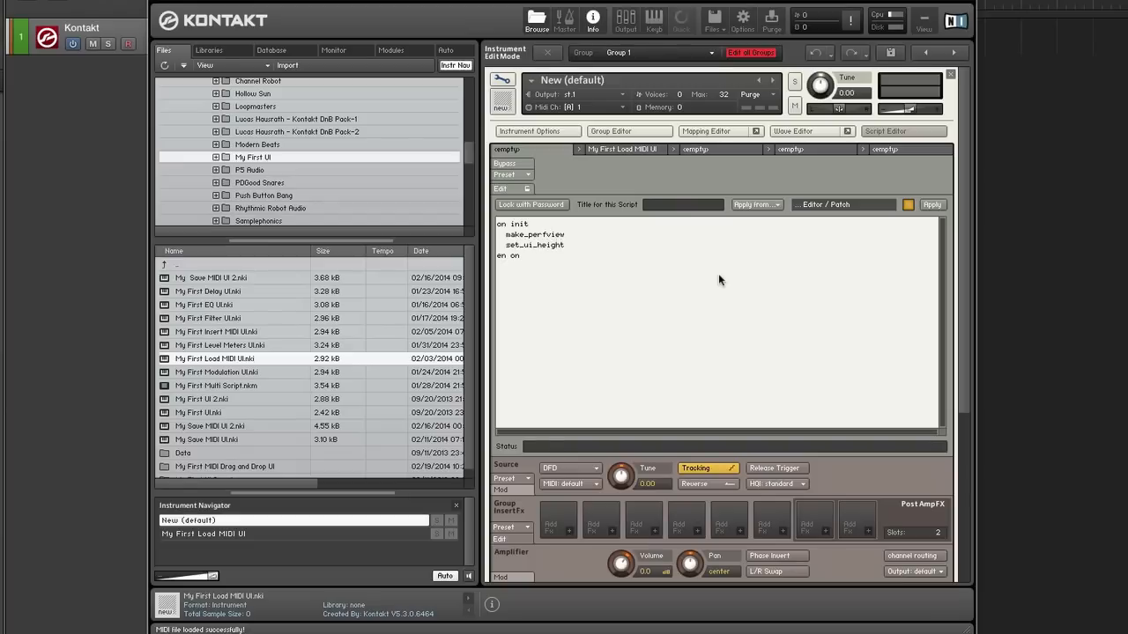
{"action": "type", "text": "(1)"}
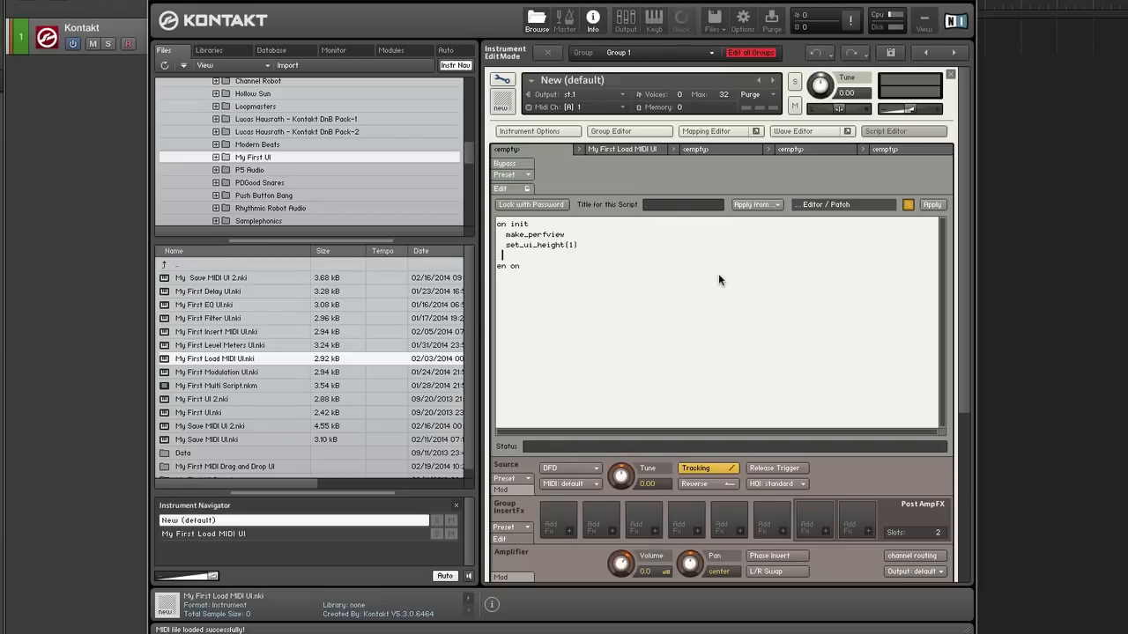
{"action": "type", "text": "set_script_title"}
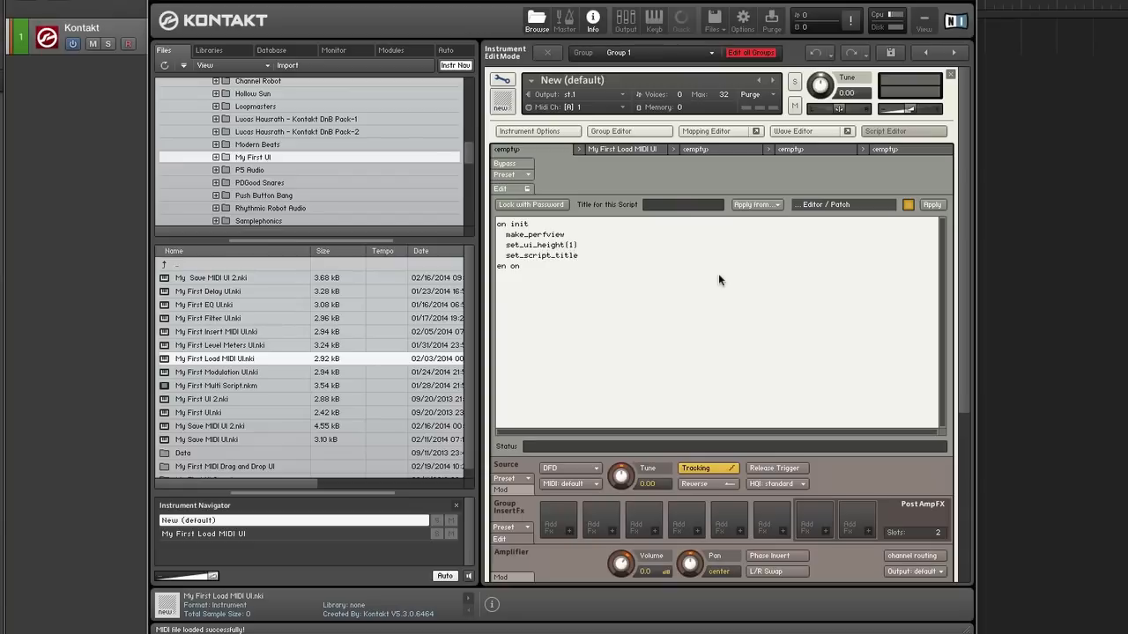
{"action": "type", "text": "(\"Drag and Drop MIDI"}
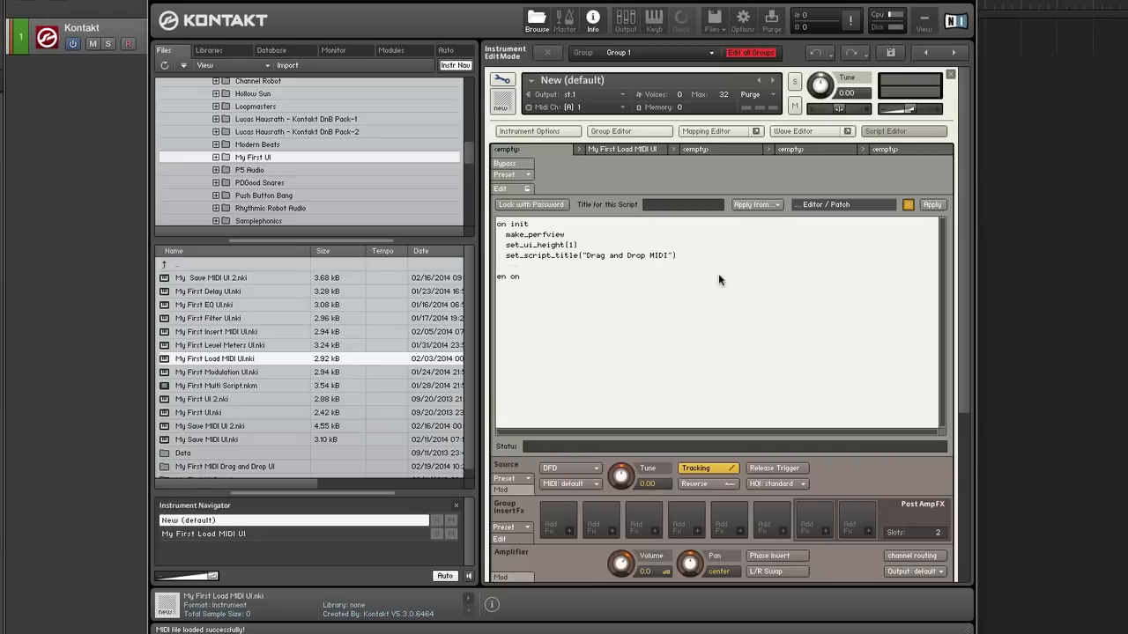
{"action": "type", "text": "messages(\"\""}
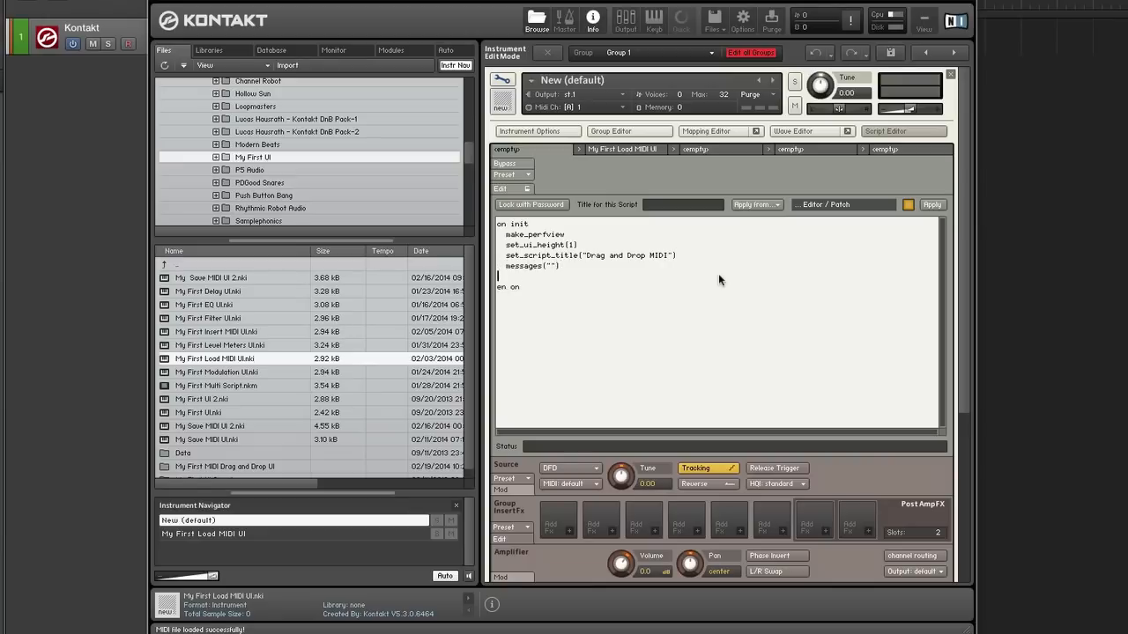
{"action": "type", "text": "declare ui_button"}
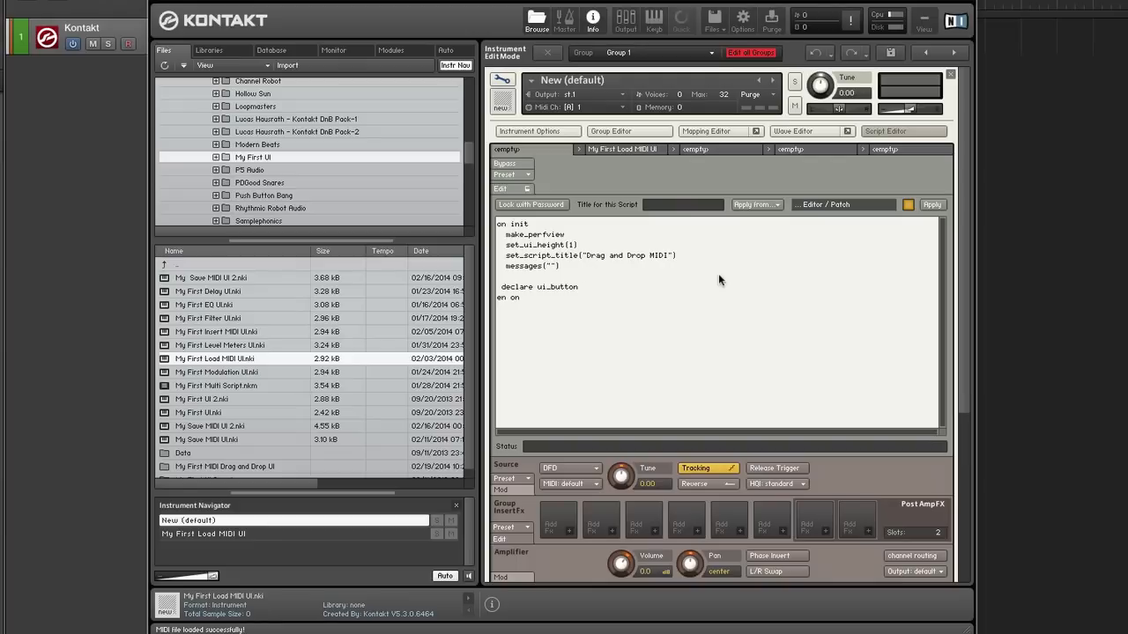
Step: Declare ui_button $set_export_area, label it "Set Export Area" and move it to 1,1
{"action": "type", "text": "$set_export"}
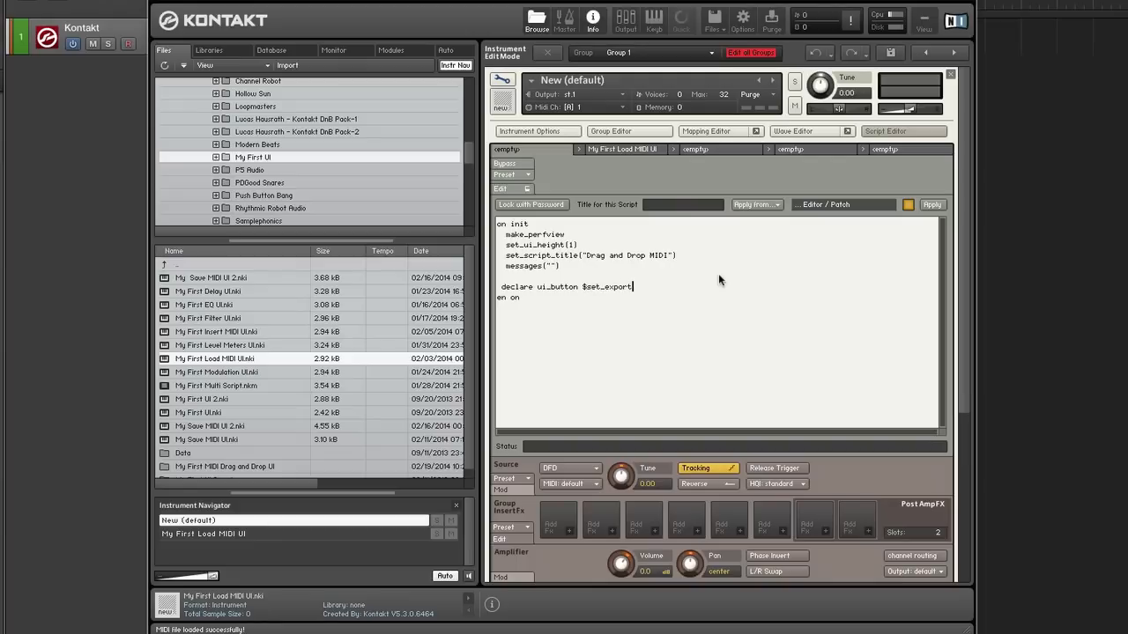
{"action": "type", "text": "_area"}
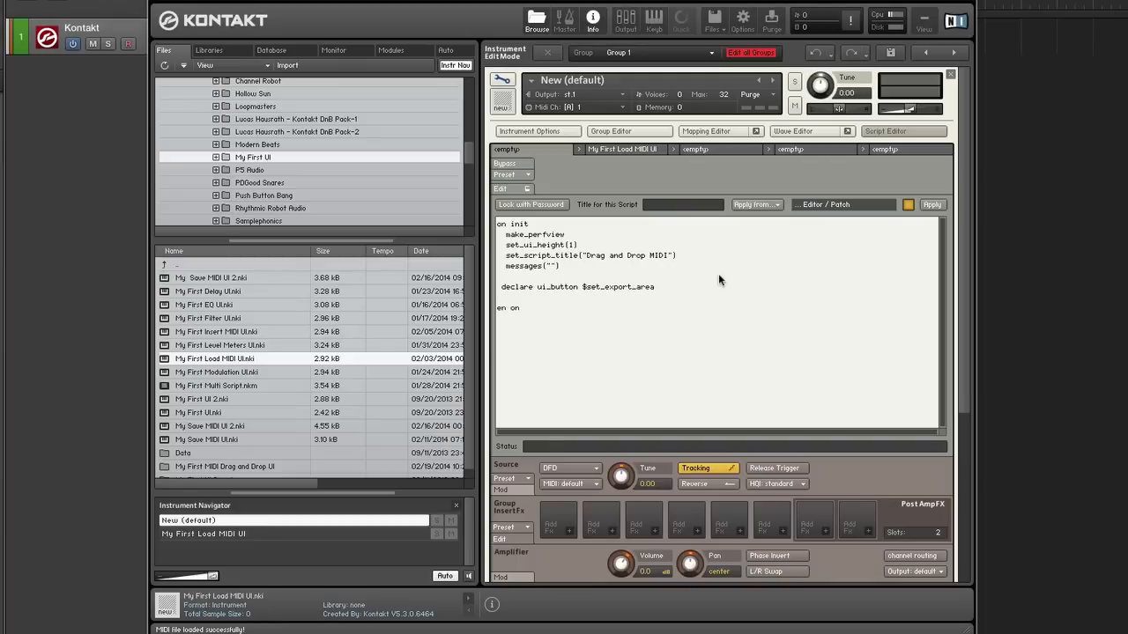
{"action": "type", "text": "set"}
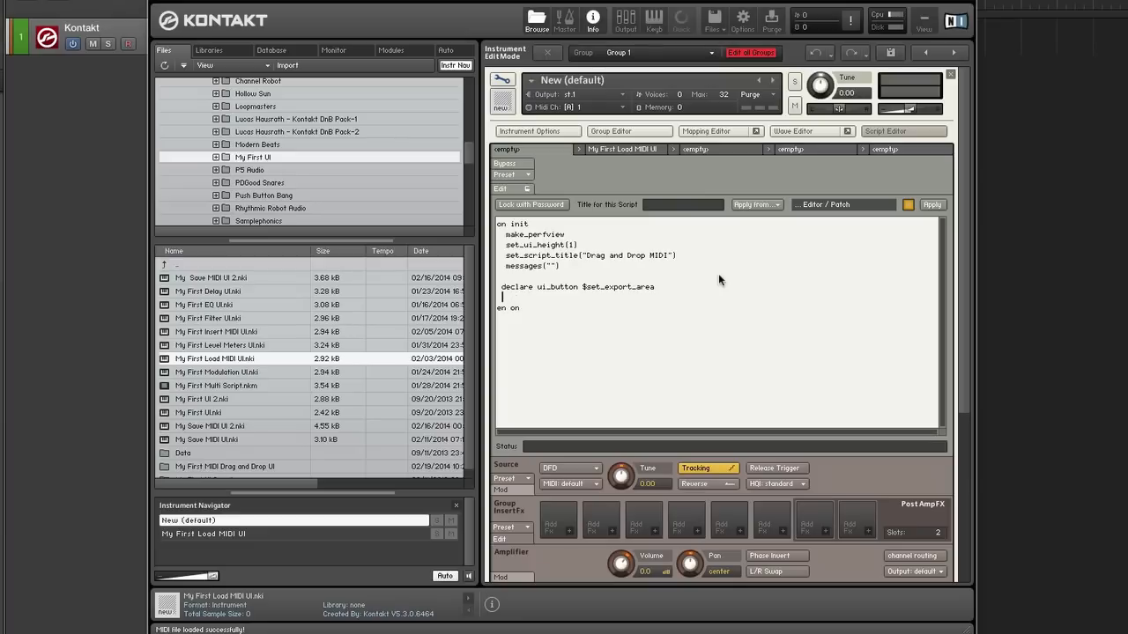
{"action": "type", "text": "s"}
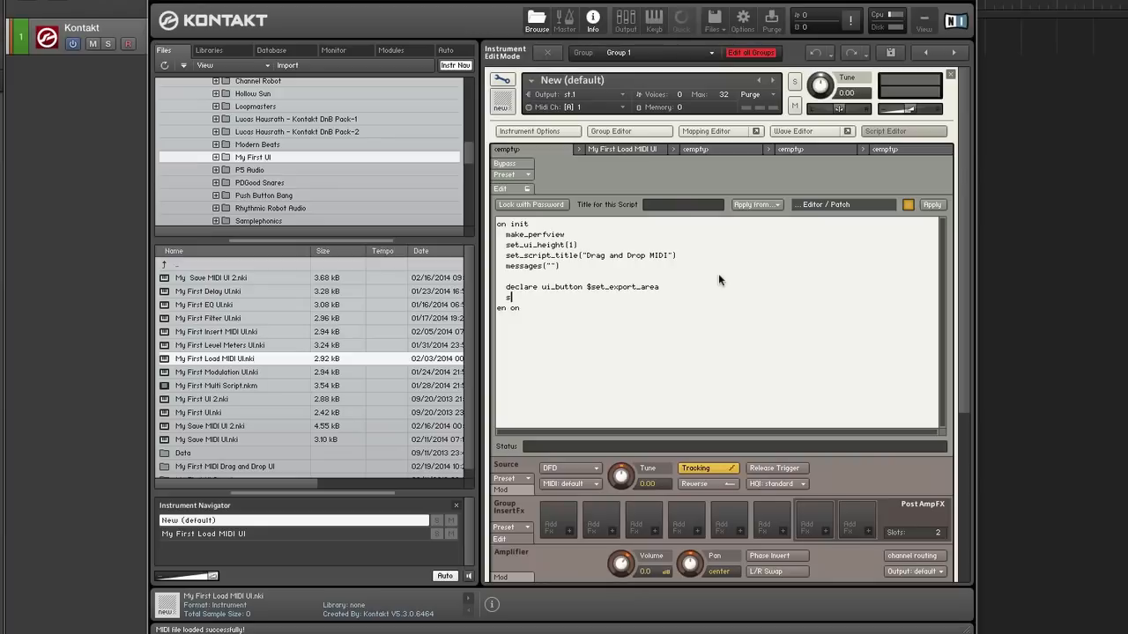
{"action": "type", "text": "et_text("}
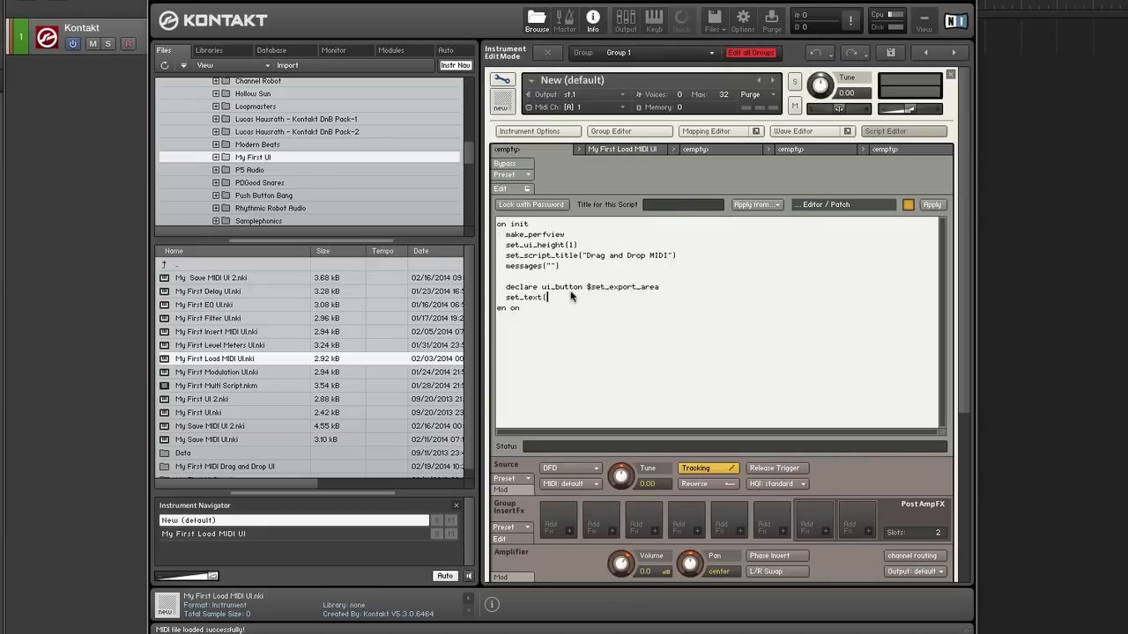
{"action": "type", "text": "$set_export_area"}
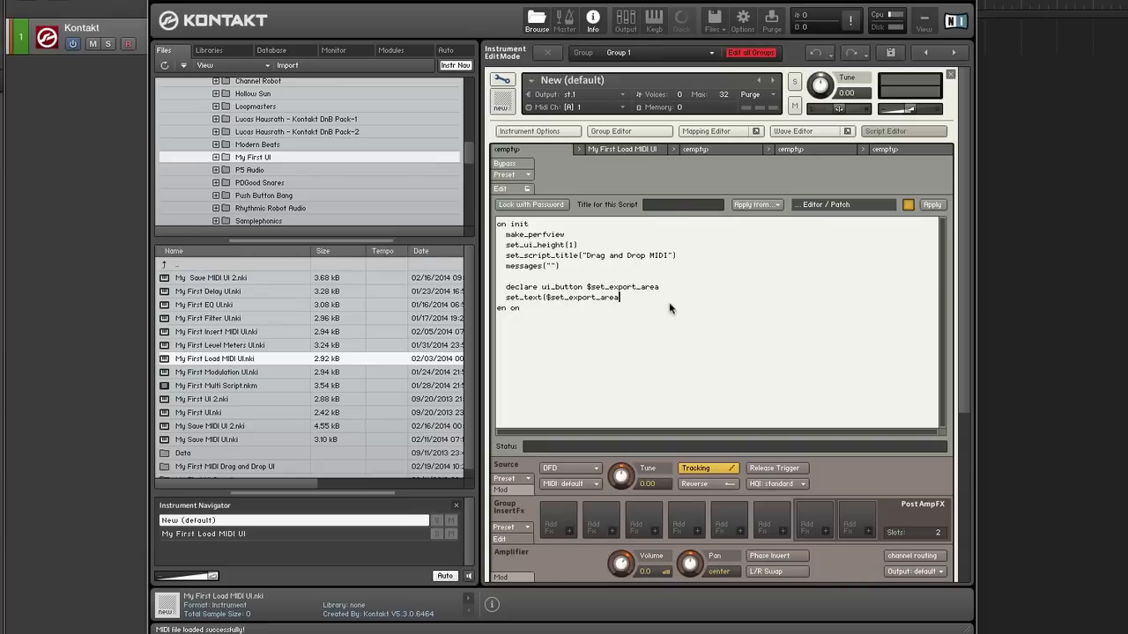
{"action": "type", "text": ",\"Set Export"}
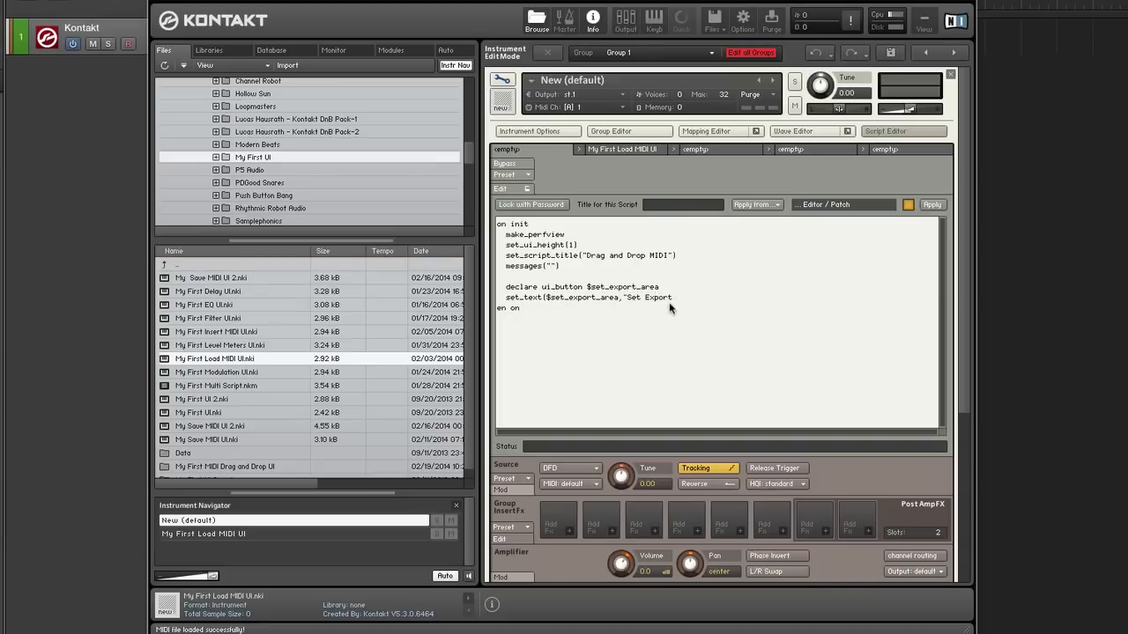
{"action": "type", "text": "Area\")"}
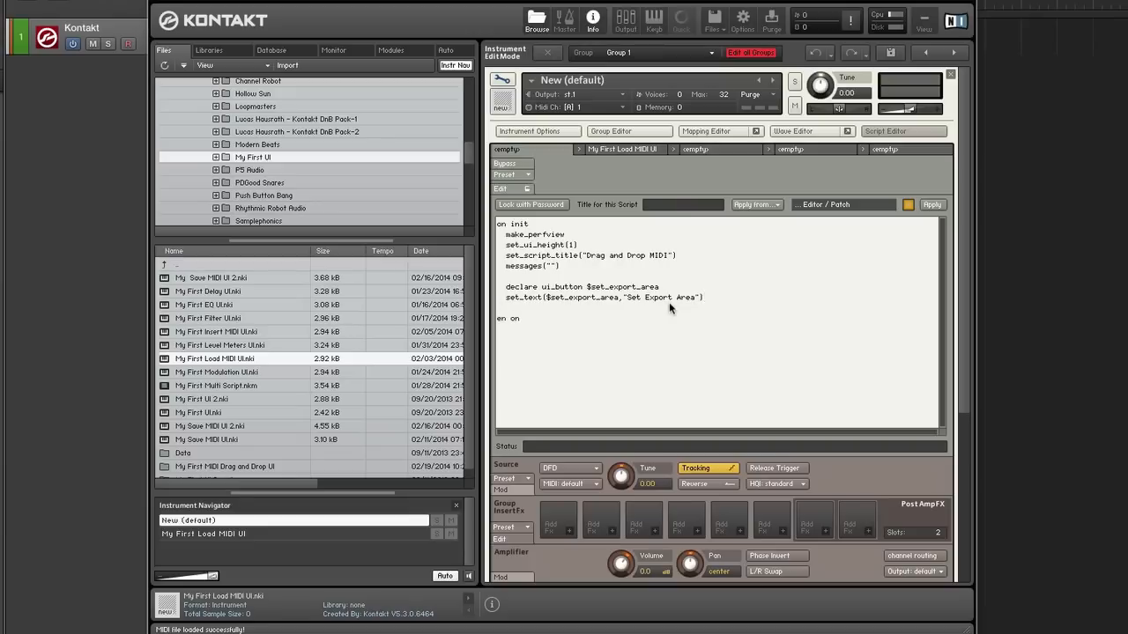
{"action": "type", "text": "move_c"}
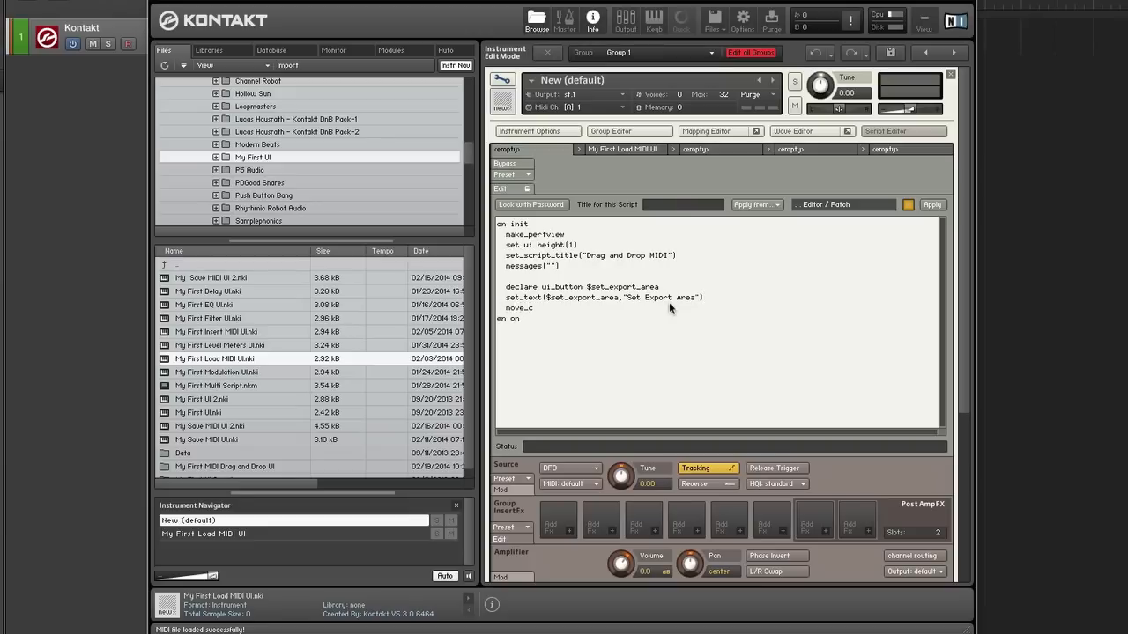
{"action": "type", "text": "ontrol"}
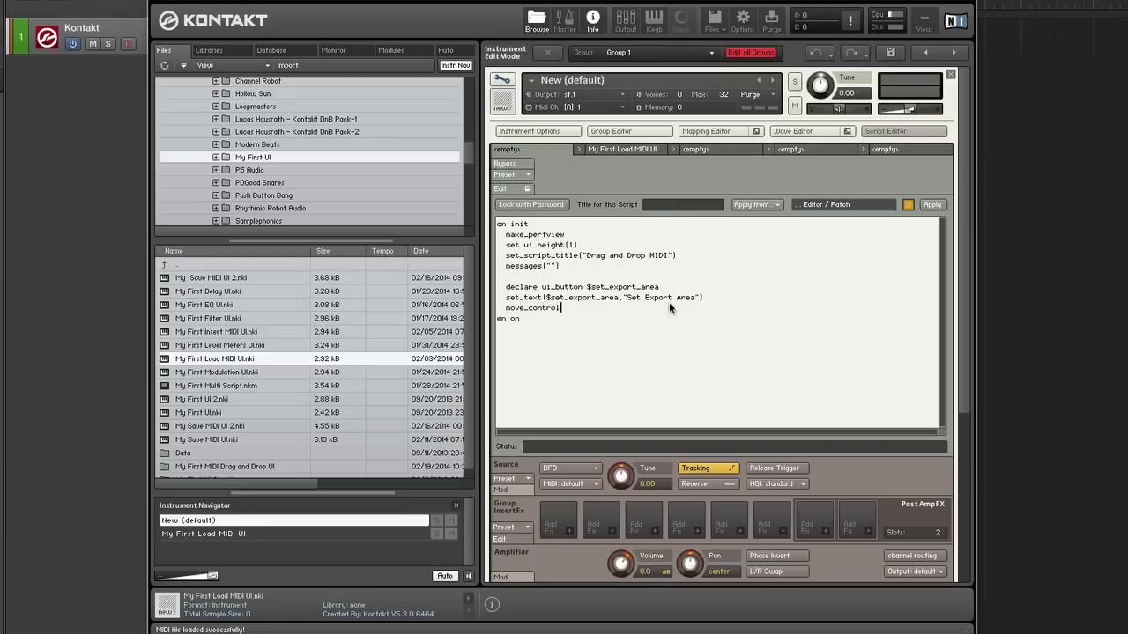
{"action": "type", "text": "($set_export_area,1,1"}
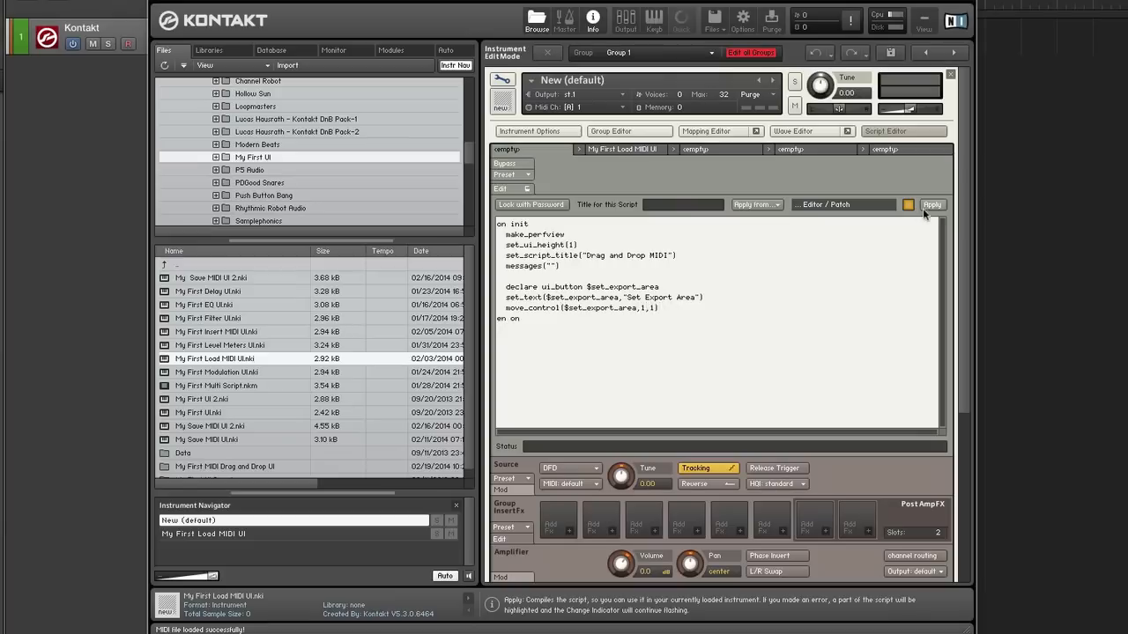
Step: Apply, fix messages to message("") and the end on line, and reapply without errors
{"action": "left_click", "coordinate": [933, 204]}
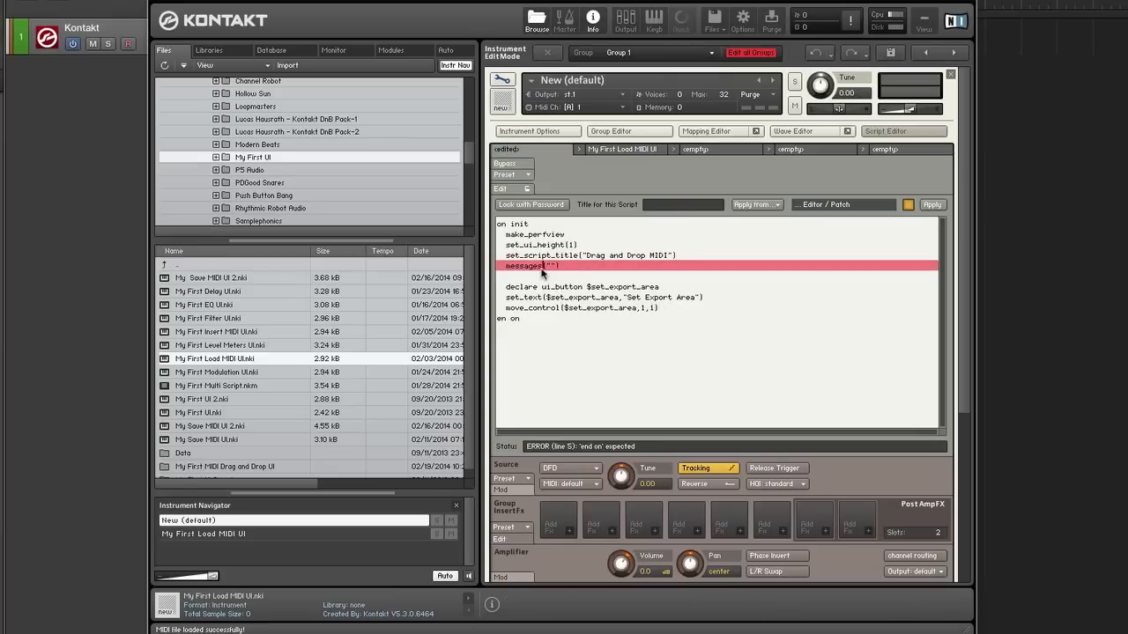
{"action": "mouse_move", "coordinate": [750, 290]}
{"action": "type", "text": "d"}
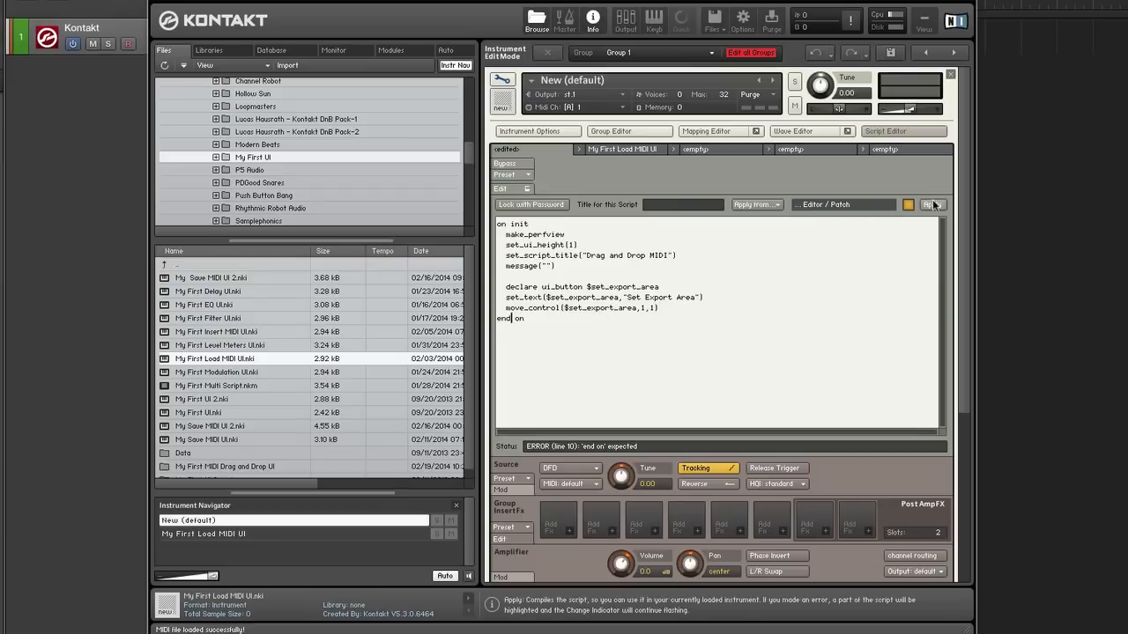
{"action": "left_click", "coordinate": [930, 205]}
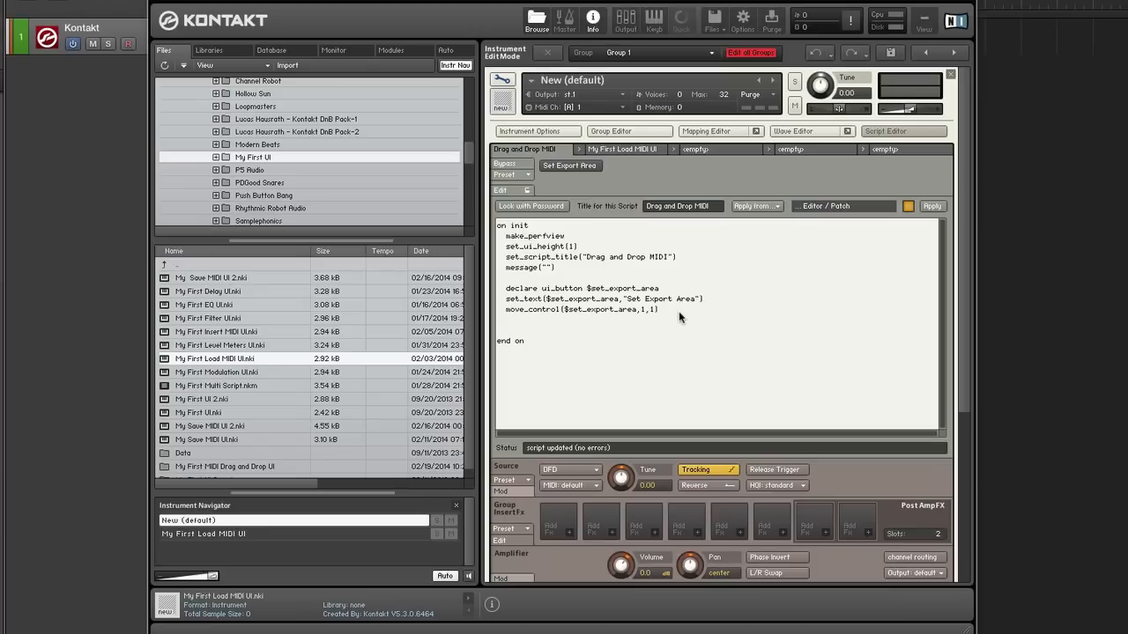
Step: Declare $area_status and ui_label $label(1,1) in the on init block
{"action": "type", "text": "dec"}
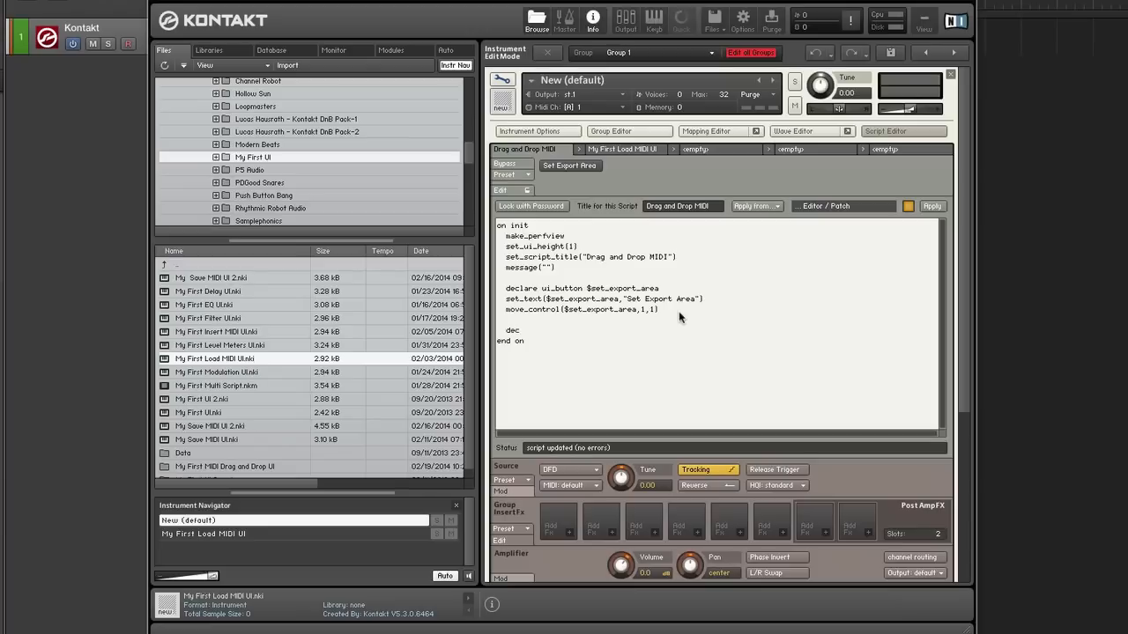
{"action": "type", "text": "declare"}
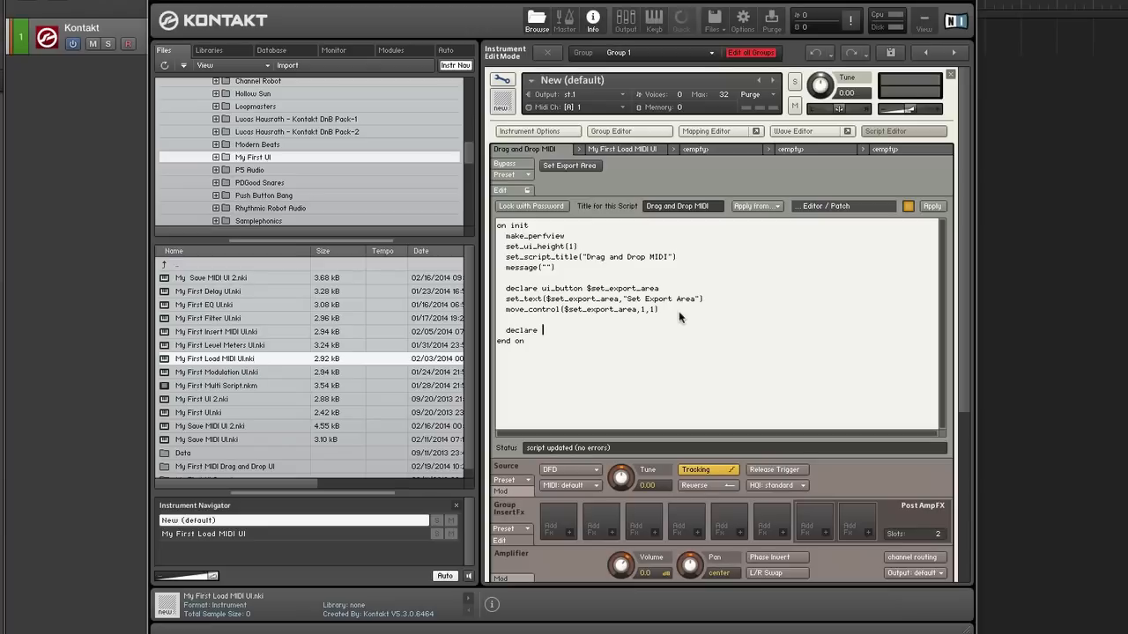
{"action": "type", "text": "$arae_"}
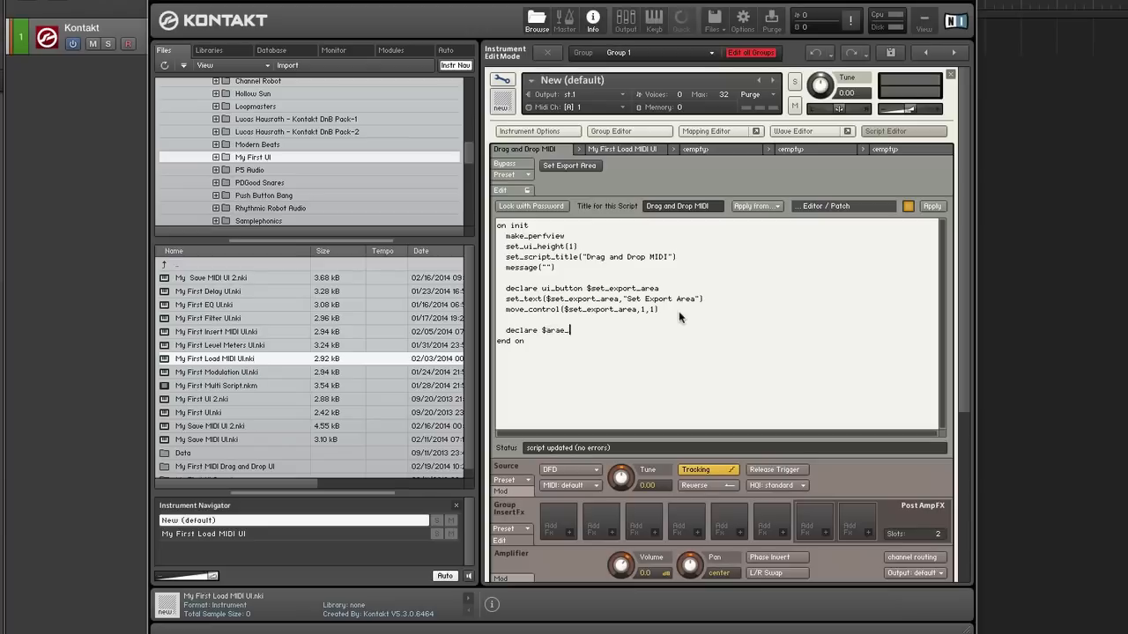
{"action": "type", "text": "area_"}
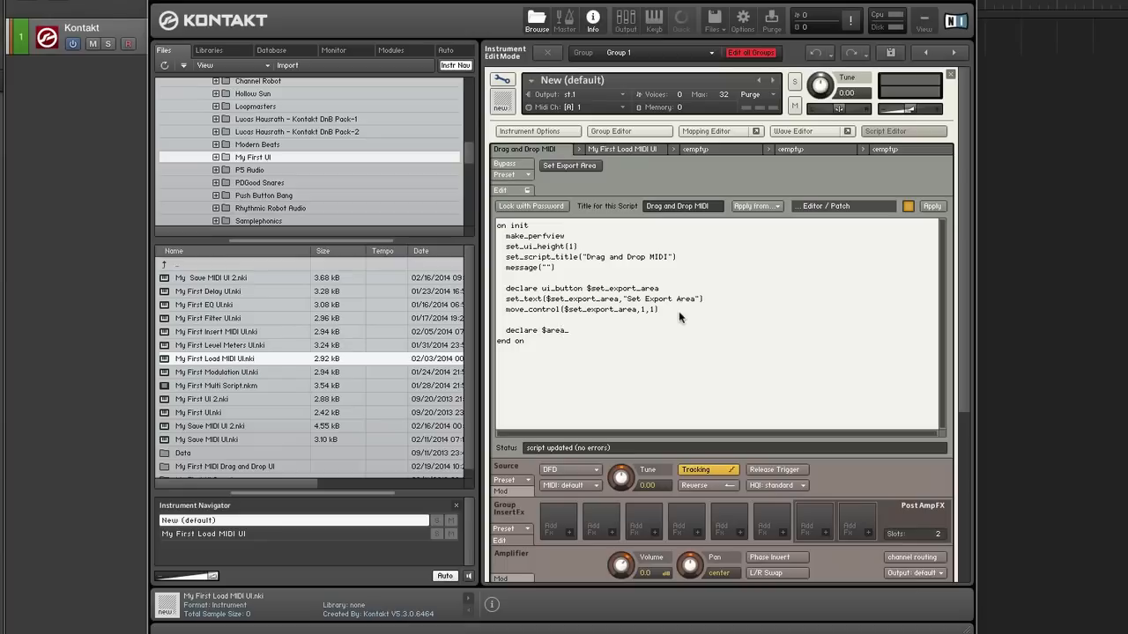
{"action": "type", "text": "_status"}
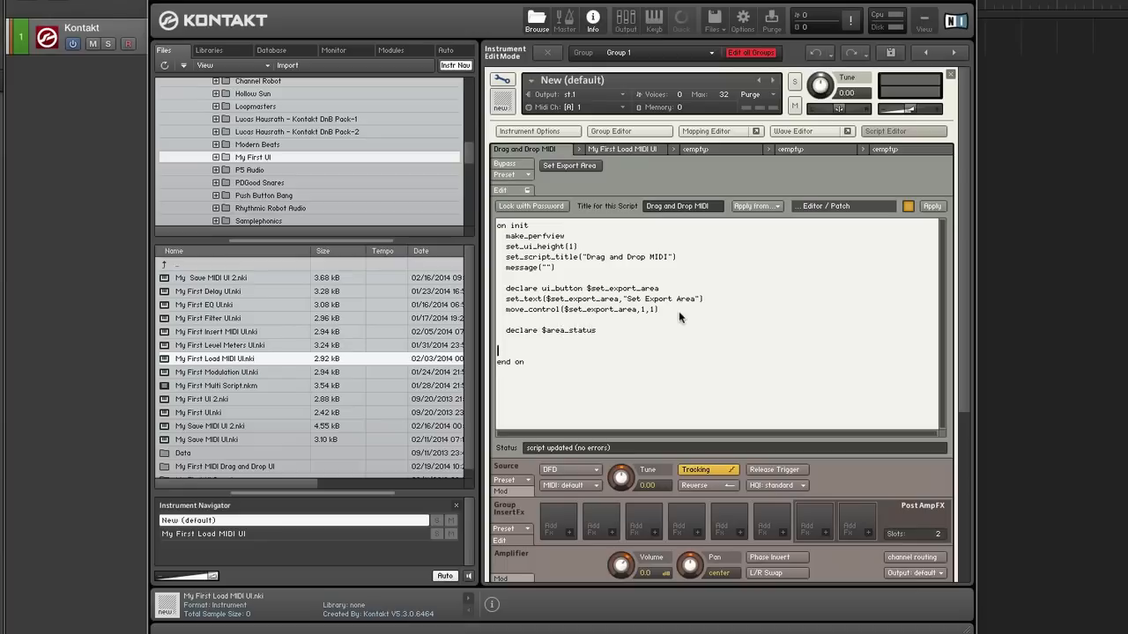
{"action": "type", "text": "d"}
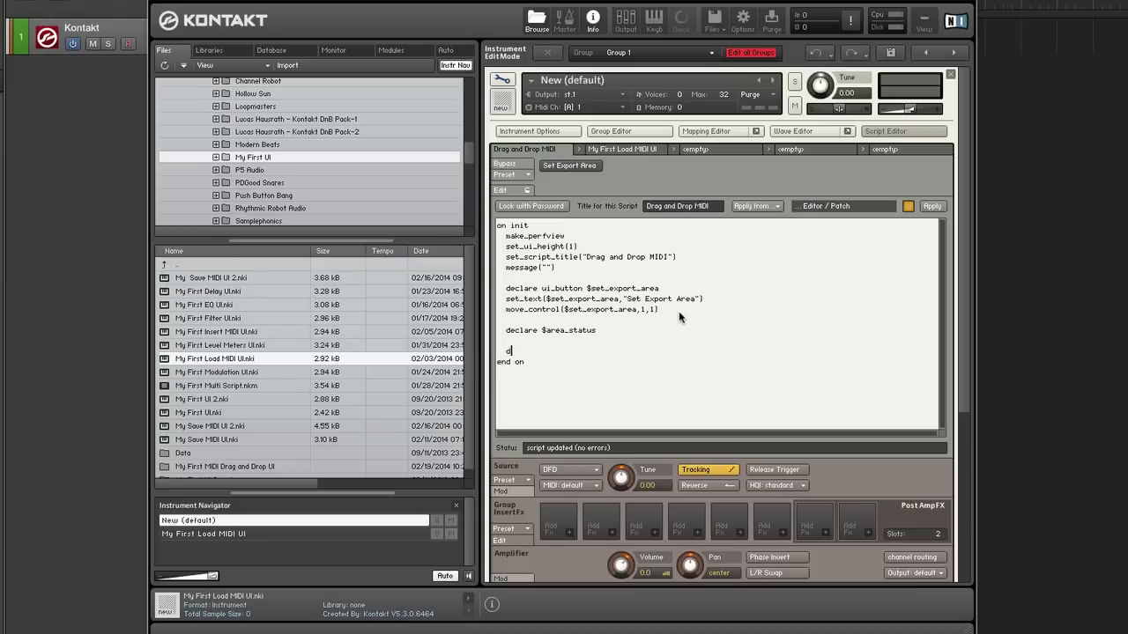
{"action": "type", "text": "eclare ui_label $label"}
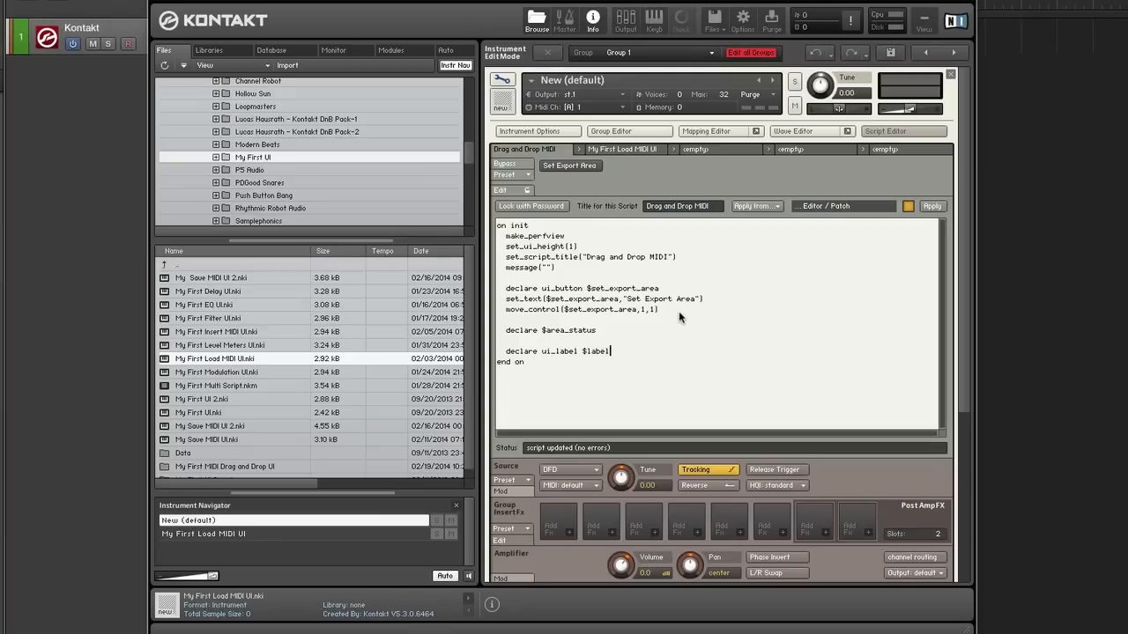
{"action": "type", "text": "(1,1)"}
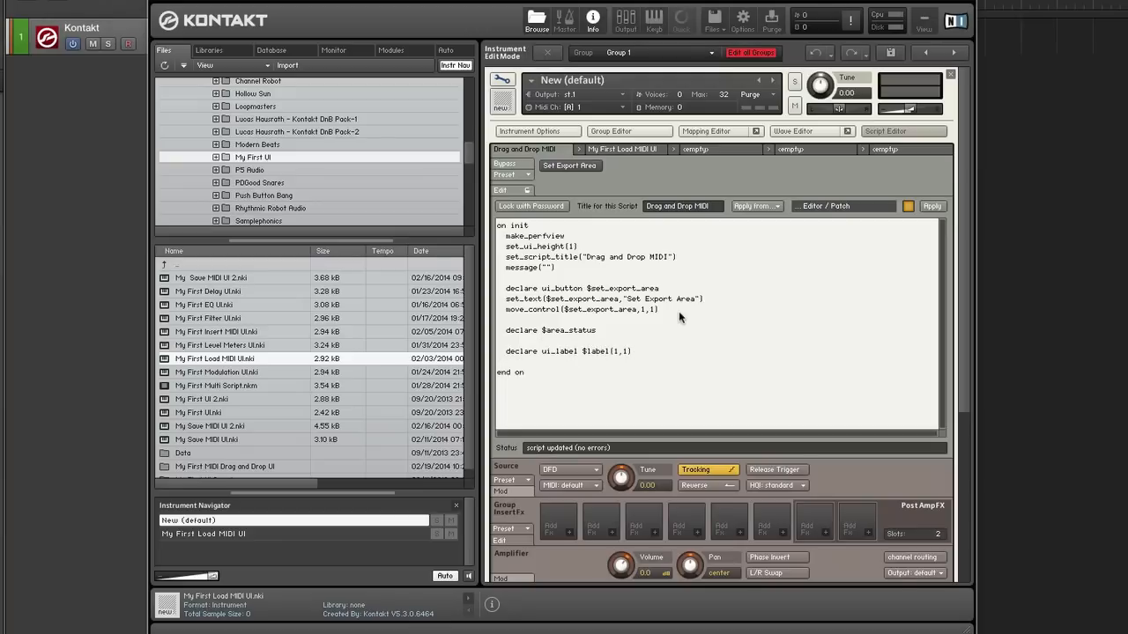
Step: Move the label to position 2,1 and set its text to empty
{"action": "type", "text": "move_control($label"}
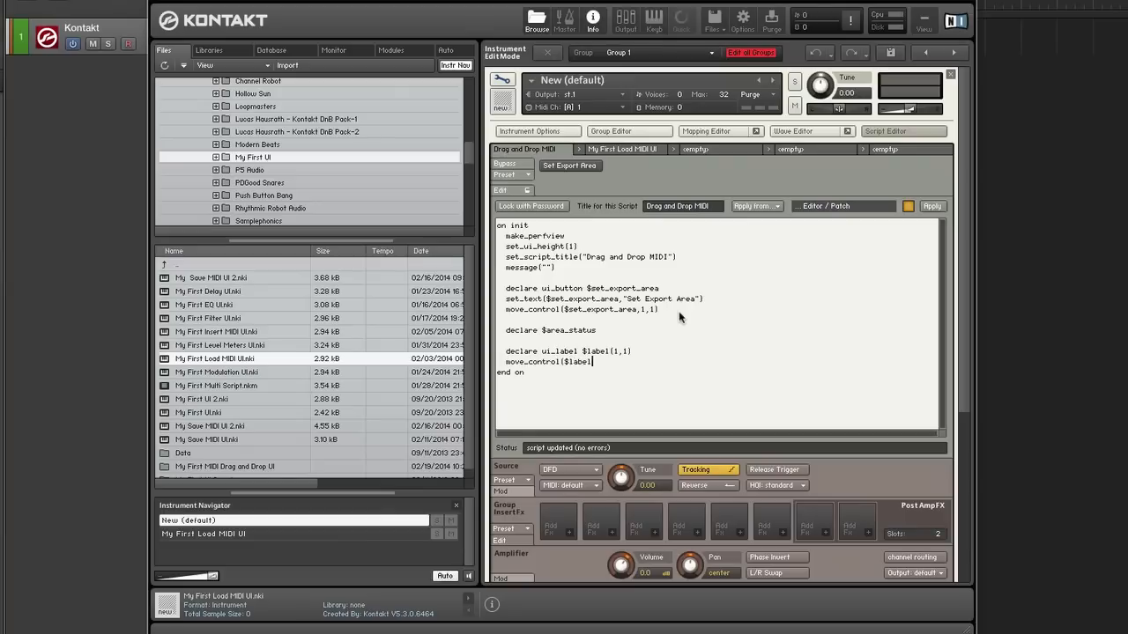
{"action": "type", "text": ",2,1)"}
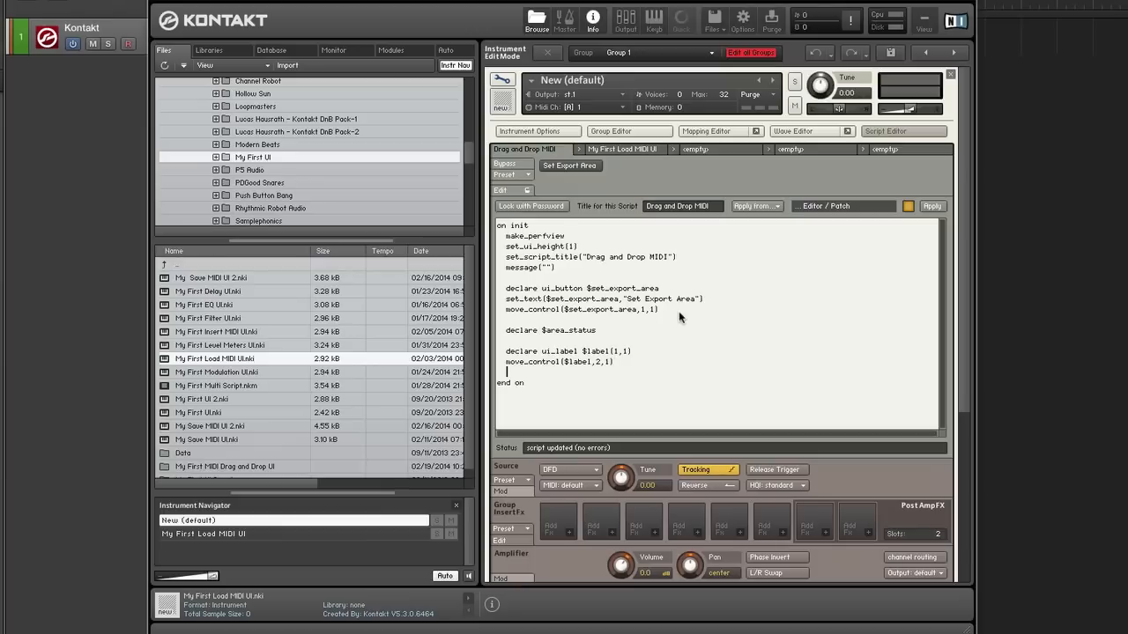
{"action": "type", "text": "set_"}
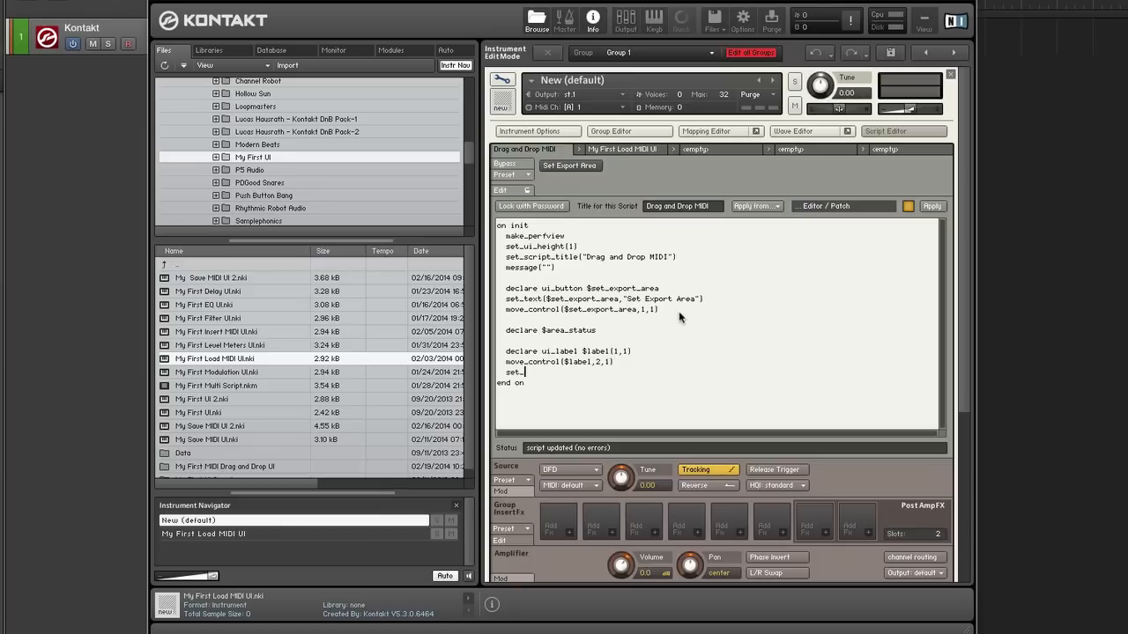
{"action": "type", "text": "_text"}
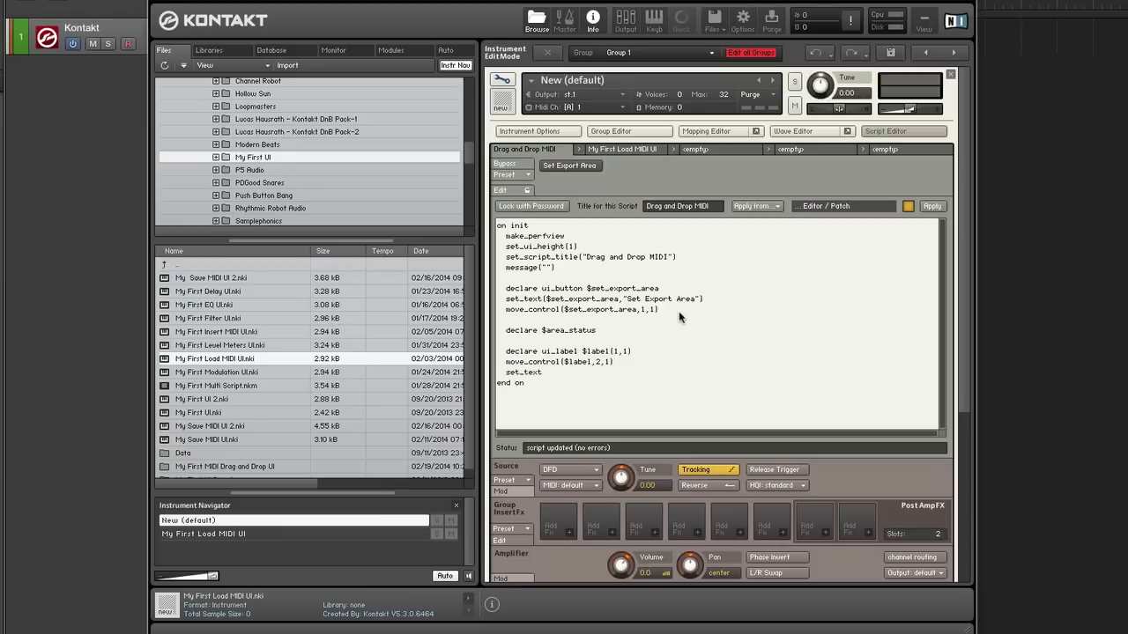
{"action": "type", "text": "($label\""}
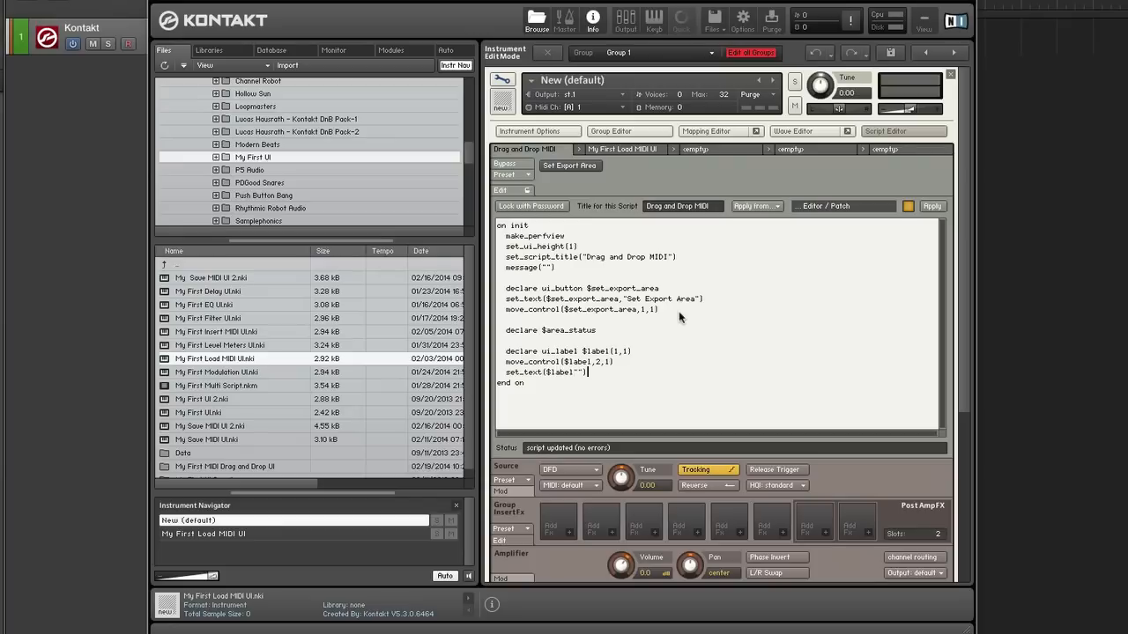
{"action": "double_click", "coordinate": [600, 352]}
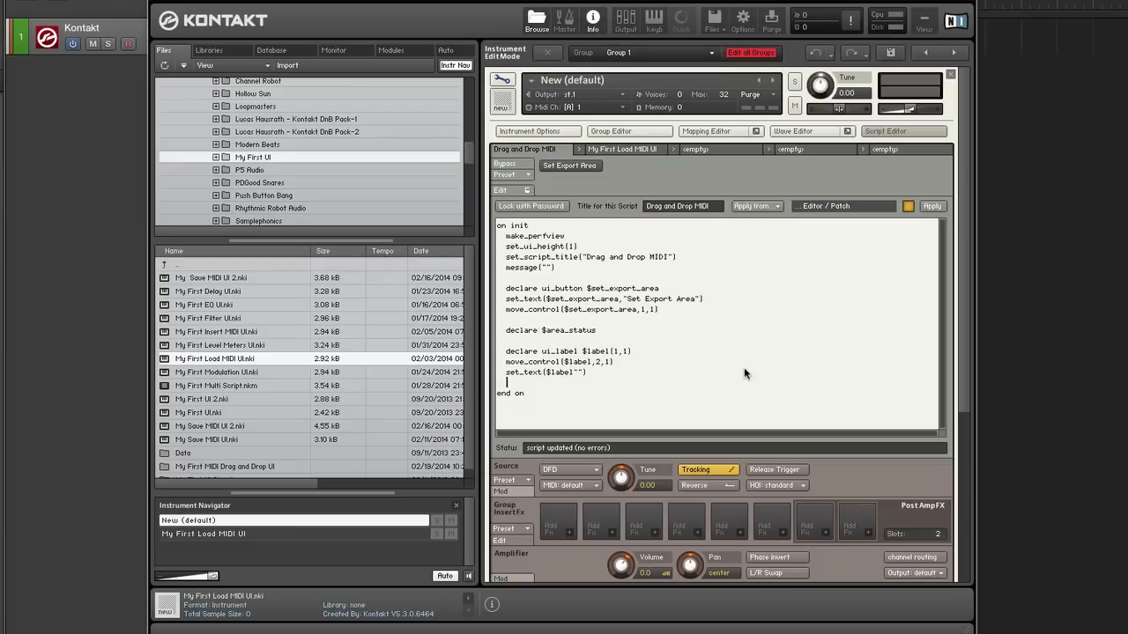
Step: Add set_control_par(get_ui_id($label),$CONTROL_PAR_DND_BEHAVIOUR,1) to on init
{"action": "type", "text": "set_"}
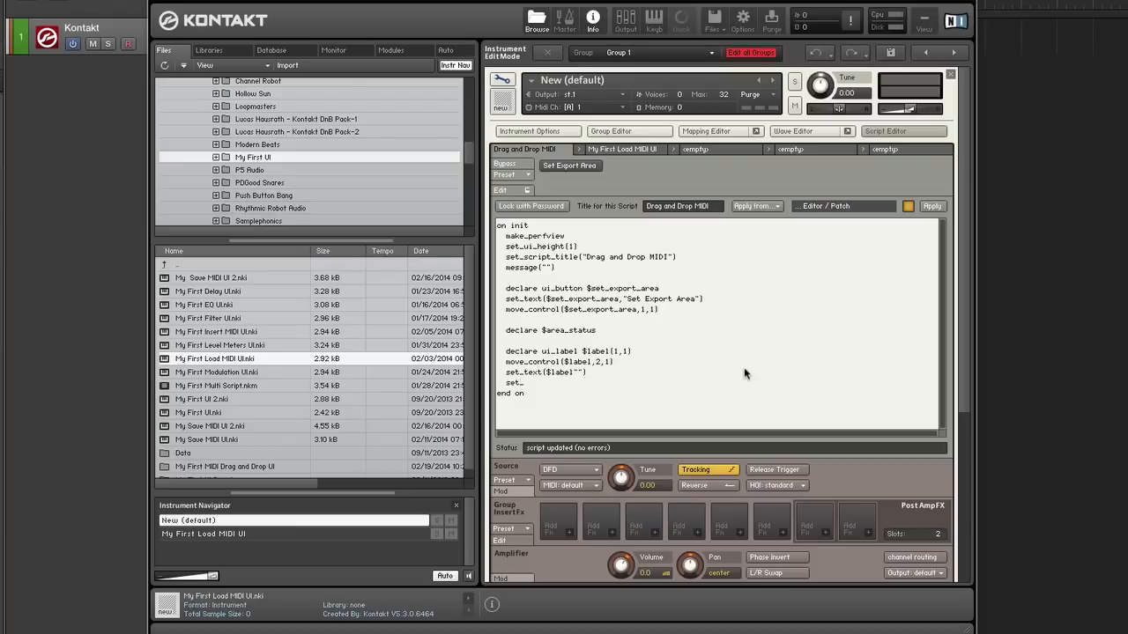
{"action": "type", "text": "set_control_par"}
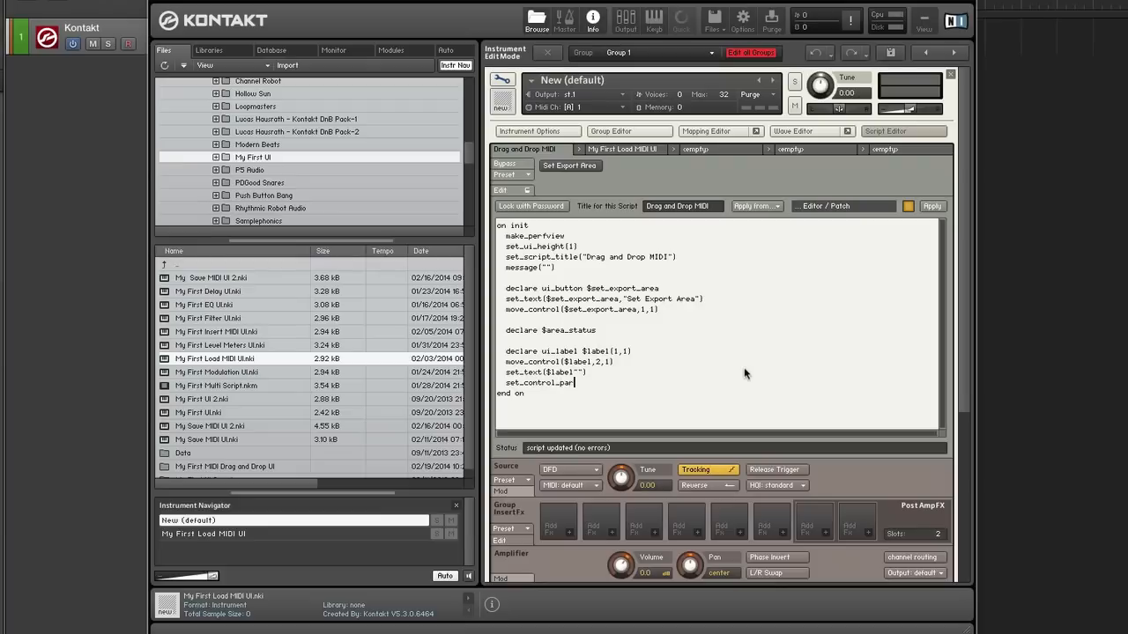
{"action": "type", "text": "get_ui_id($label),"}
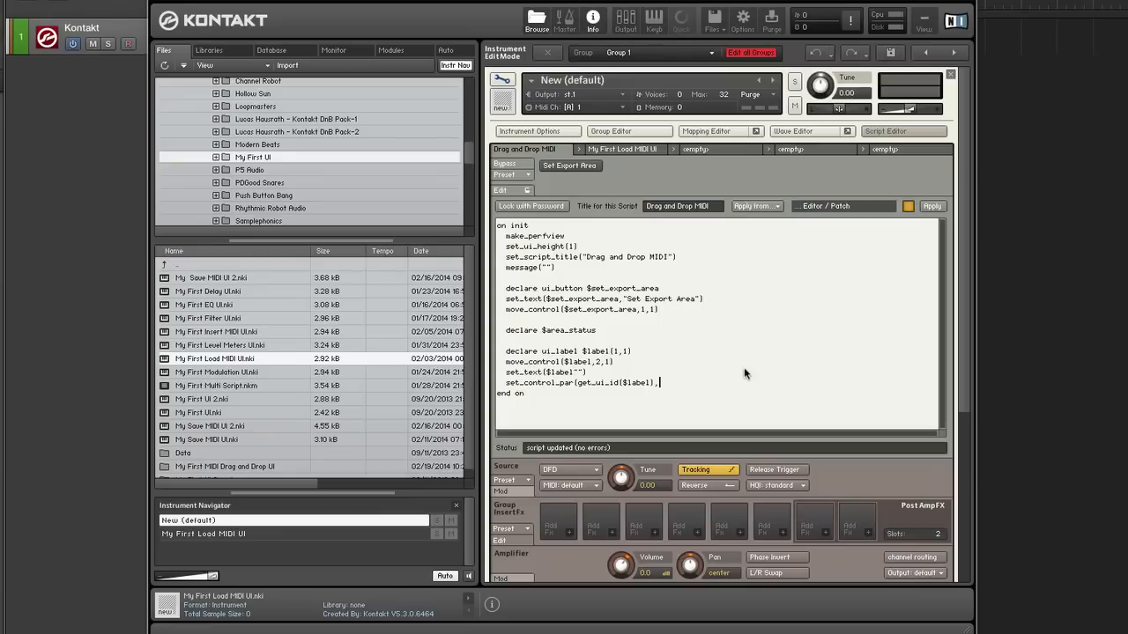
{"action": "type", "text": "$CONTROL_PAR_DND_BEHAVIOUR,1"}
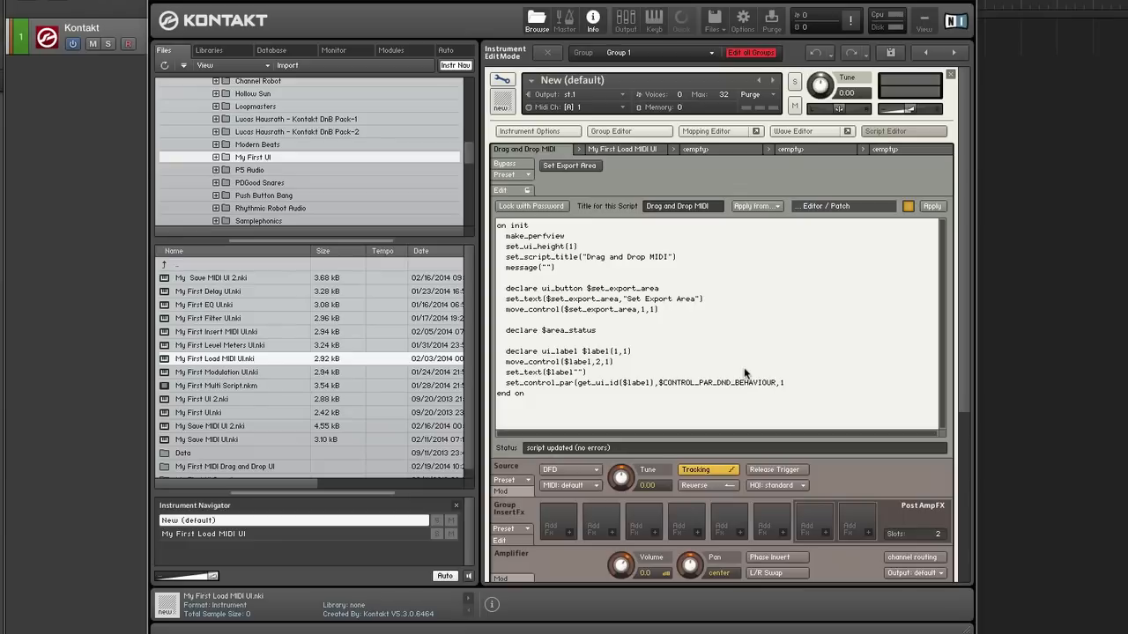
{"action": "mouse_move", "coordinate": [805, 379]}
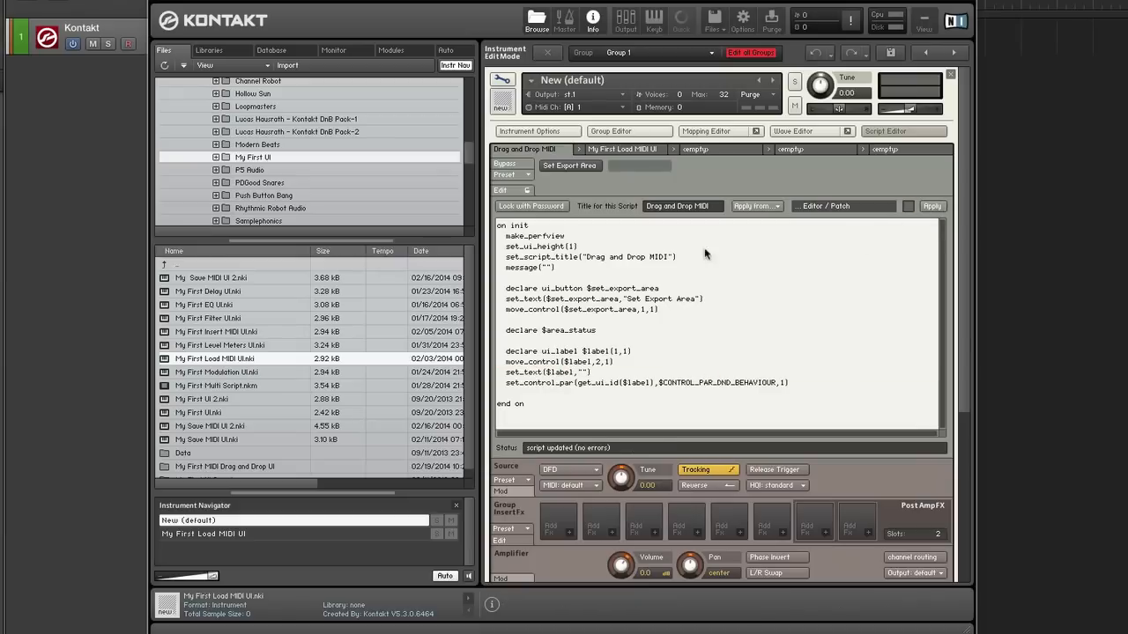
{"action": "mouse_move", "coordinate": [629, 171]}
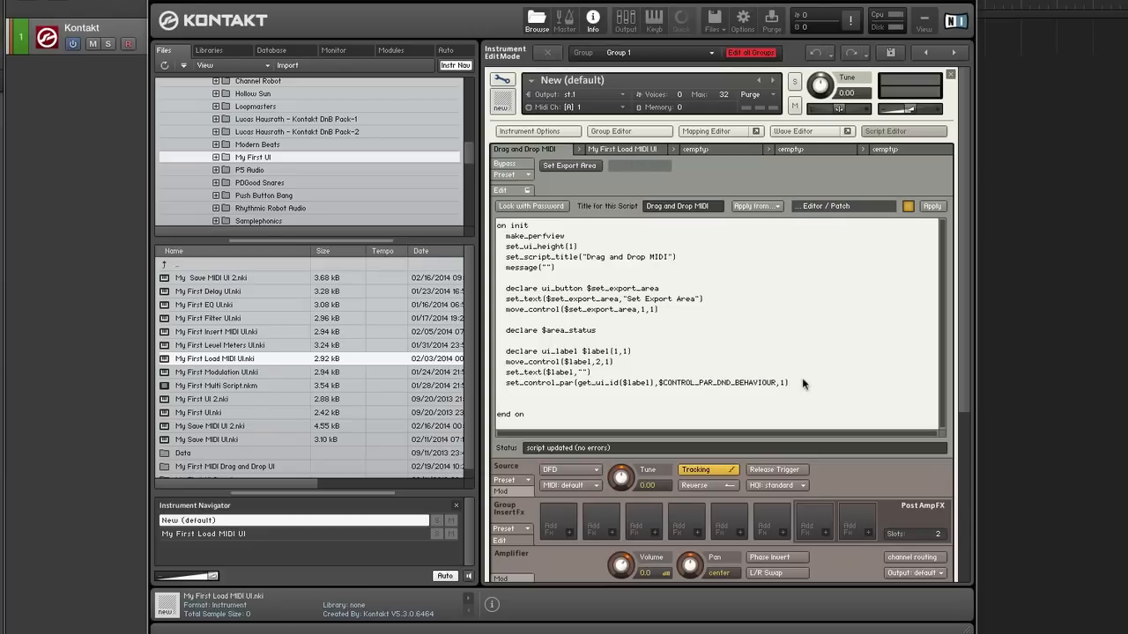
Step: Add set_control_par_str(get_ui_id($label),$CONTROL_PAR_PICTURE,"logo-ps-sm") to on init
{"action": "type", "text": "set_control"}
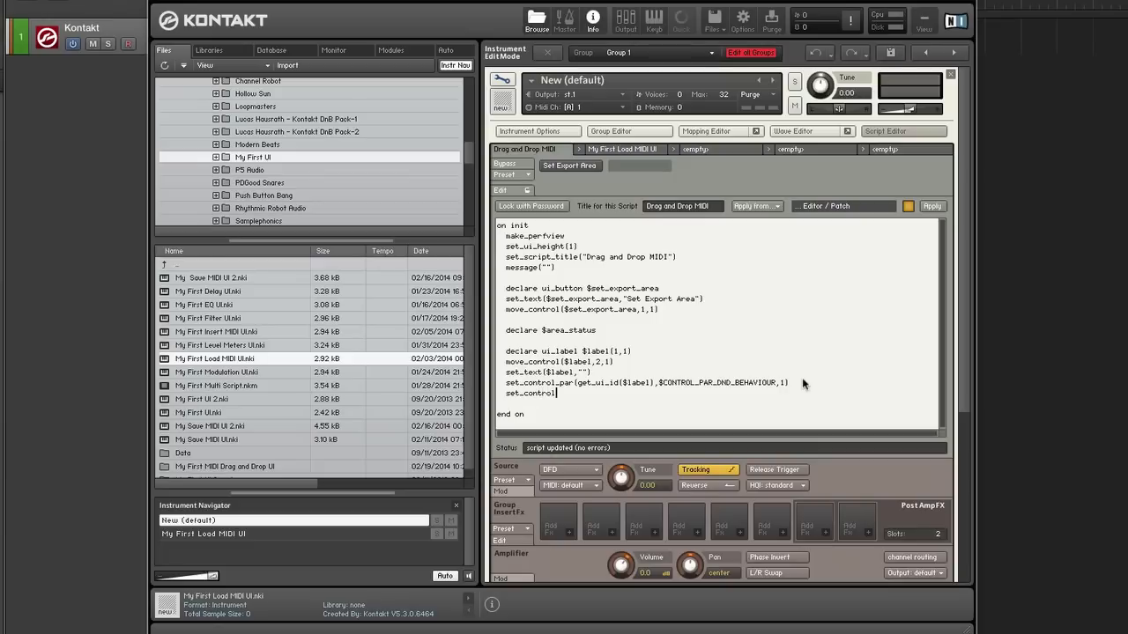
{"action": "type", "text": "_par_"}
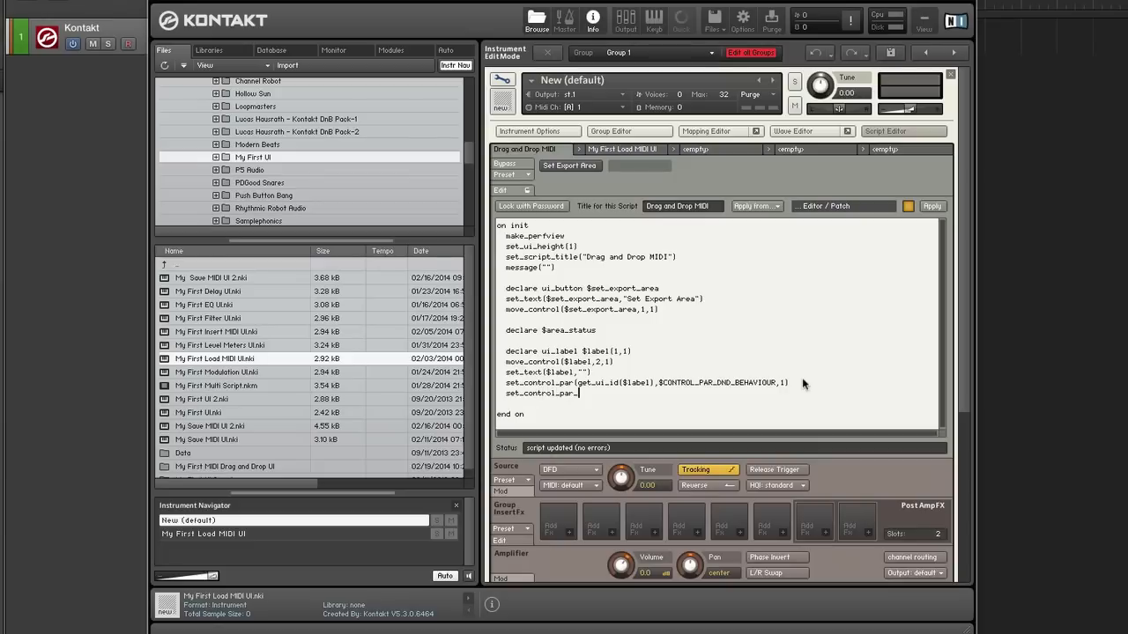
{"action": "type", "text": "str"}
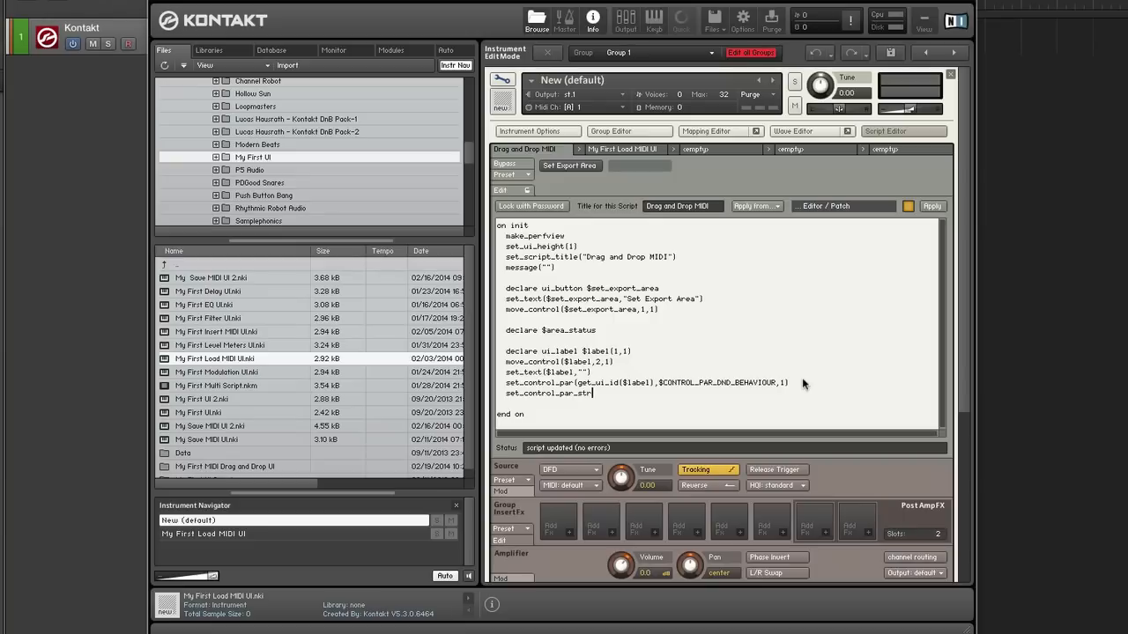
{"action": "type", "text": "get_ui_id($label"}
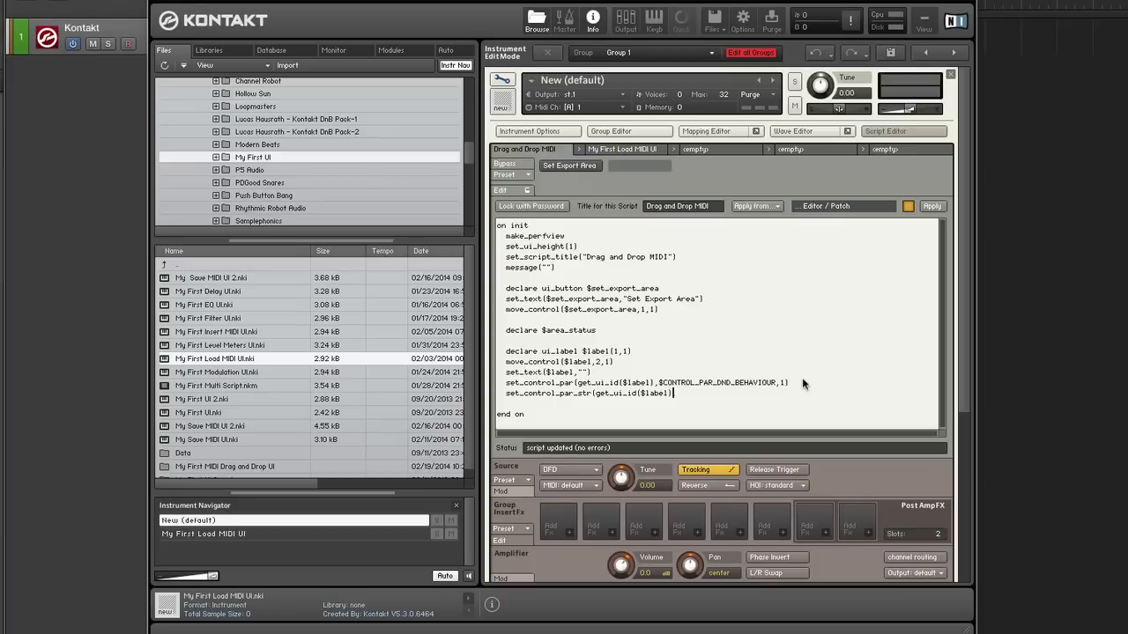
{"action": "type", "text": "$CONTROL_PAR"}
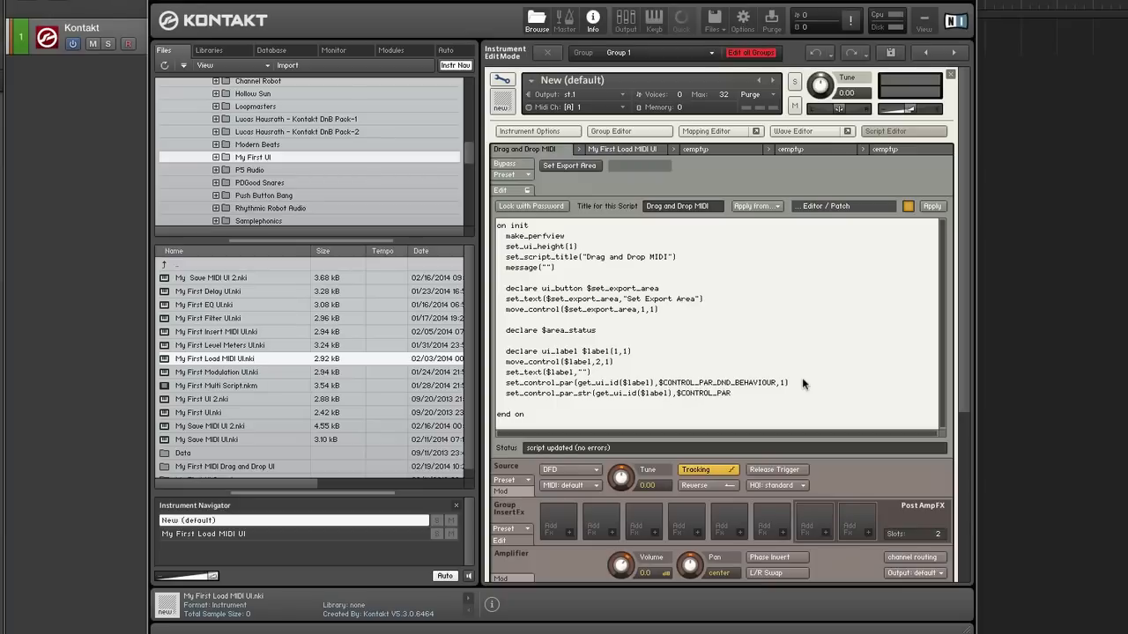
{"action": "type", "text": "_PICTURE,"}
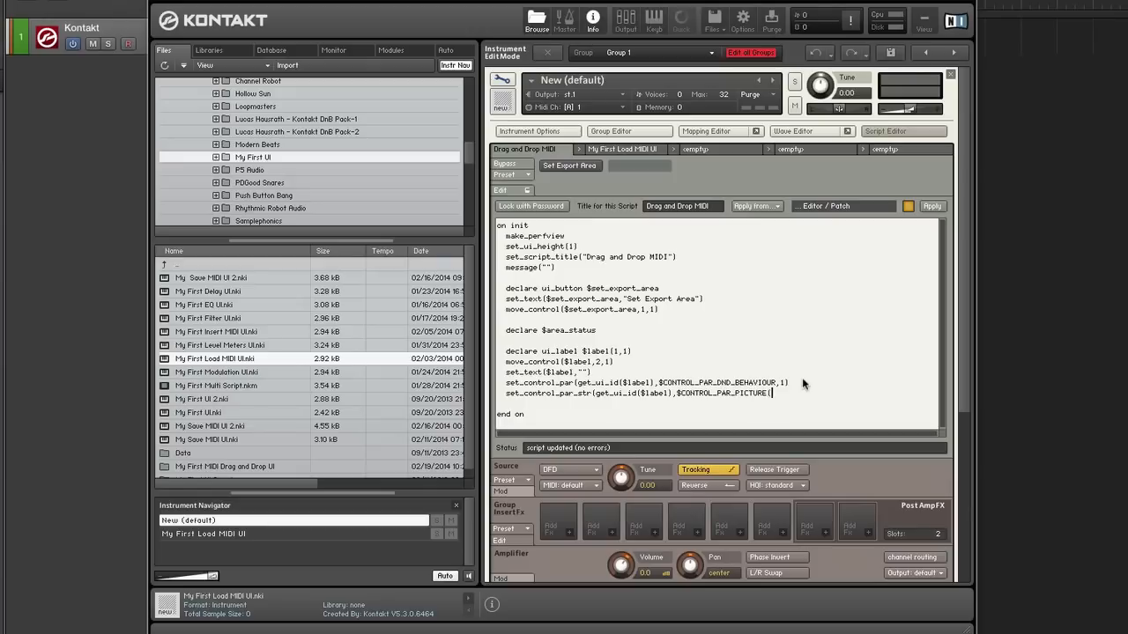
{"action": "type", "text": "logo-ps-sm\")"}
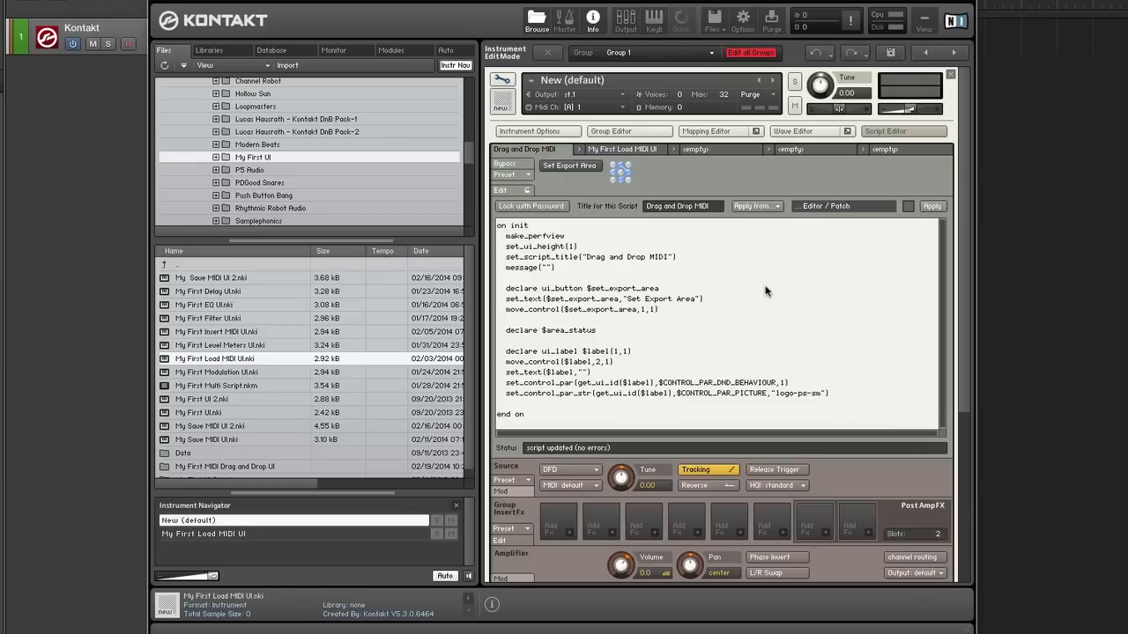
{"action": "mouse_move", "coordinate": [623, 182]}
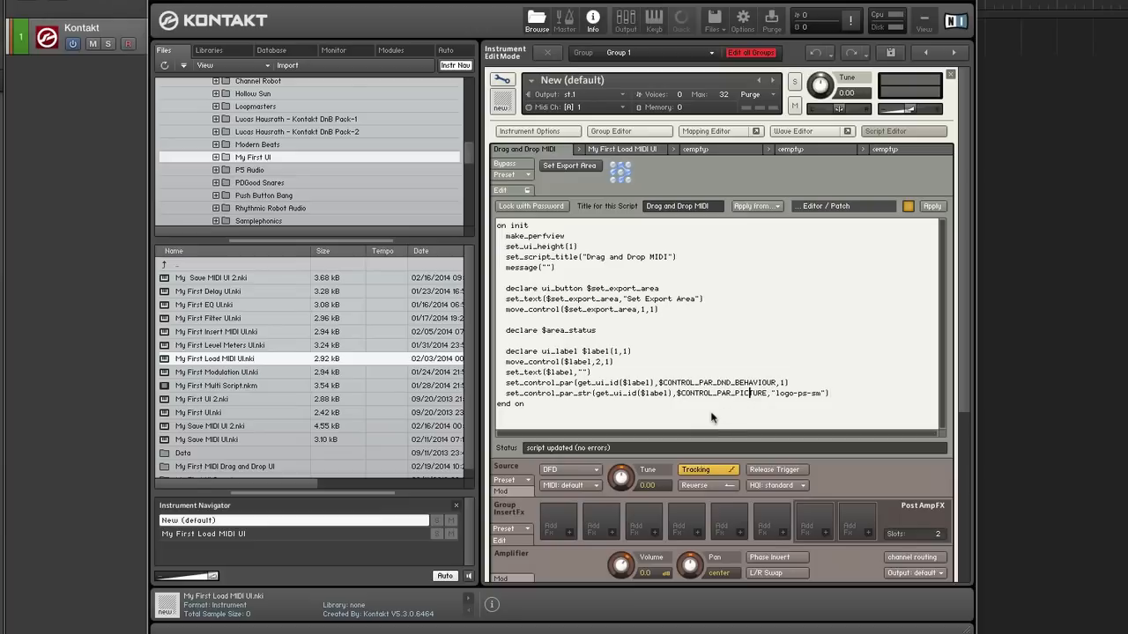
{"action": "mouse_move", "coordinate": [715, 406]}
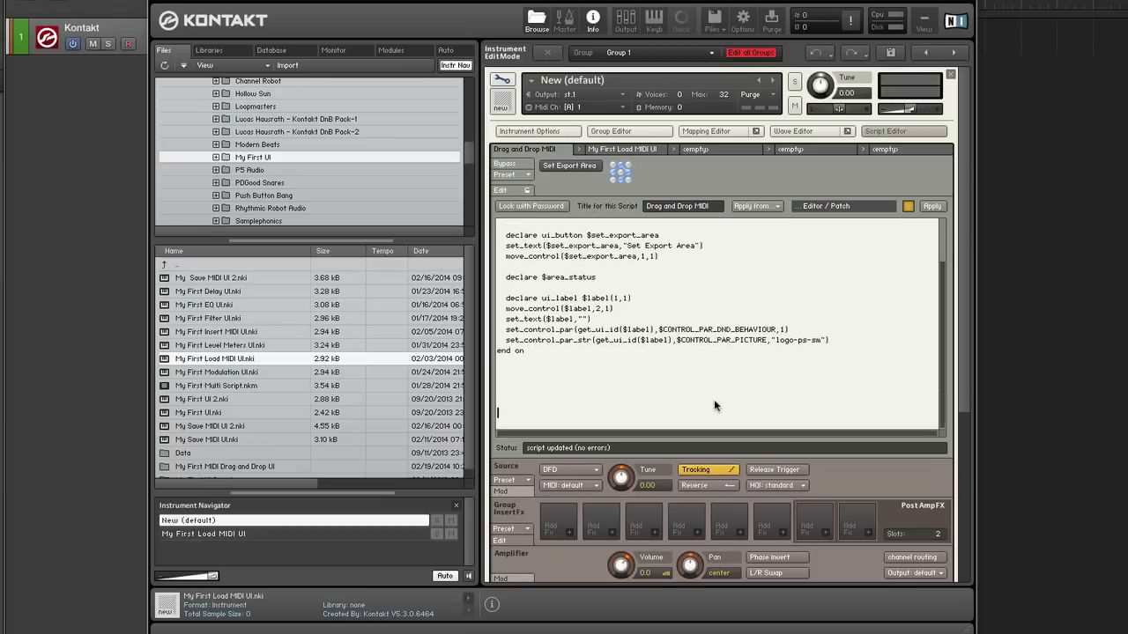
Step: Start an on ui_control($set_export_area) callback
{"action": "type", "text": "on"}
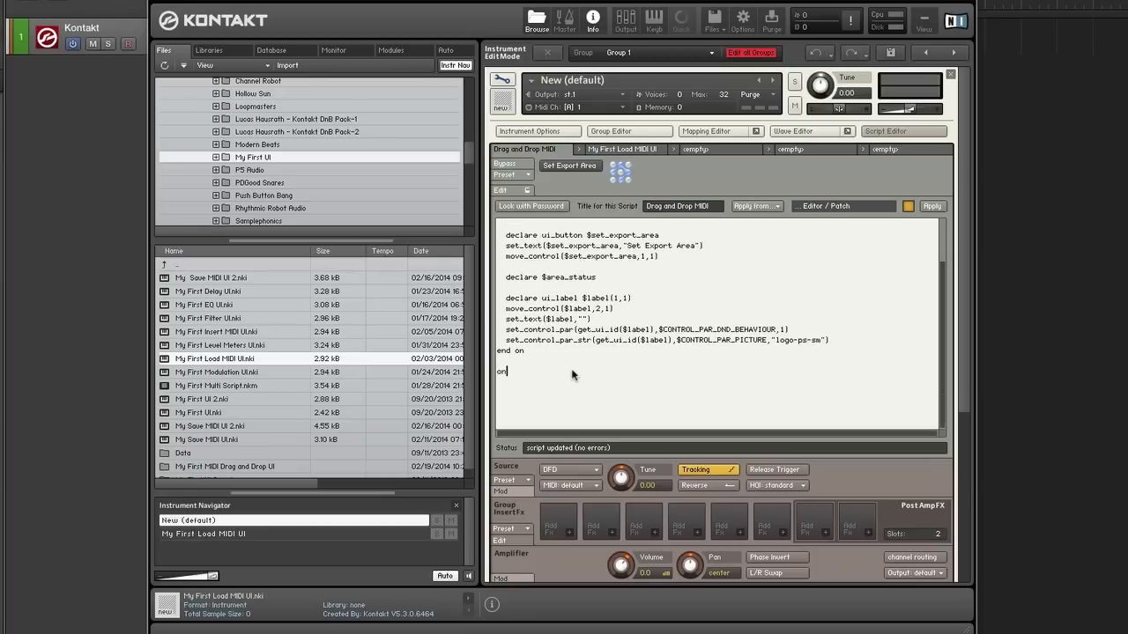
{"action": "type", "text": "ui_control"}
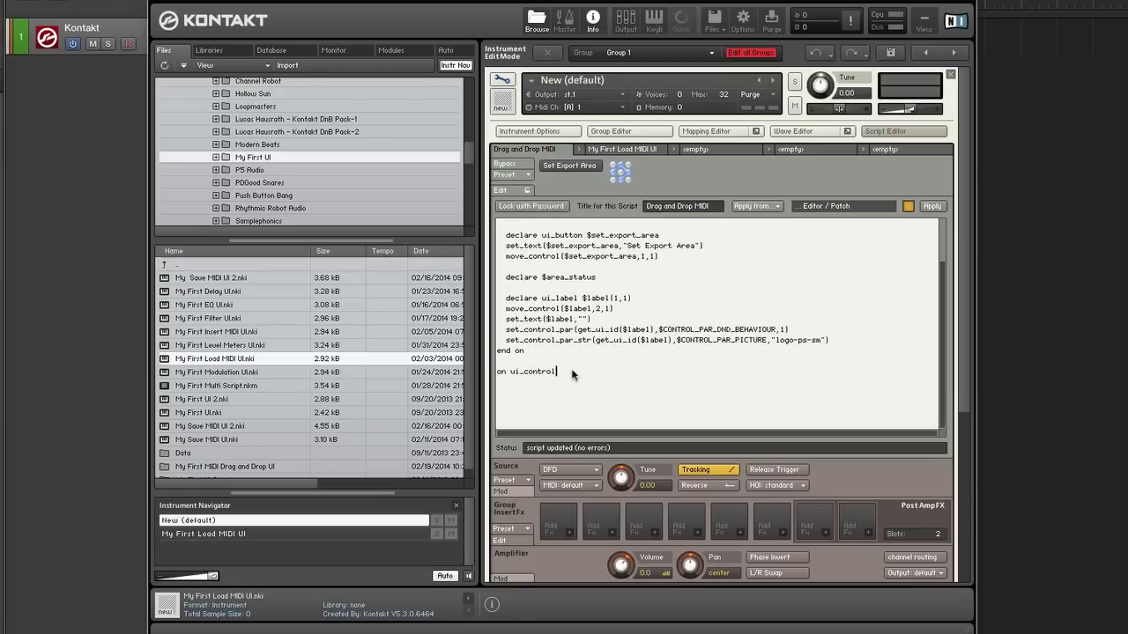
{"action": "type", "text": "($s"}
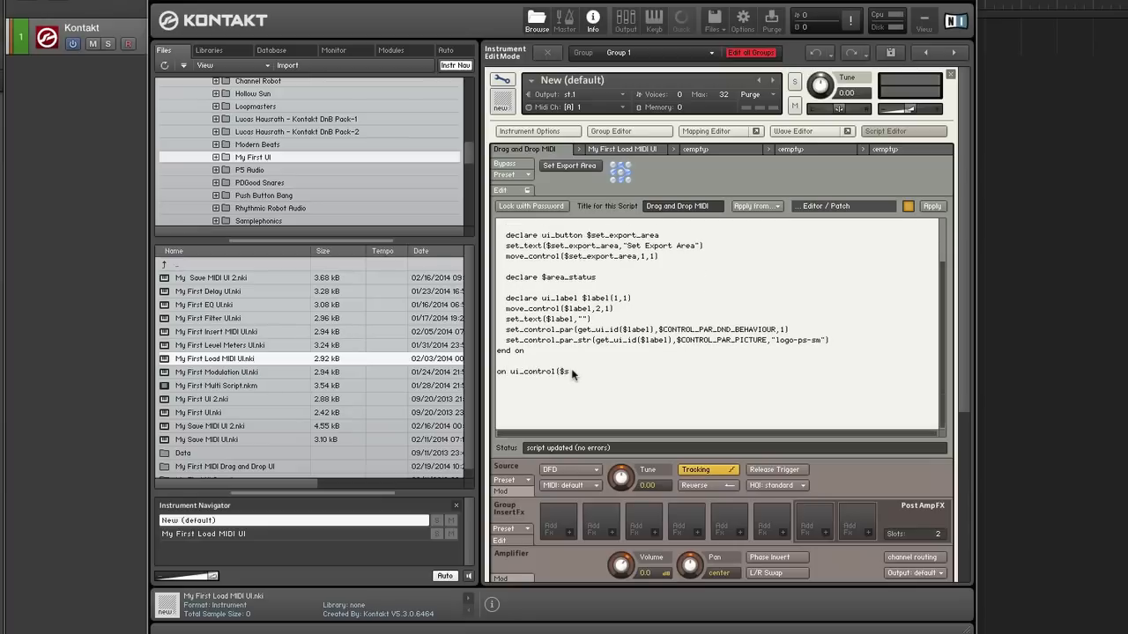
{"action": "type", "text": "set."}
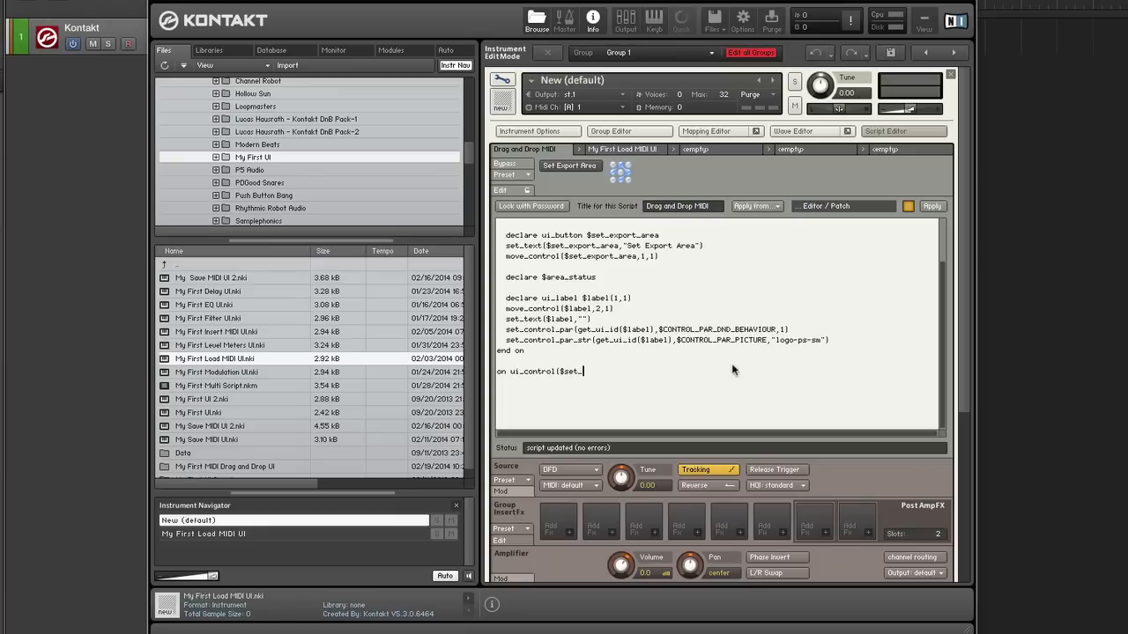
{"action": "type", "text": "export_area)"}
{"action": "type", "text": "end on"}
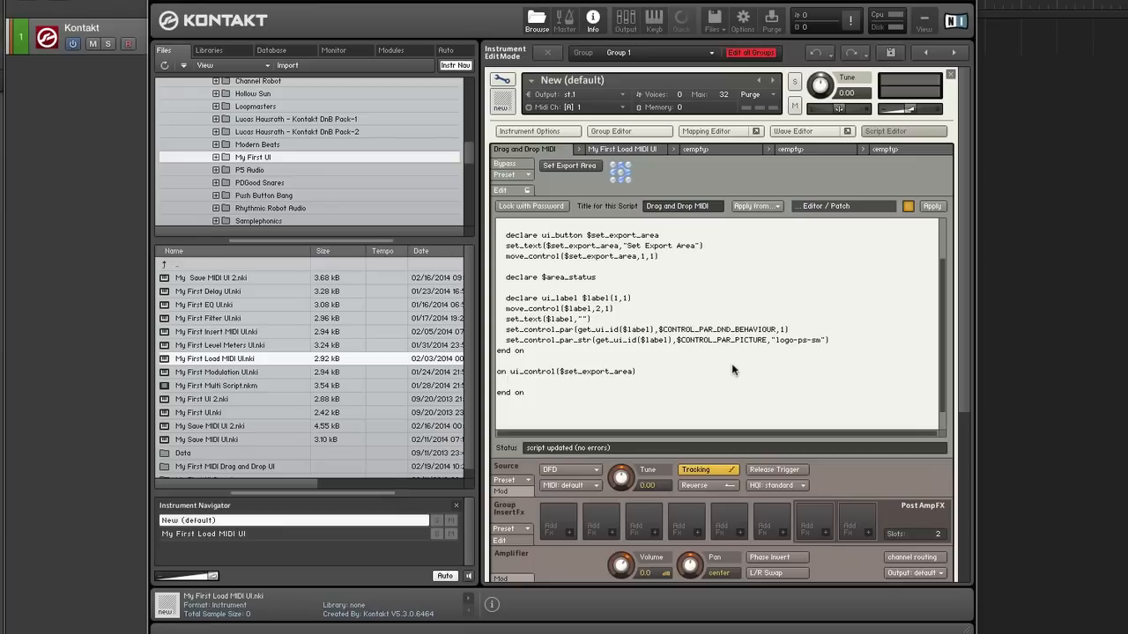
Step: Assign $area_status := mf_set_export("MIDI DnD",-1,-1,-1,-1) inside the callback
{"action": "type", "text": "$a"}
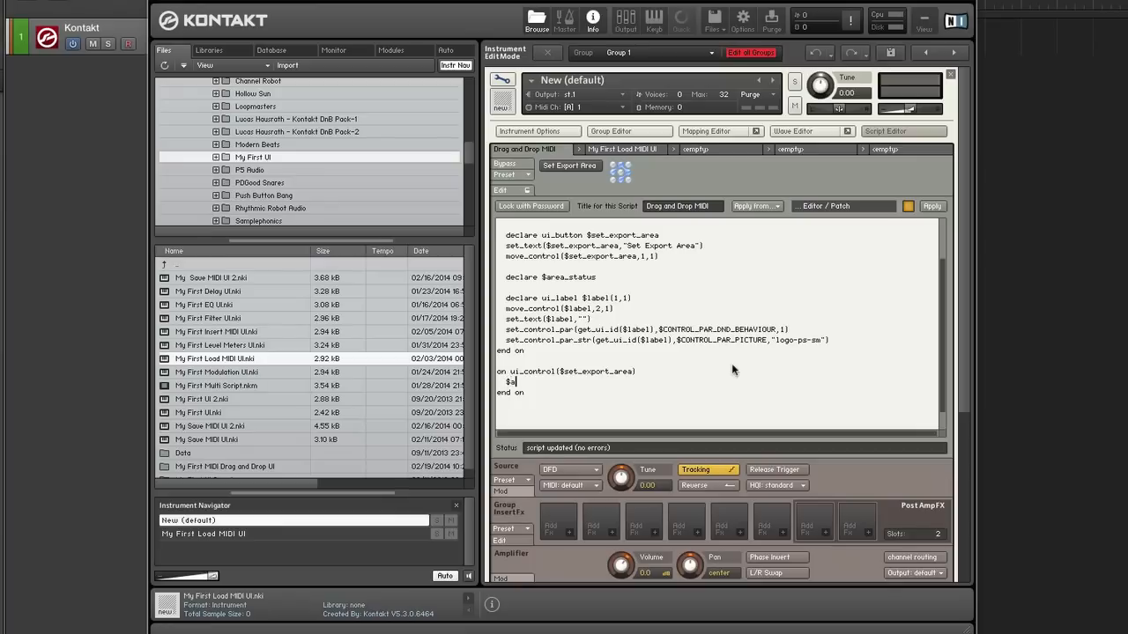
{"action": "type", "text": "rea_status"}
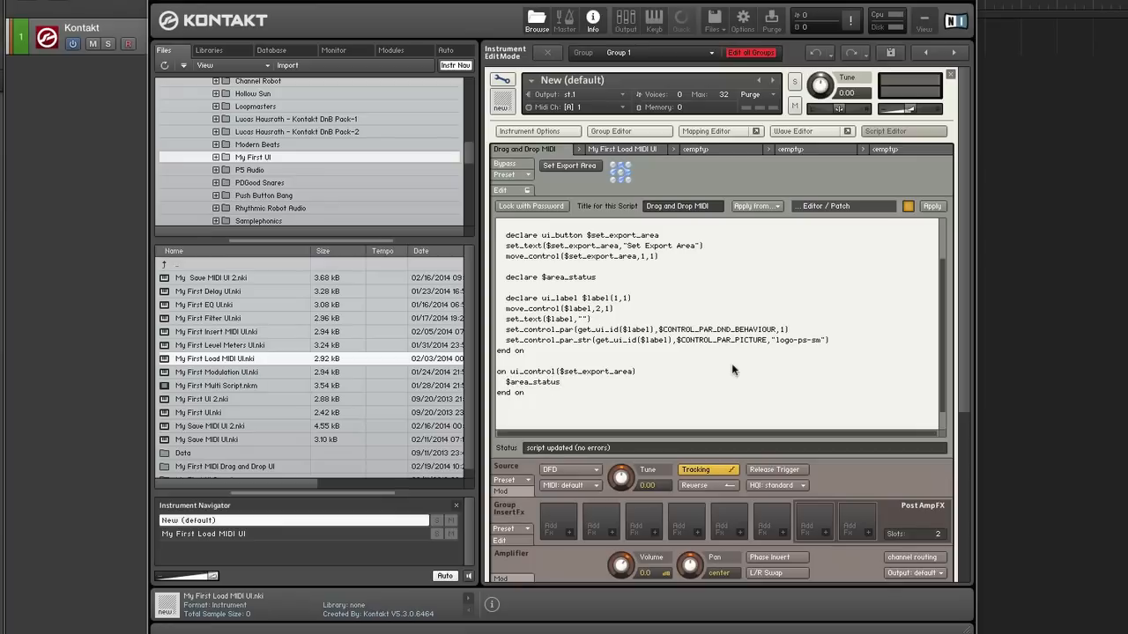
{"action": "type", "text": ":="}
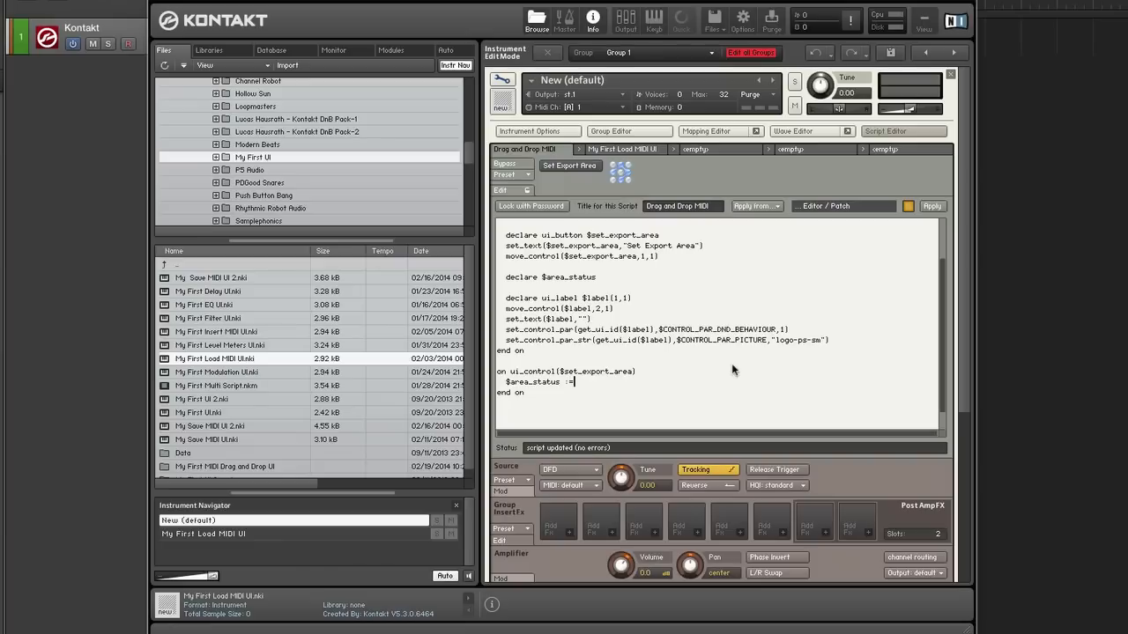
{"action": "type", "text": "me"}
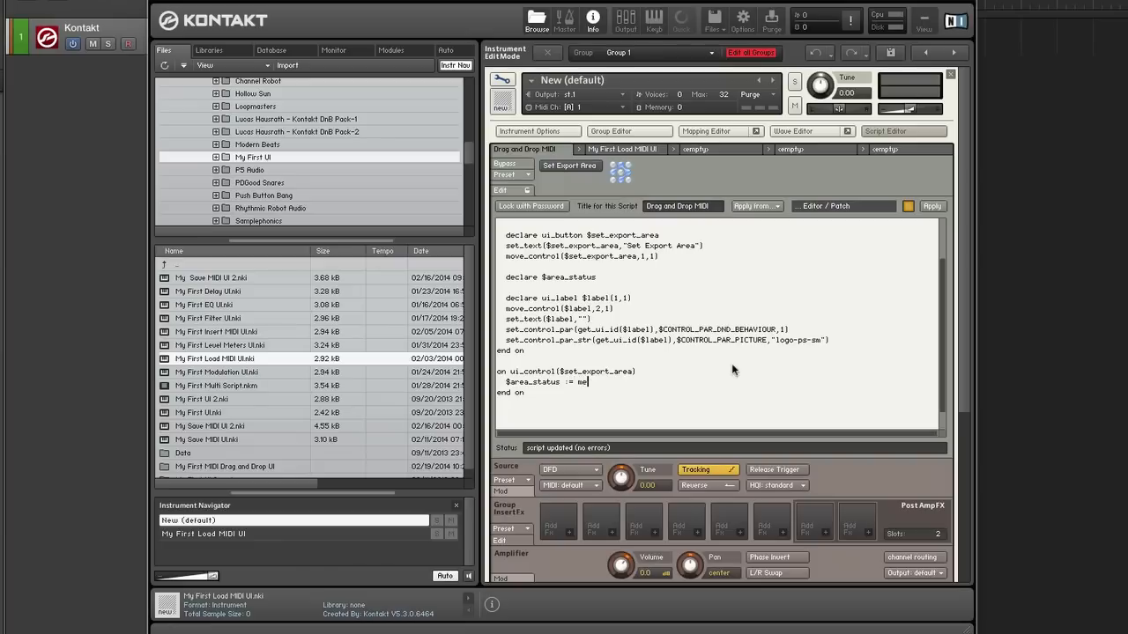
{"action": "type", "text": "f"}
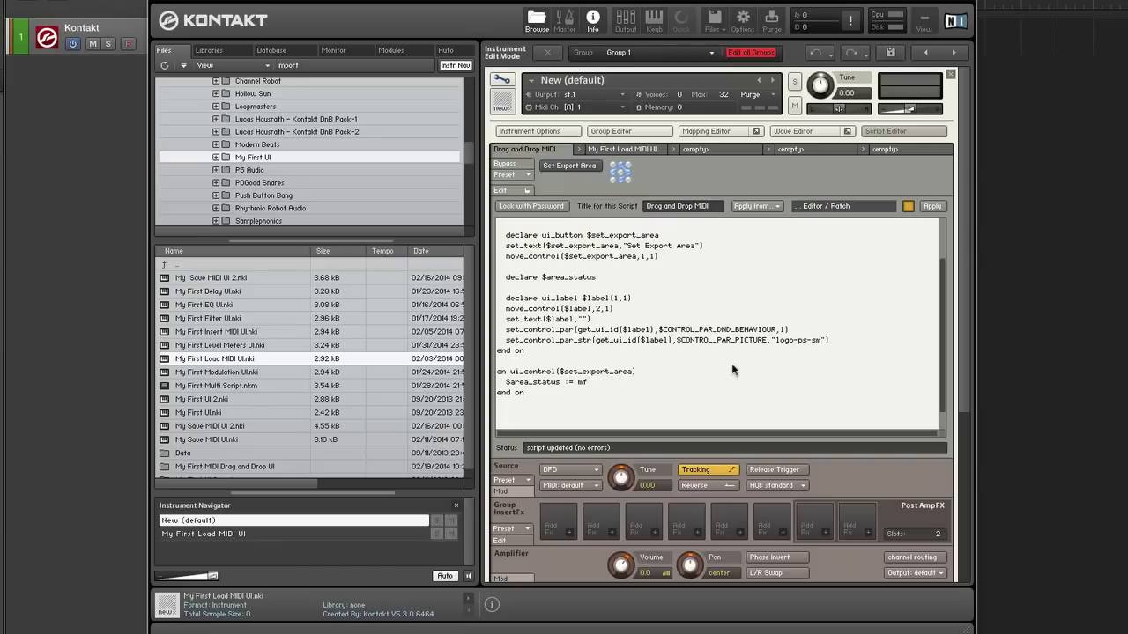
{"action": "type", "text": "_set_"}
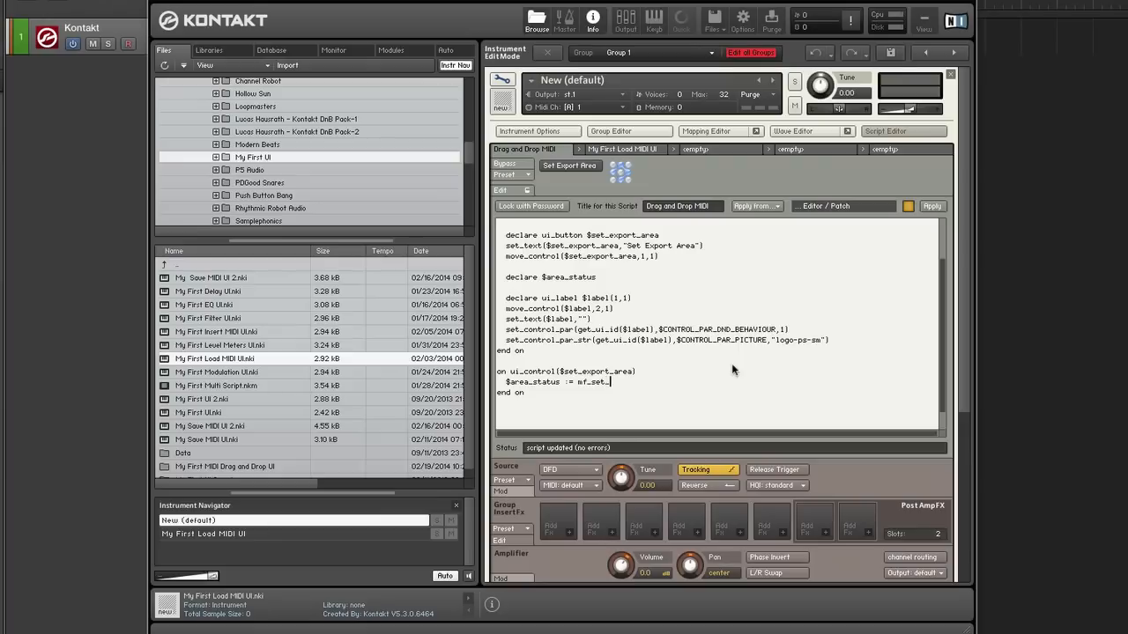
{"action": "type", "text": "export_"}
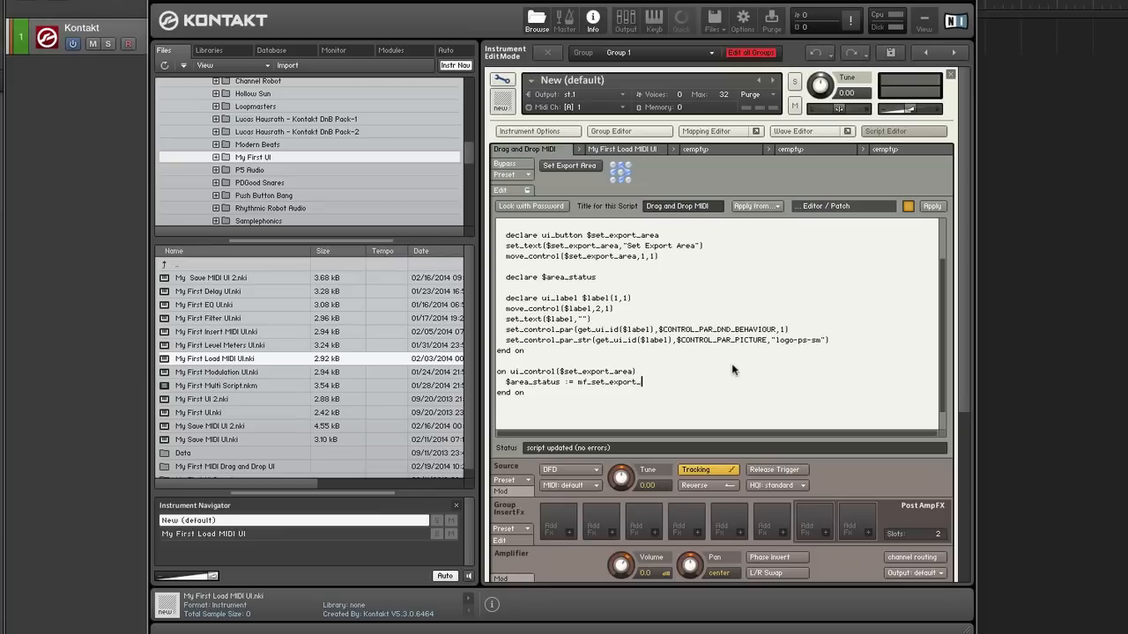
{"action": "type", "text": "(\"M"}
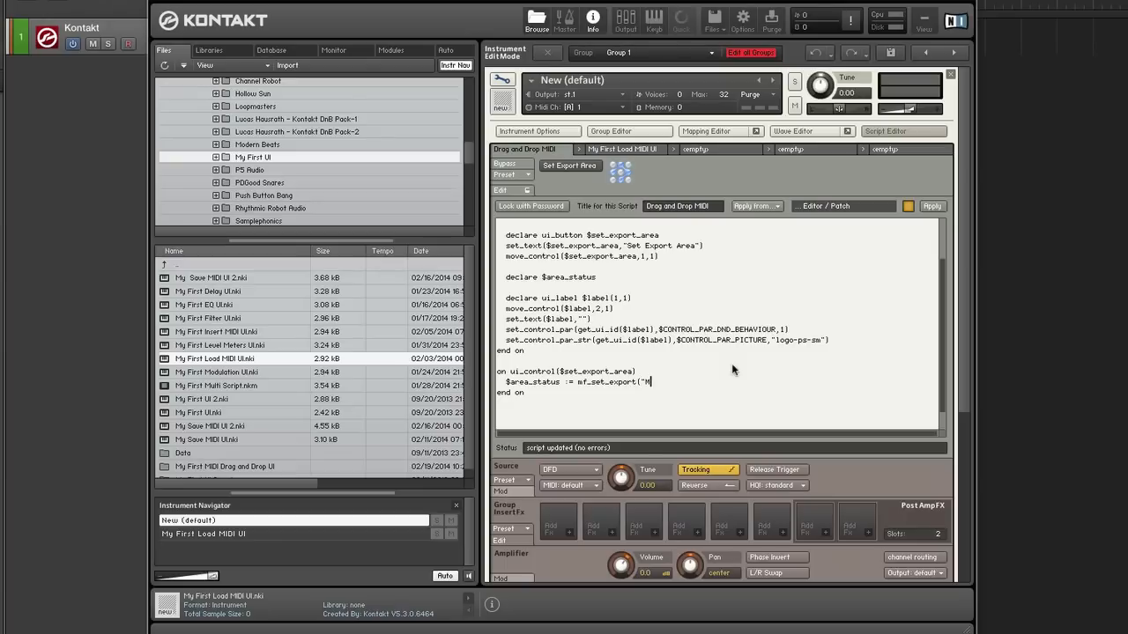
{"action": "type", "text": "IDI"}
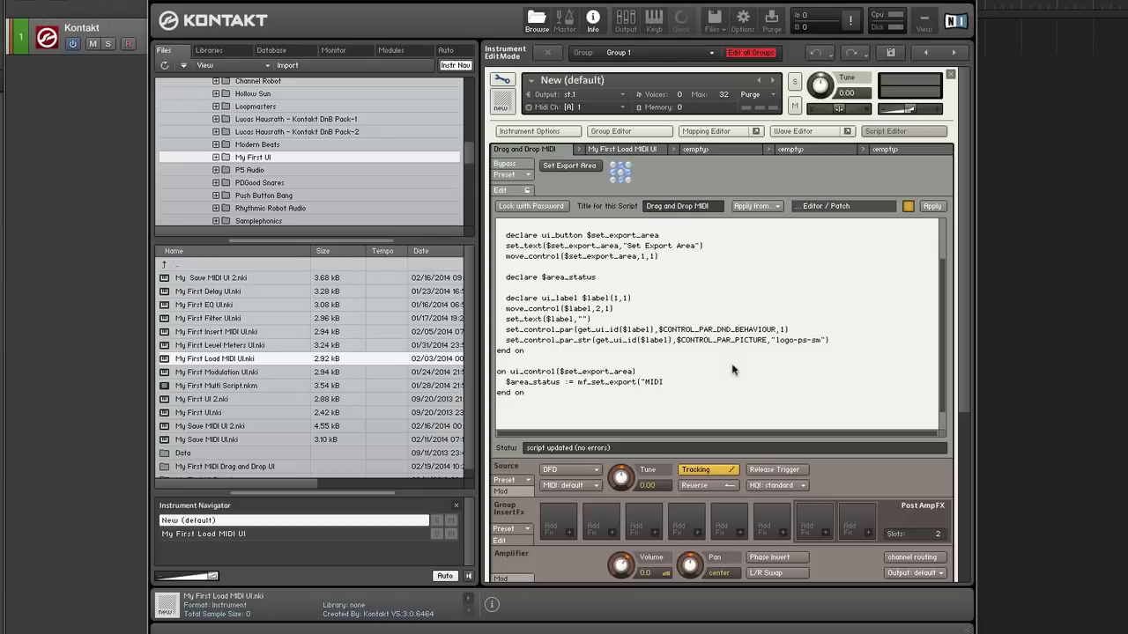
{"action": "left_click", "coordinate": [671, 383]}
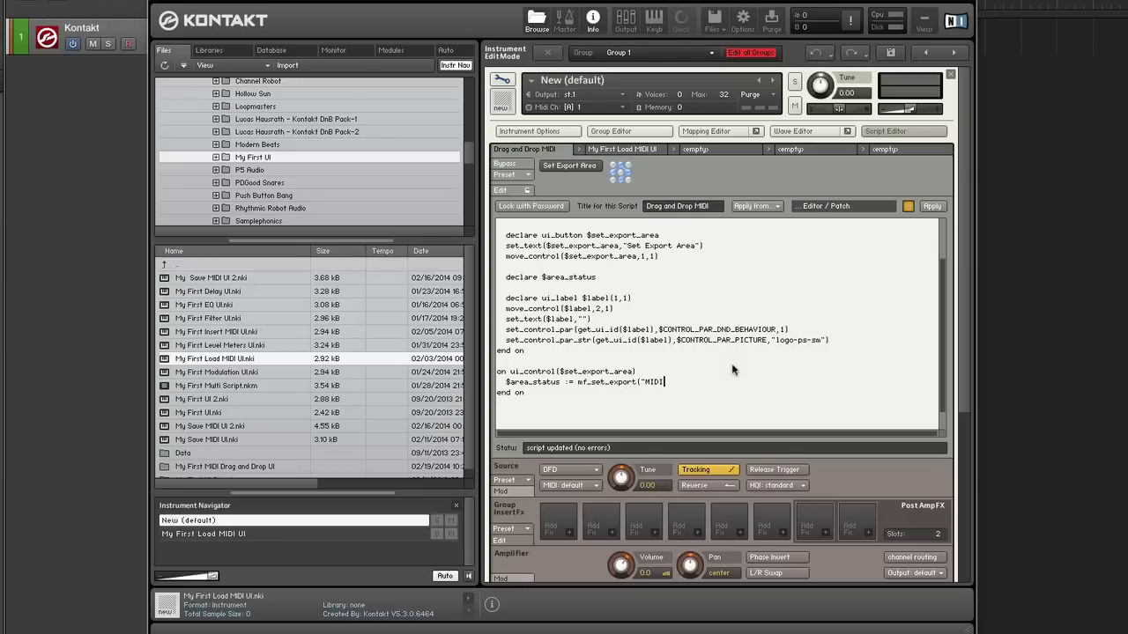
{"action": "type", "text": "Dnd"}
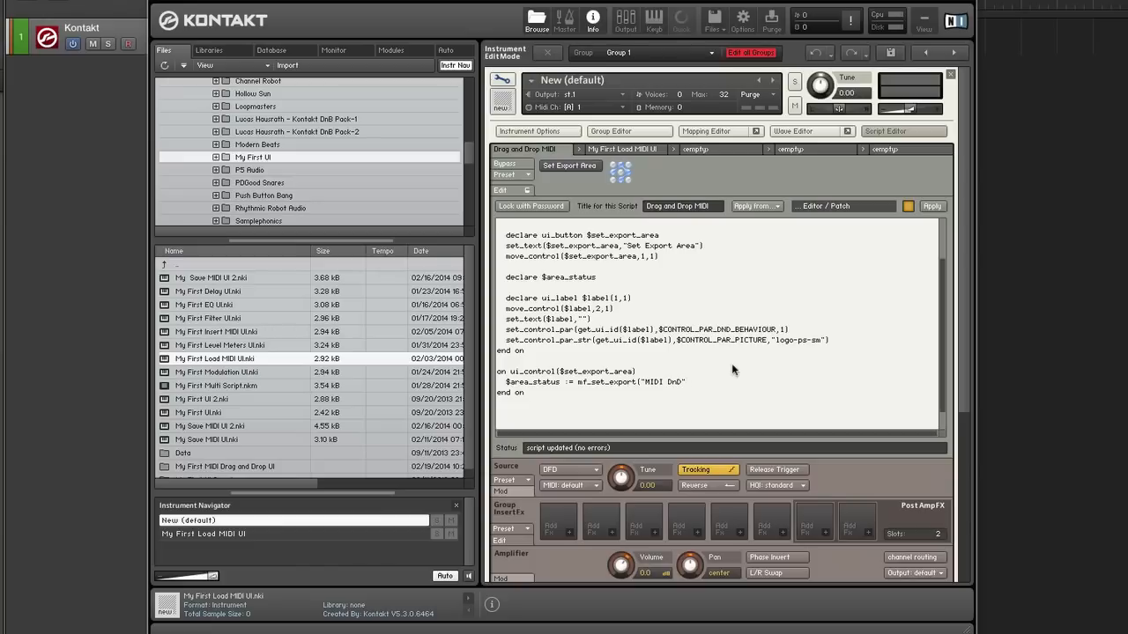
{"action": "type", "text": ",-1,-1,-1,-"}
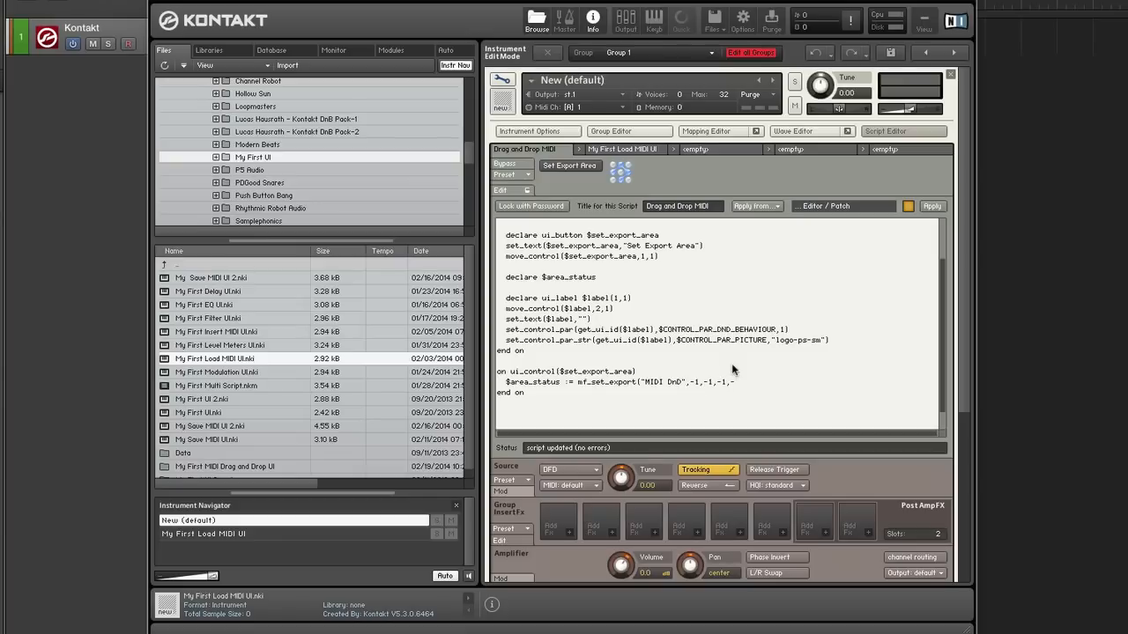
{"action": "left_click", "coordinate": [732, 392]}
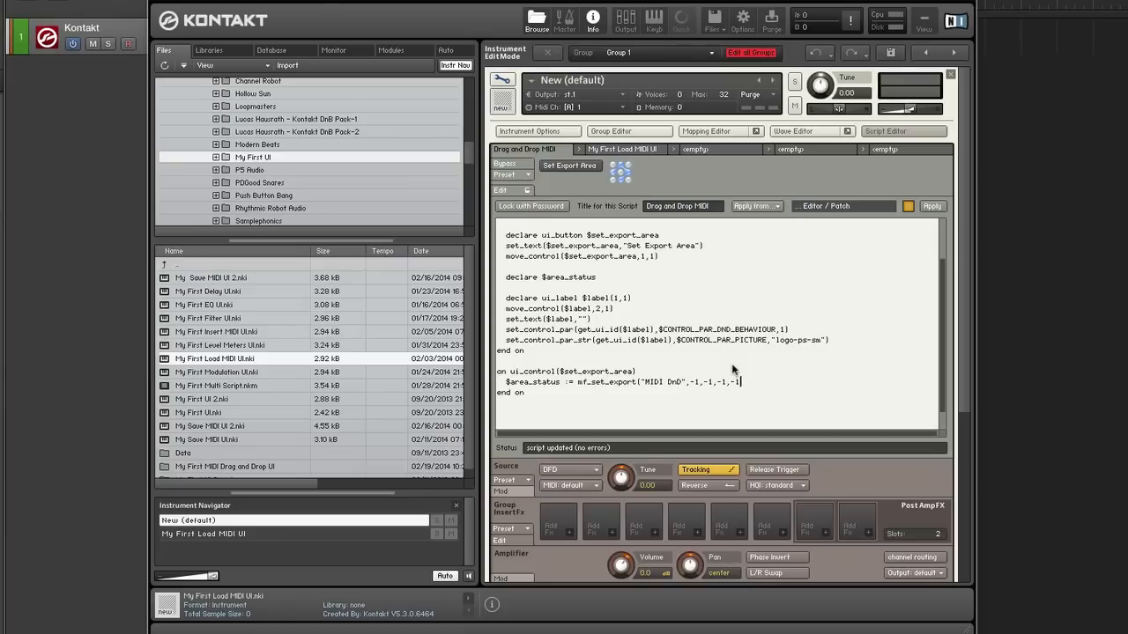
{"action": "mouse_move", "coordinate": [695, 383]}
{"action": "type", "text": ")"}
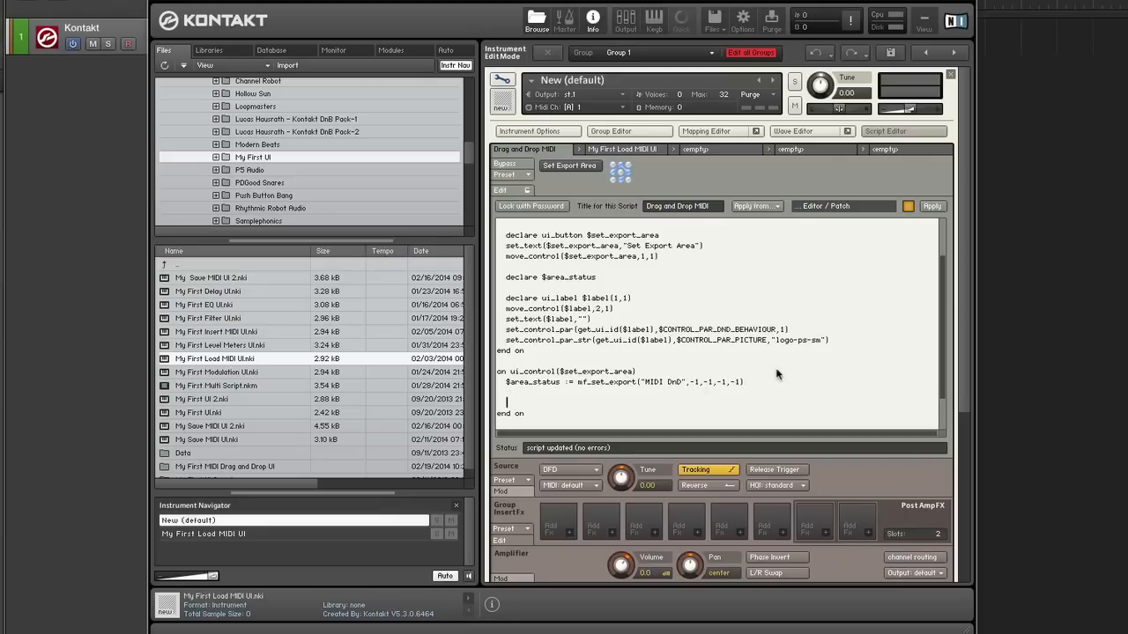
Step: Add if($area_status = 0) with "Export Area Set Successfully!", else "Error setting Export Area!"
{"action": "type", "text": "if("}
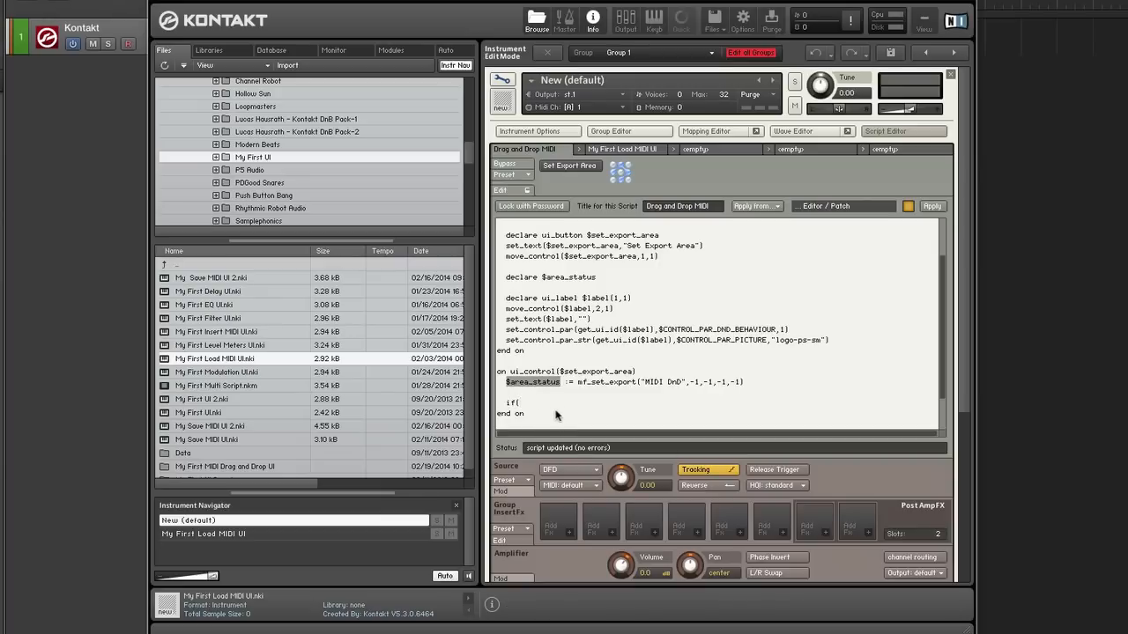
{"action": "type", "text": "$area_status = 0"}
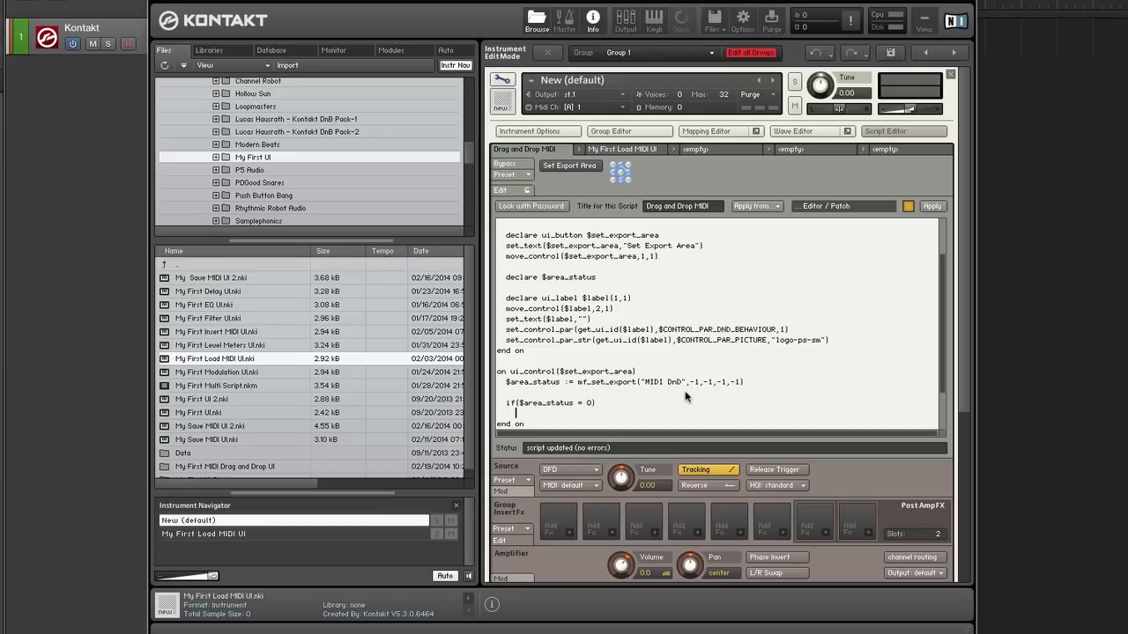
{"action": "type", "text": "message"}
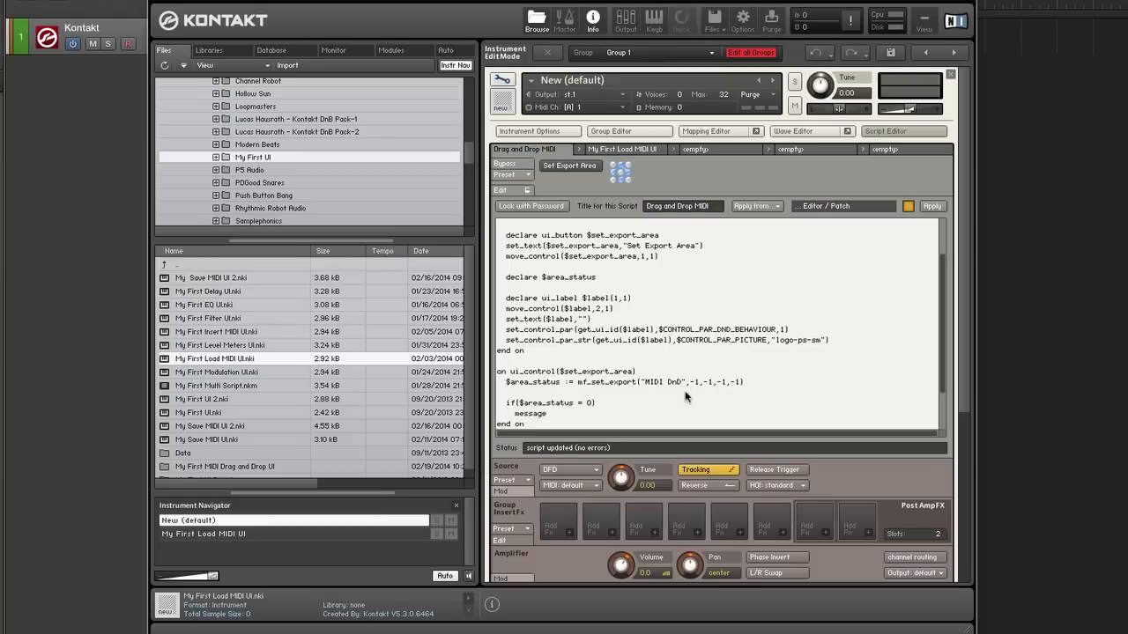
{"action": "type", "text": "(\"E"}
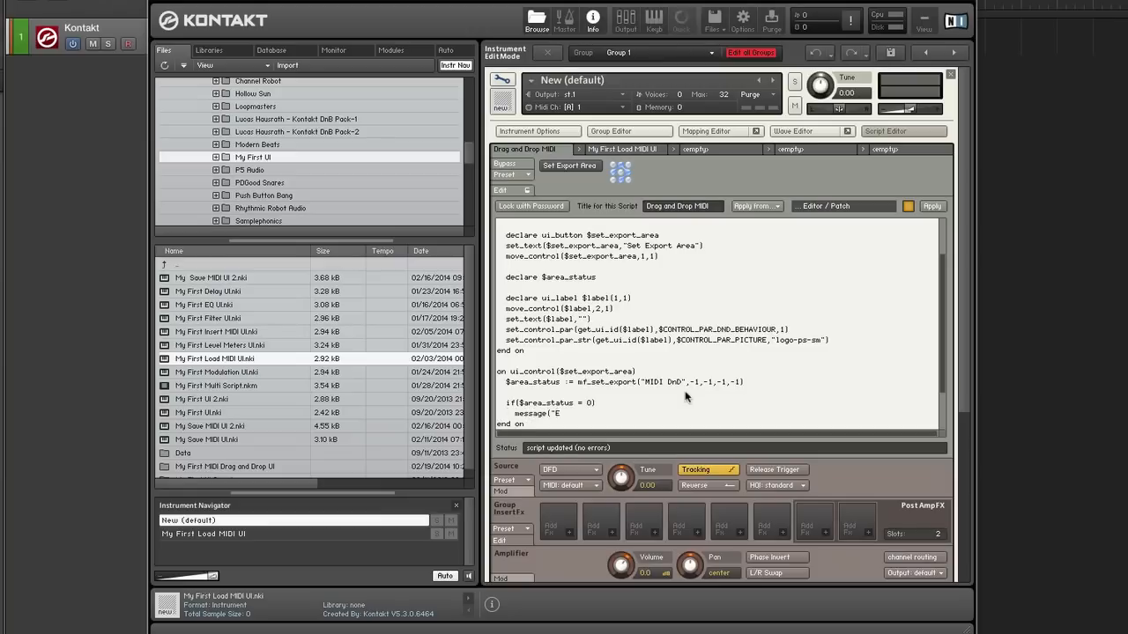
{"action": "type", "text": "xport Area Set Successfully!"}
{"action": "type", "text": "els"}
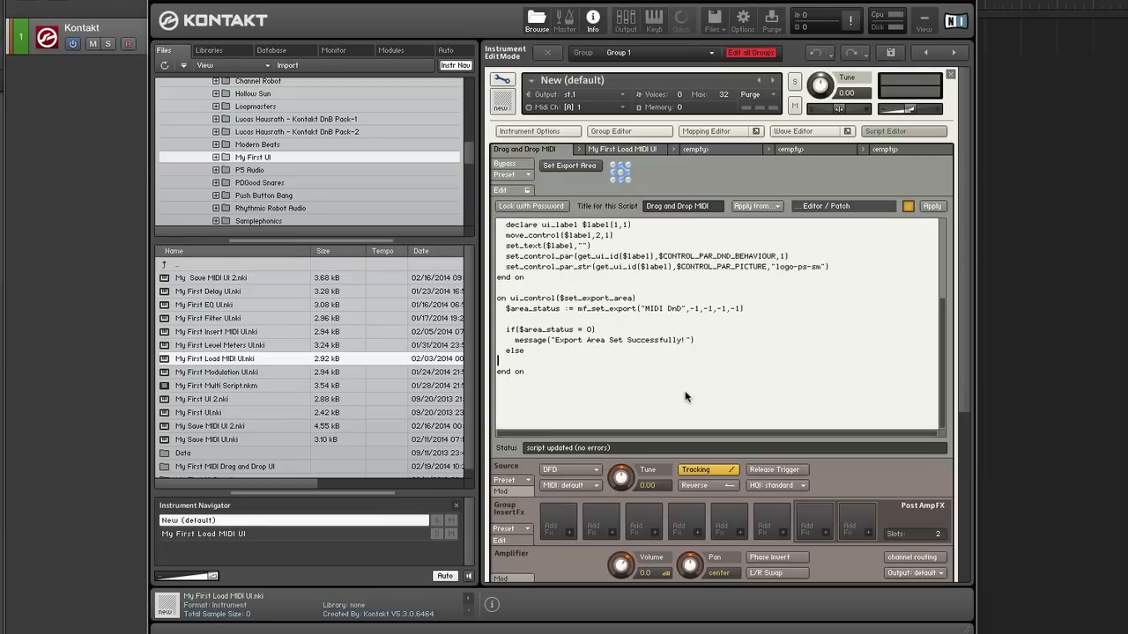
{"action": "type", "text": "end if"}
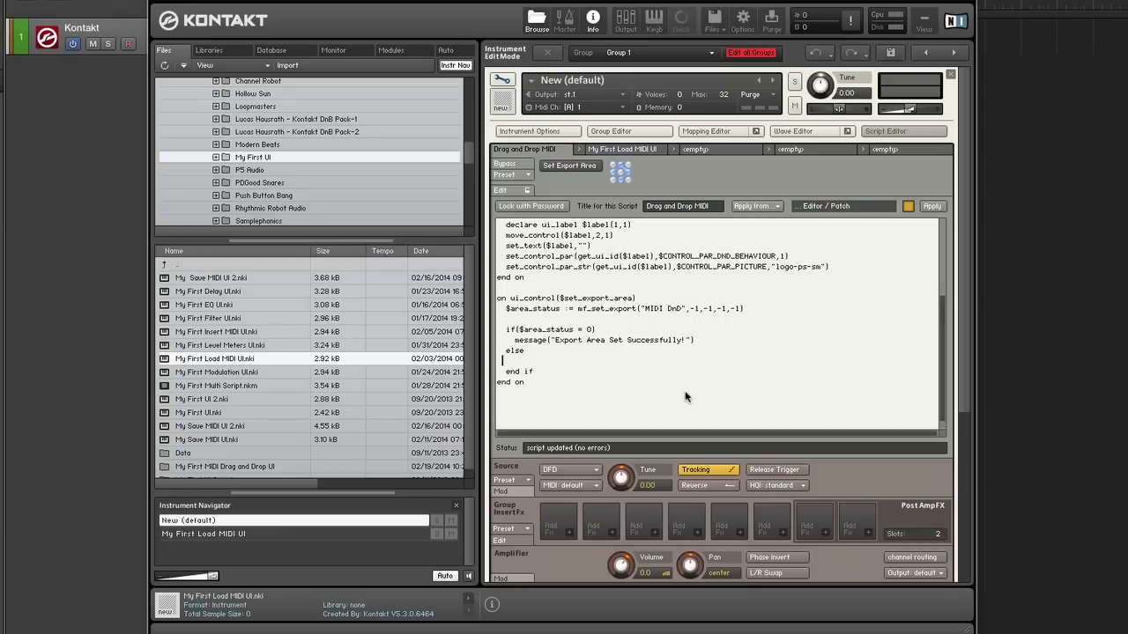
{"action": "type", "text": "message"}
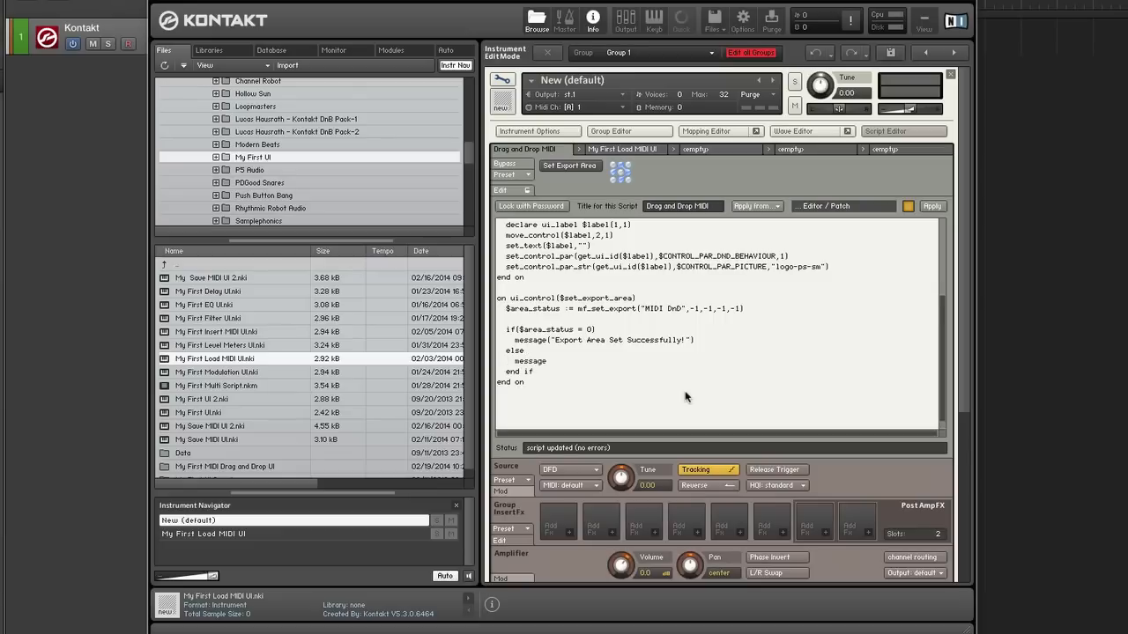
{"action": "type", "text": "(\"Error setting Expo"}
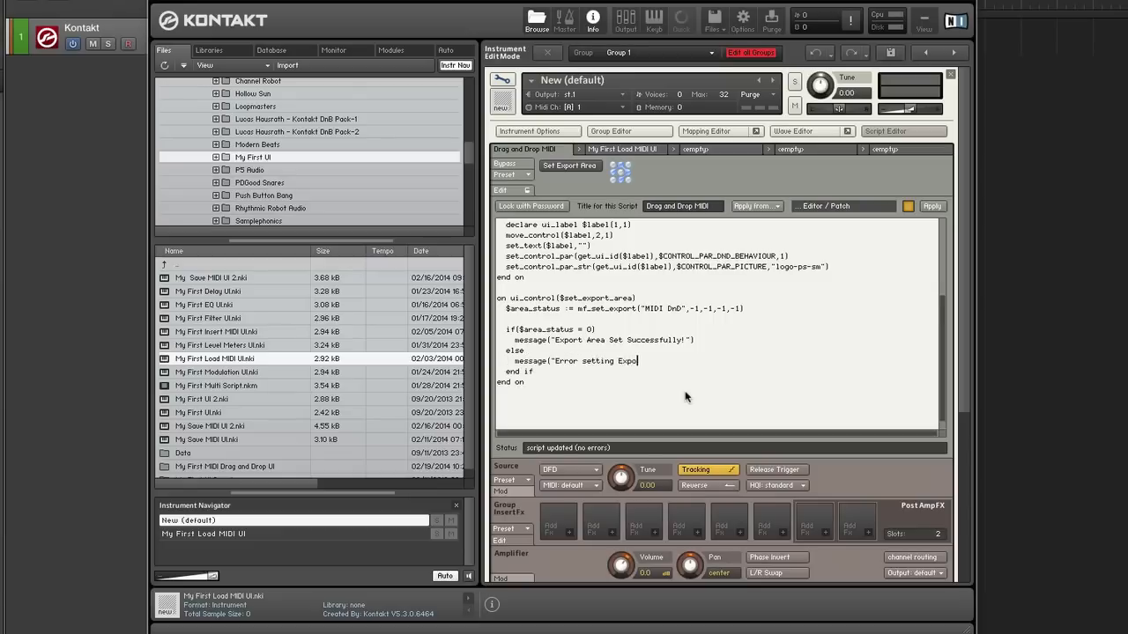
{"action": "type", "text": "Ar3ea!\""}
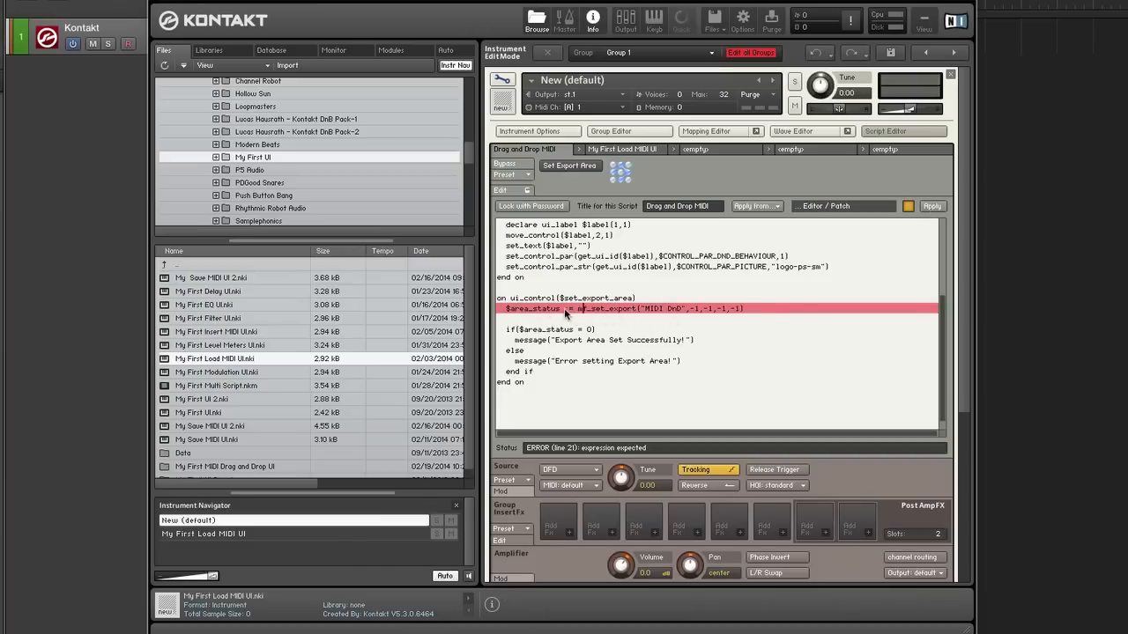
{"action": "mouse_move", "coordinate": [569, 308]}
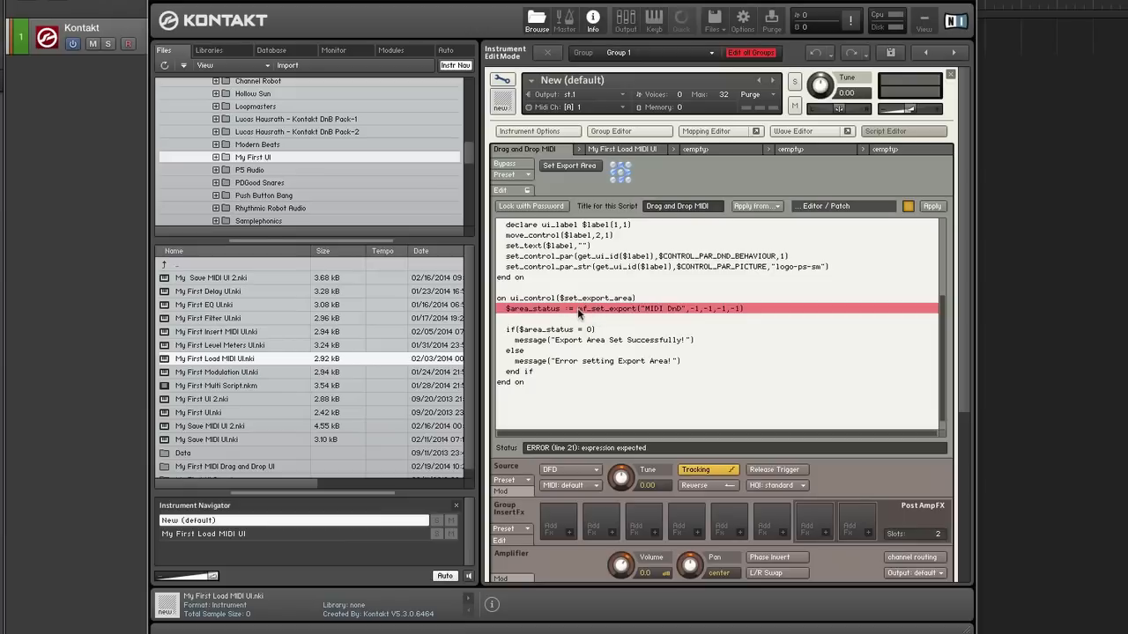
{"action": "mouse_move", "coordinate": [631, 317]}
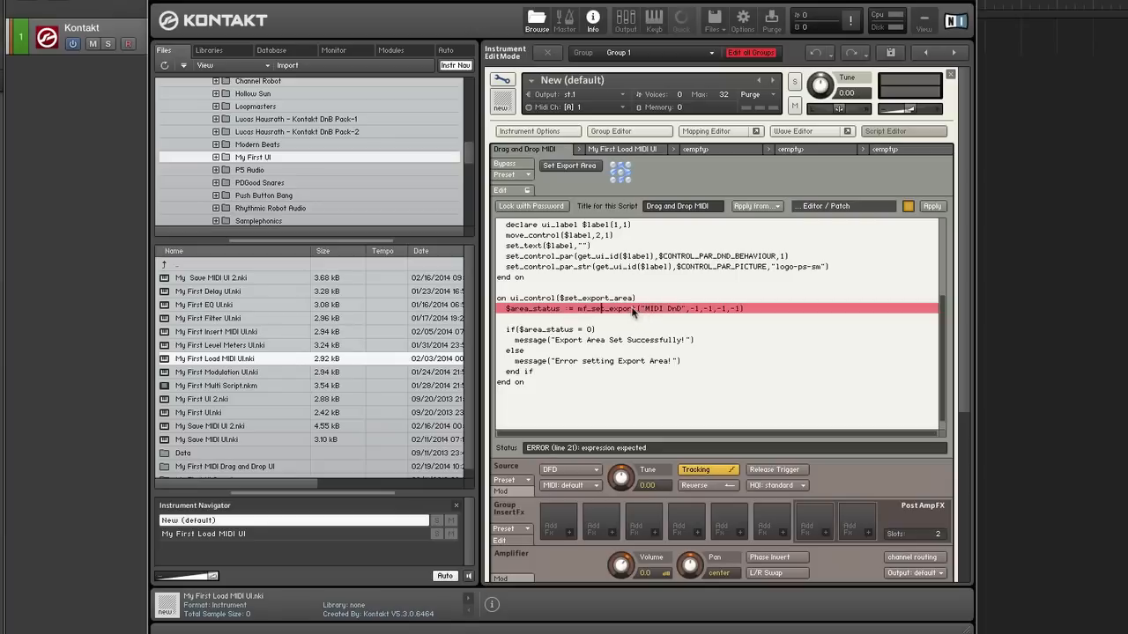
{"action": "mouse_move", "coordinate": [748, 333]}
{"action": "type", "text": "_area"}
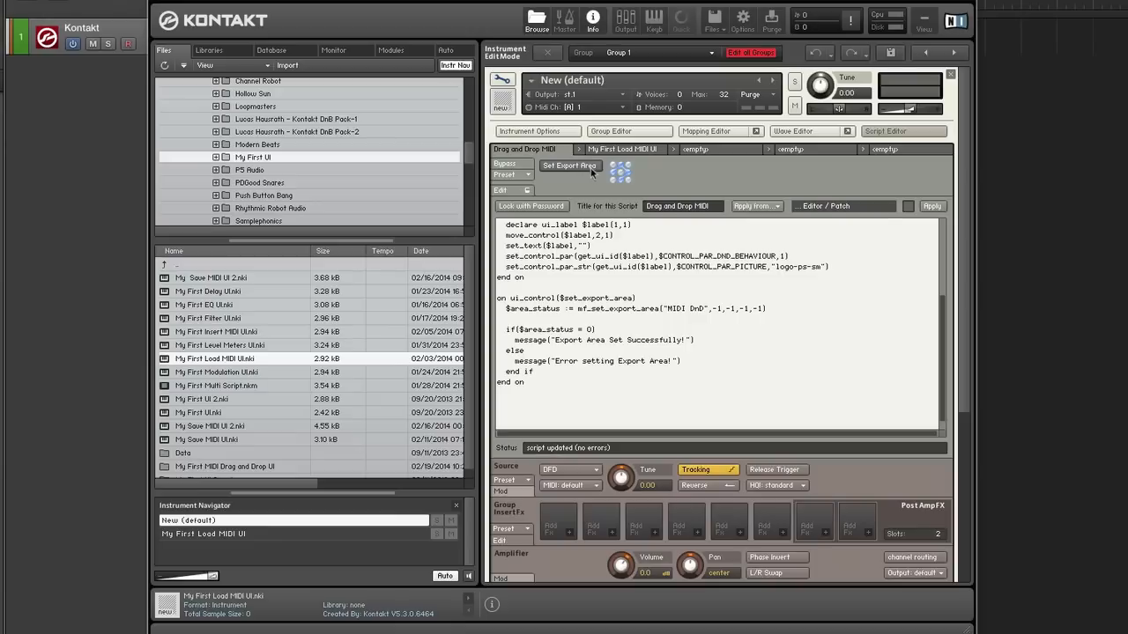
{"action": "mouse_move", "coordinate": [590, 179]}
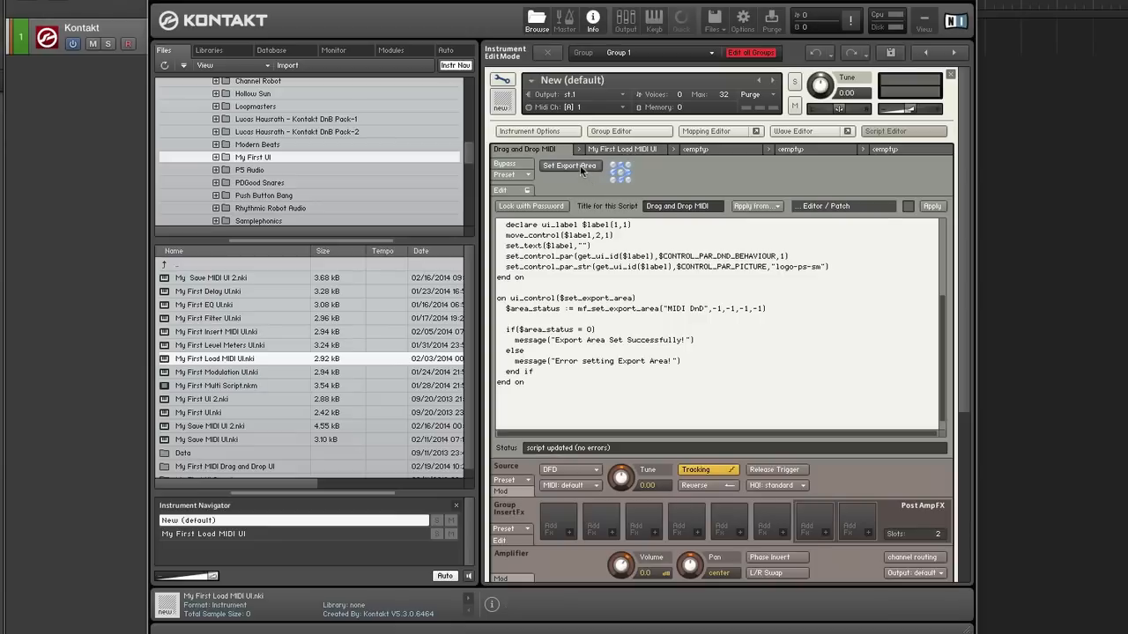
Step: Press Set Export Area in the performance view, then drag the Kontakt window up-left
{"action": "left_click", "coordinate": [569, 166]}
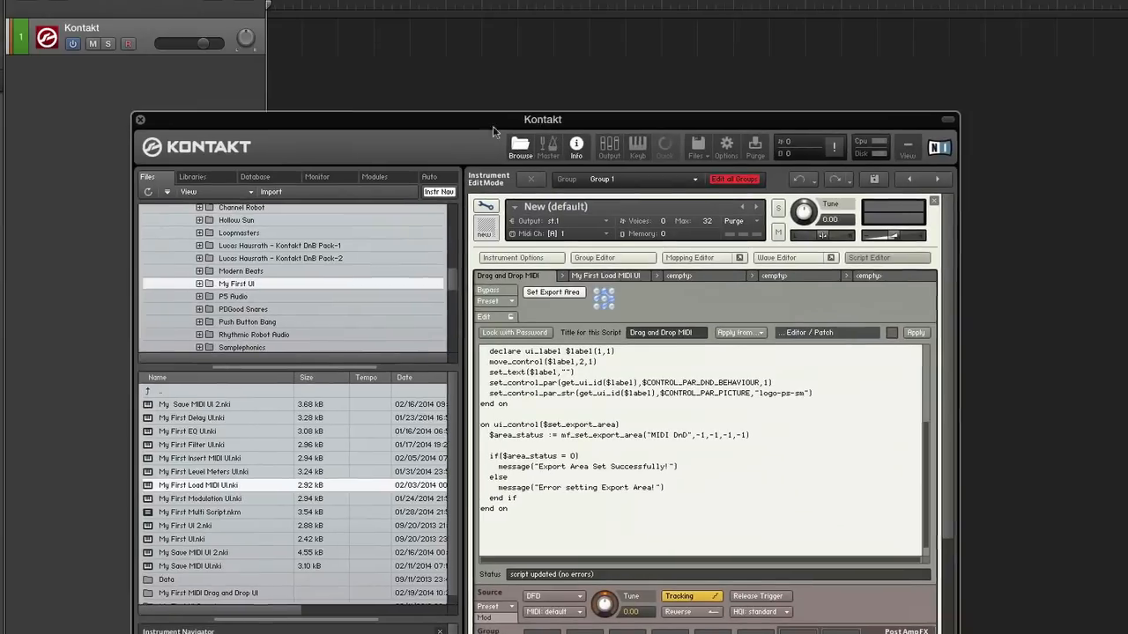
{"action": "left_click_drag", "start_coordinate": [542, 119], "coordinate": [415, 81]}
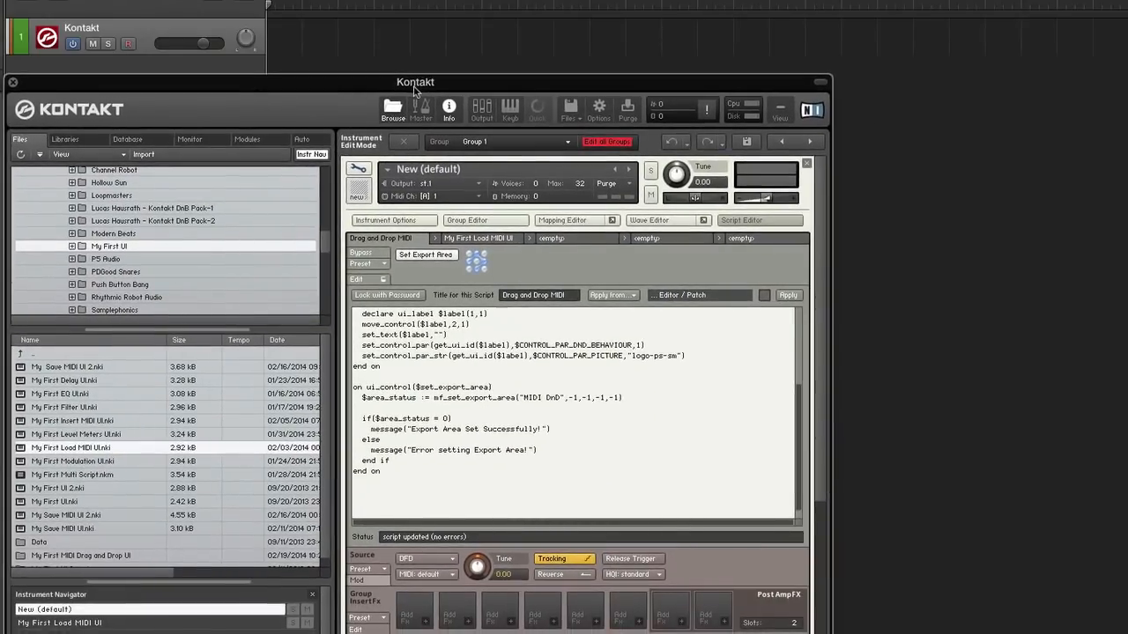